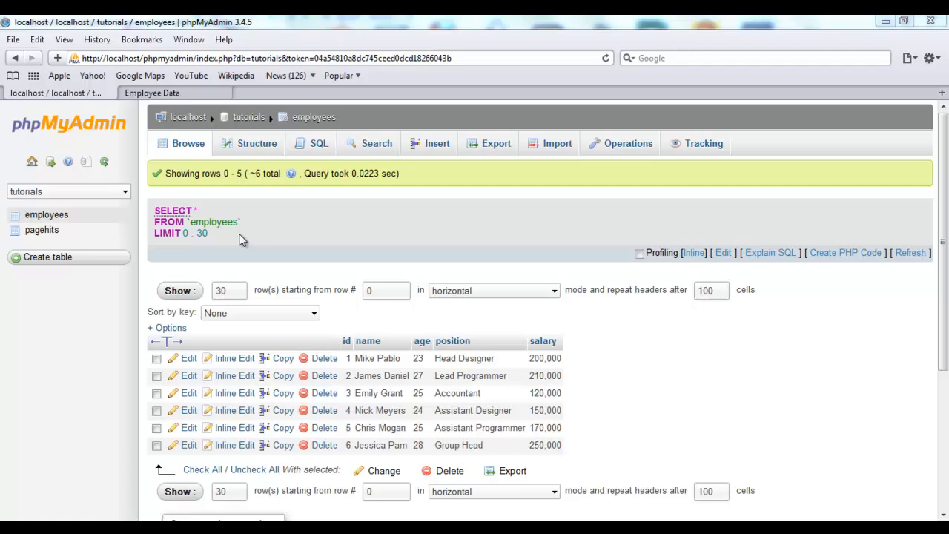
mouse_move(248, 122)
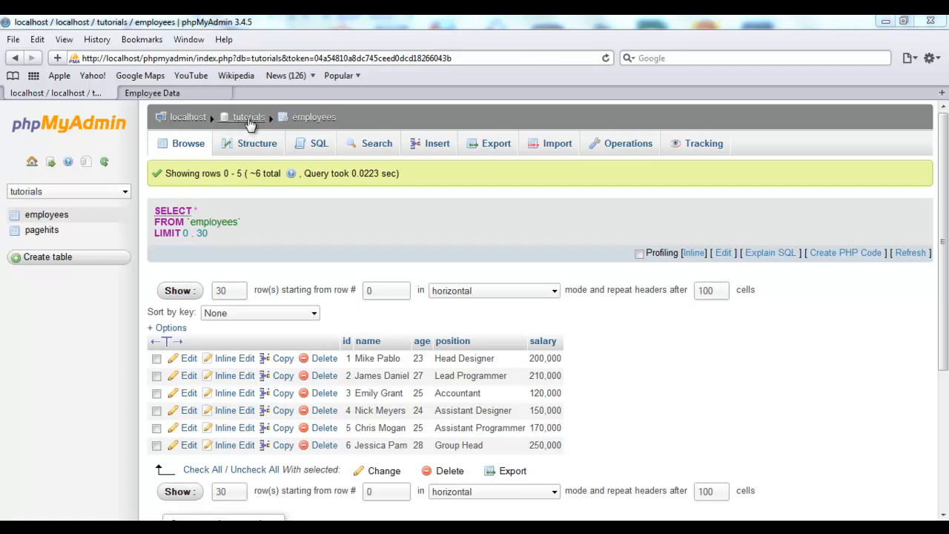
mouse_move(313, 122)
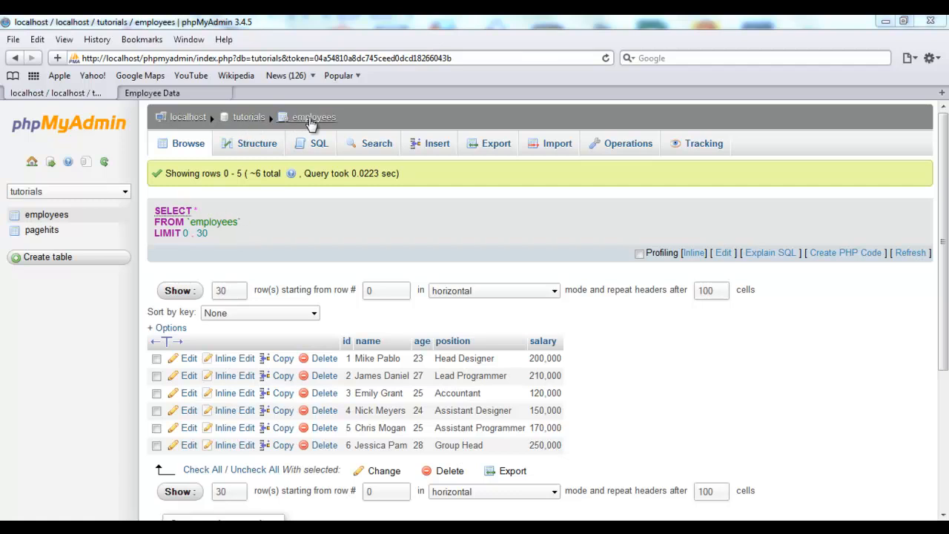
mouse_move(378, 202)
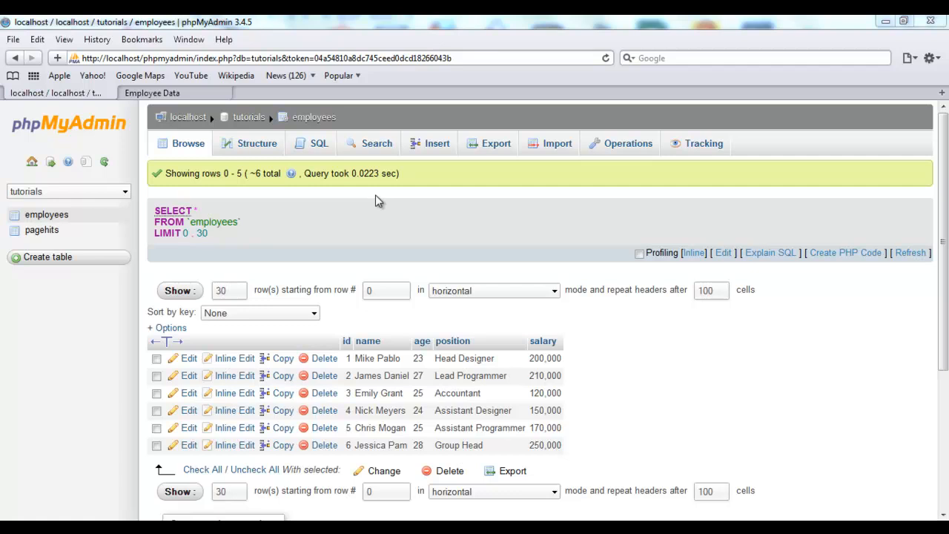
mouse_move(348, 319)
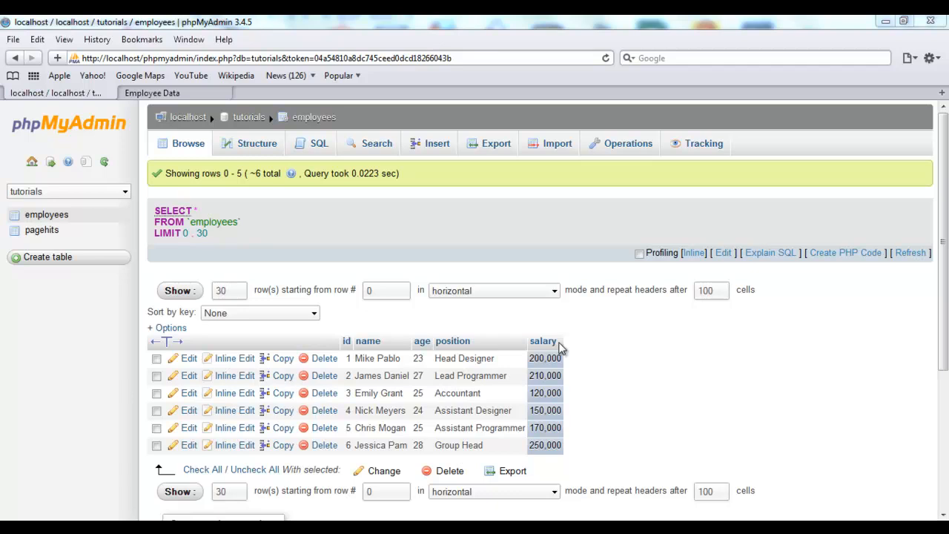
mouse_move(660, 340)
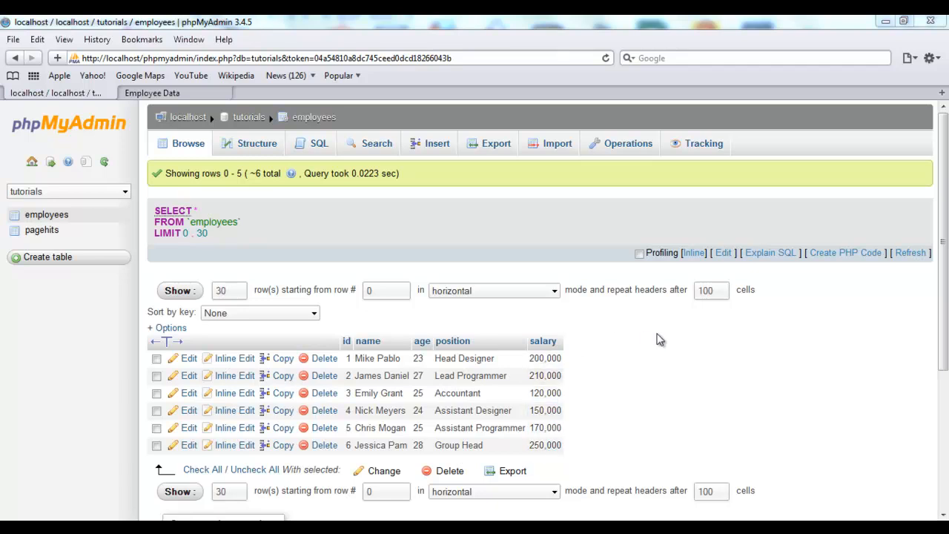
mouse_move(668, 515)
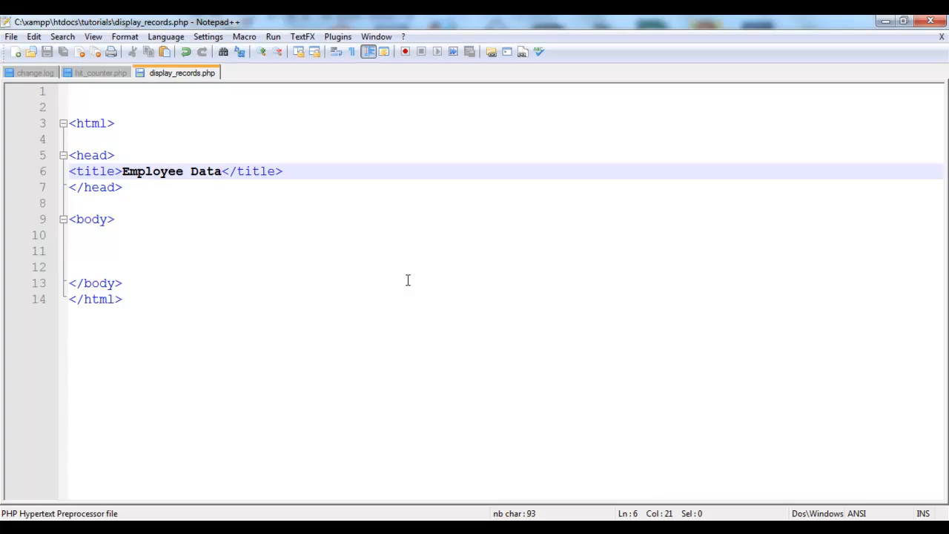
mouse_move(313, 200)
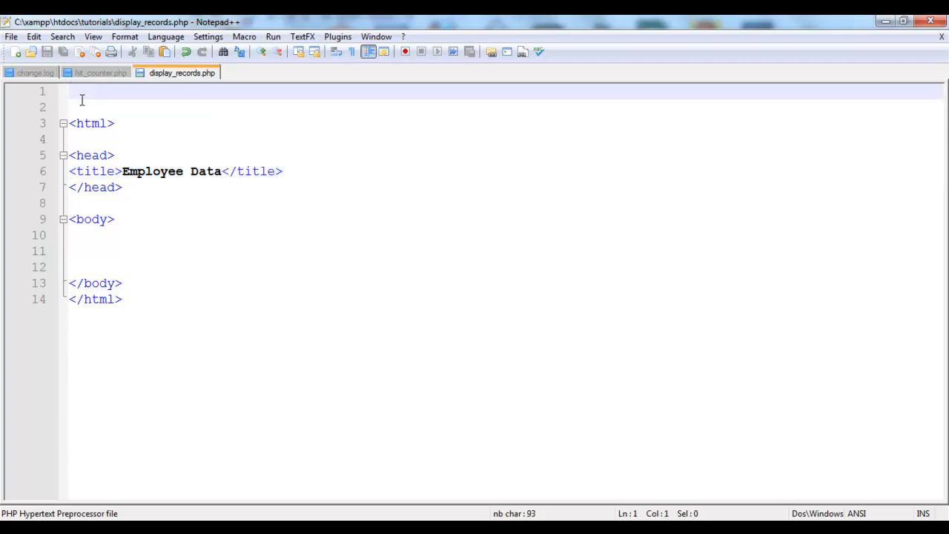
Start a <?php ?> block at the top of display_records.php and save it.
type("<")
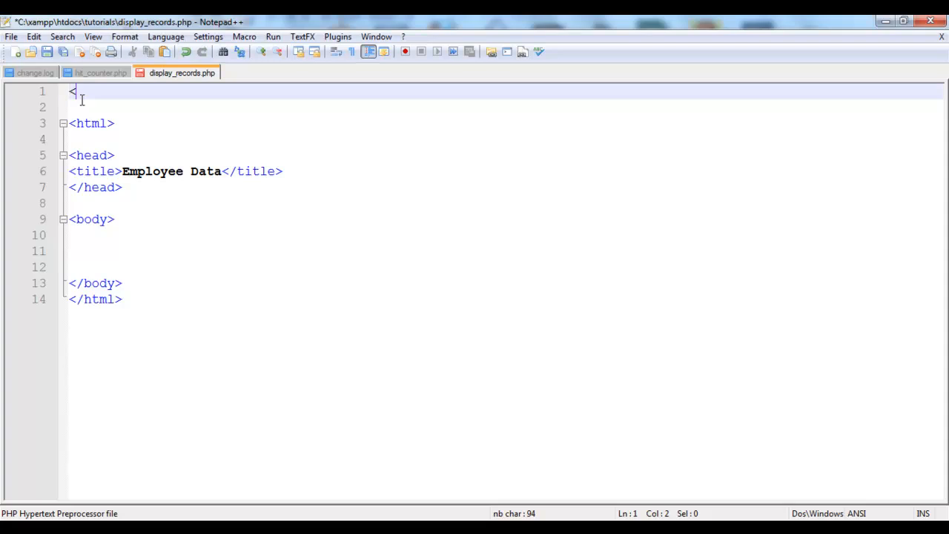
type("?php")
type("?>")
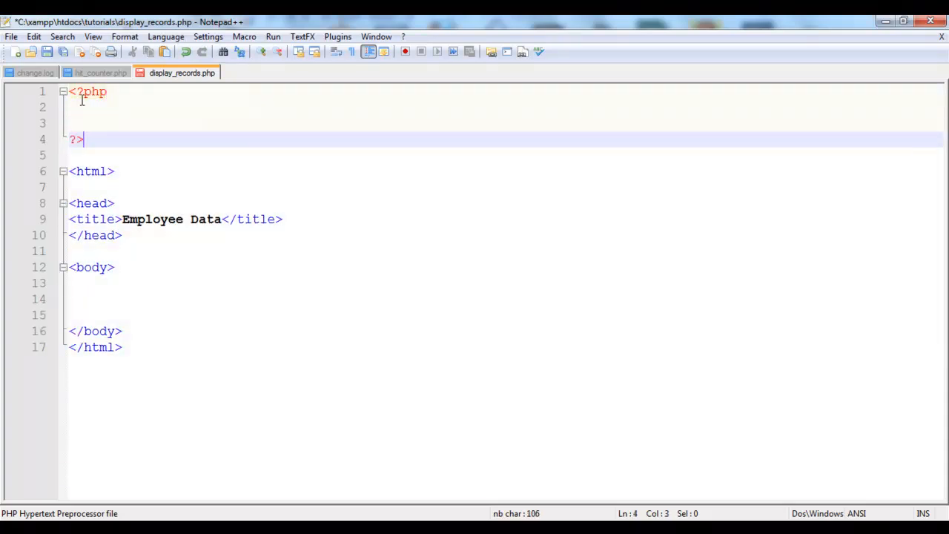
key("ctrl+s")
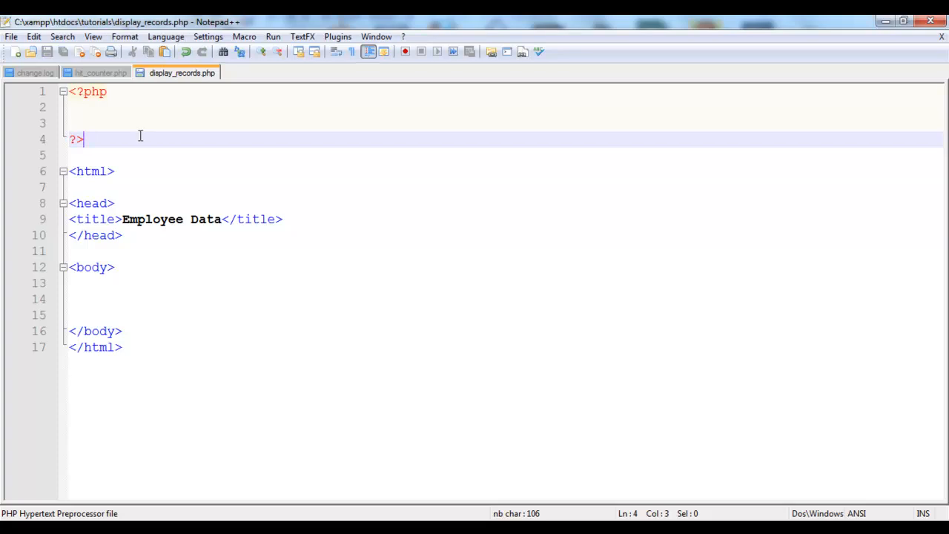
type("#")
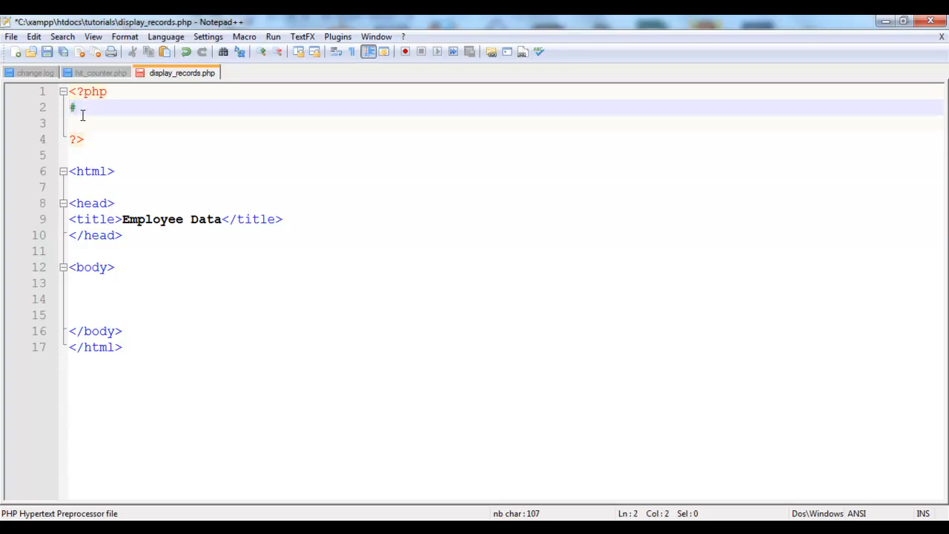
key("enter")
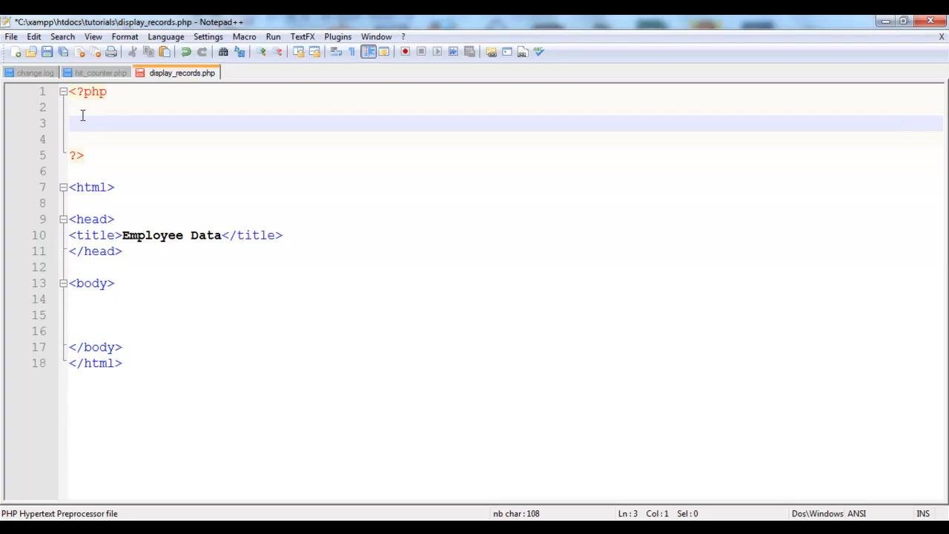
Add a //make connection comment followed by a mysql_connect(); call.
type("//make")
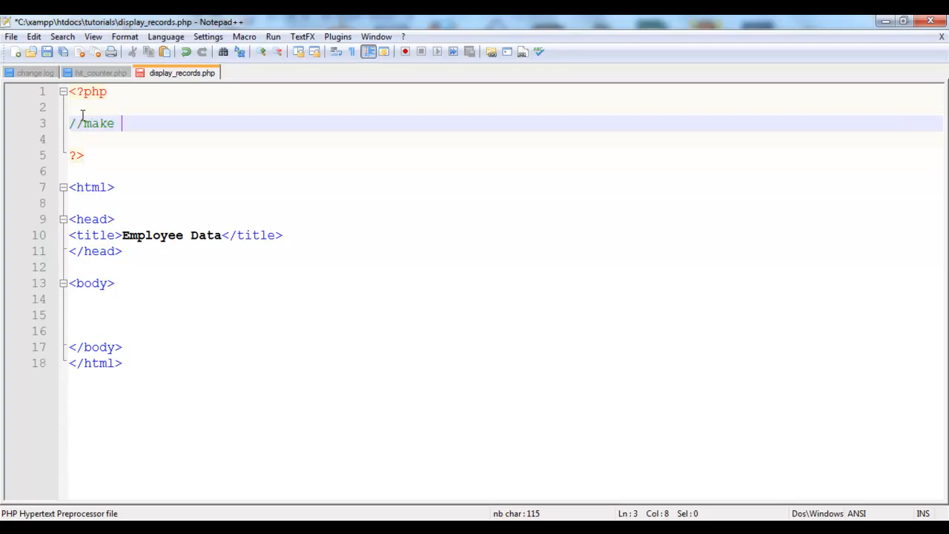
type("connection")
left_click(505, 139)
type("m")
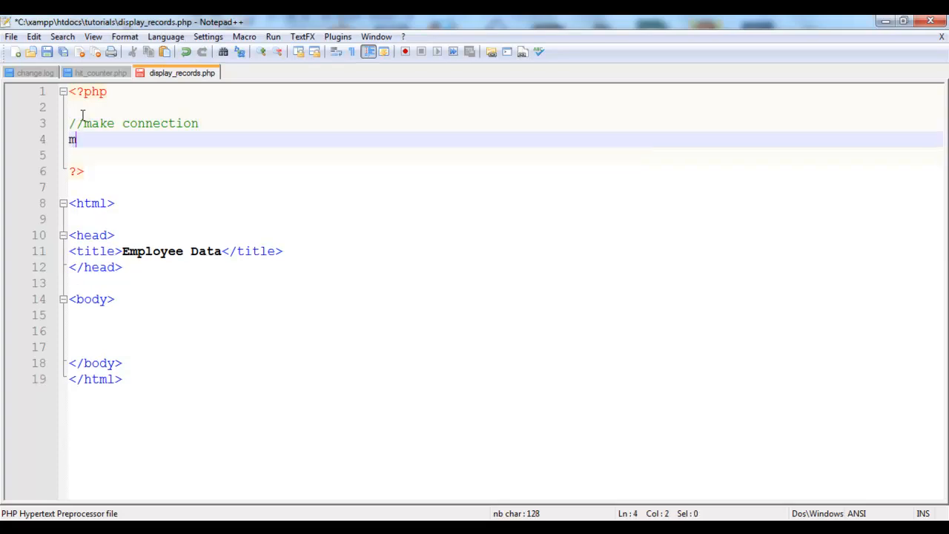
type("ysql_")
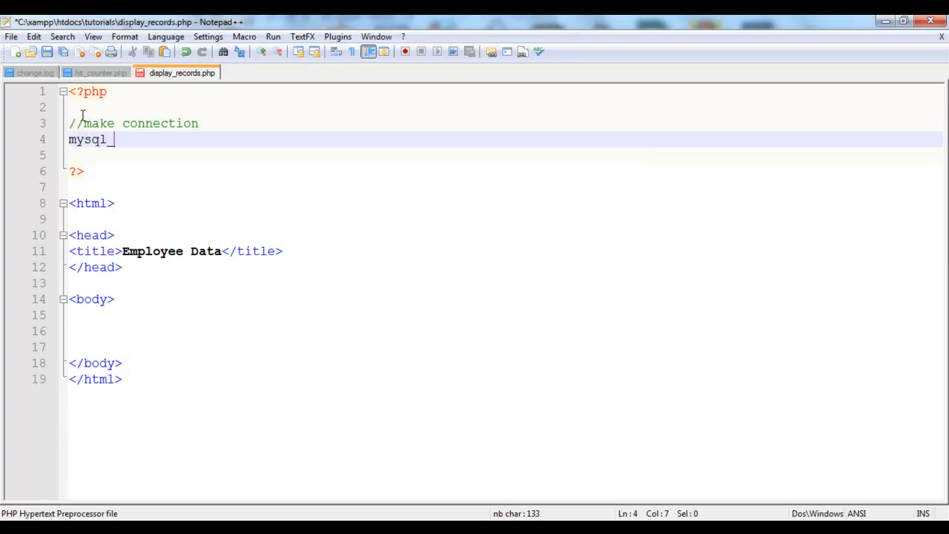
type("connect")
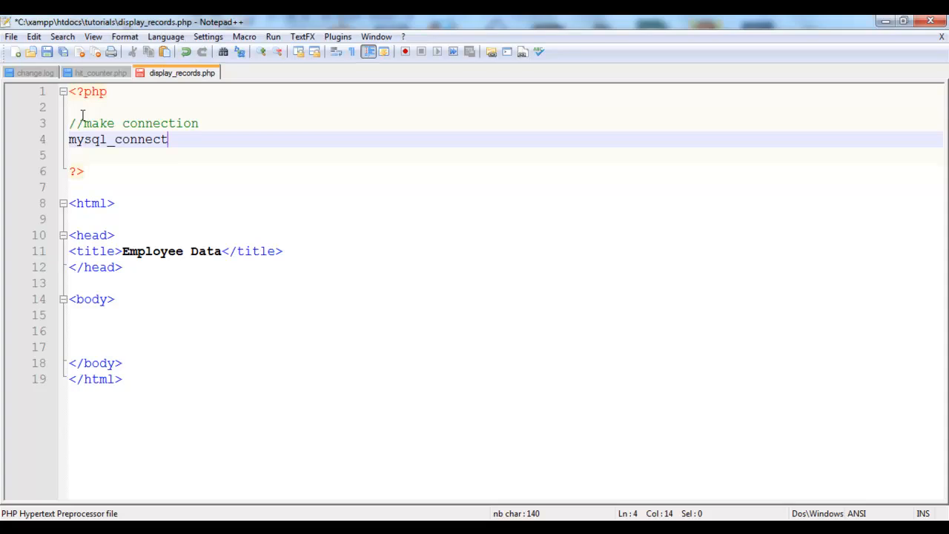
type("()'")
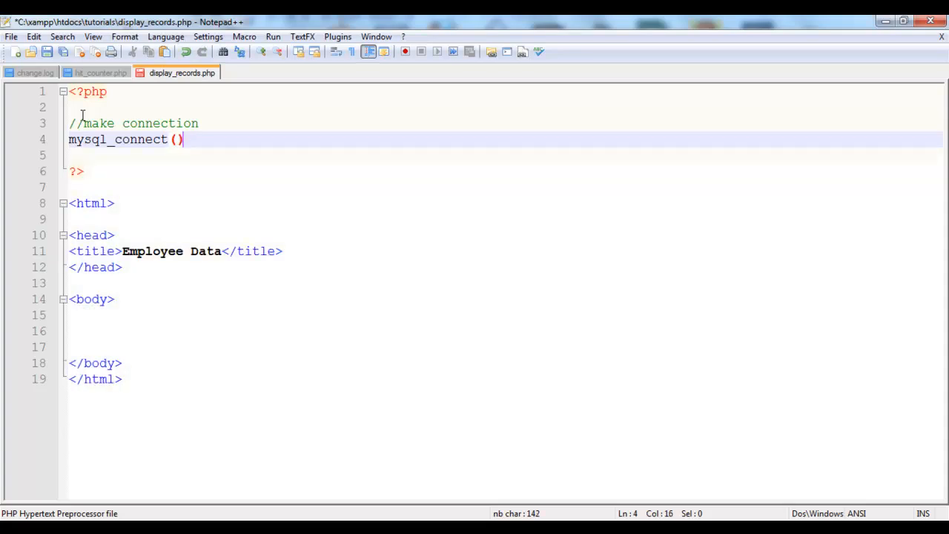
type(";")
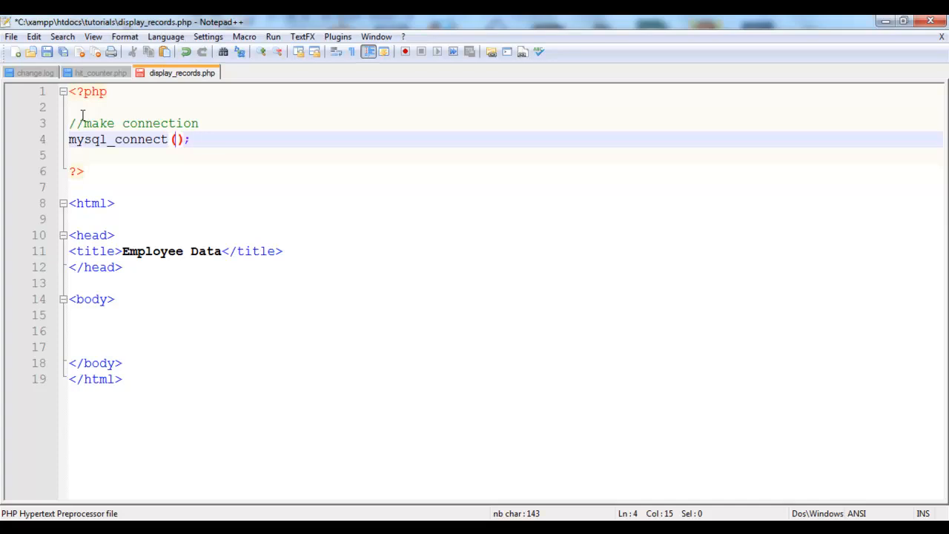
Pass 'localhost', 'root' and an empty password to mysql_connect, then begin another comment.
type("''")
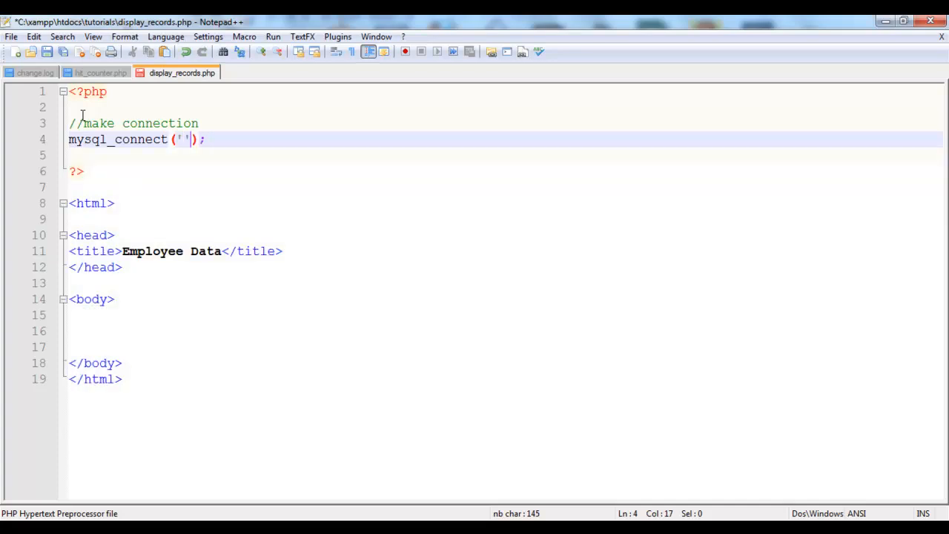
type("locca")
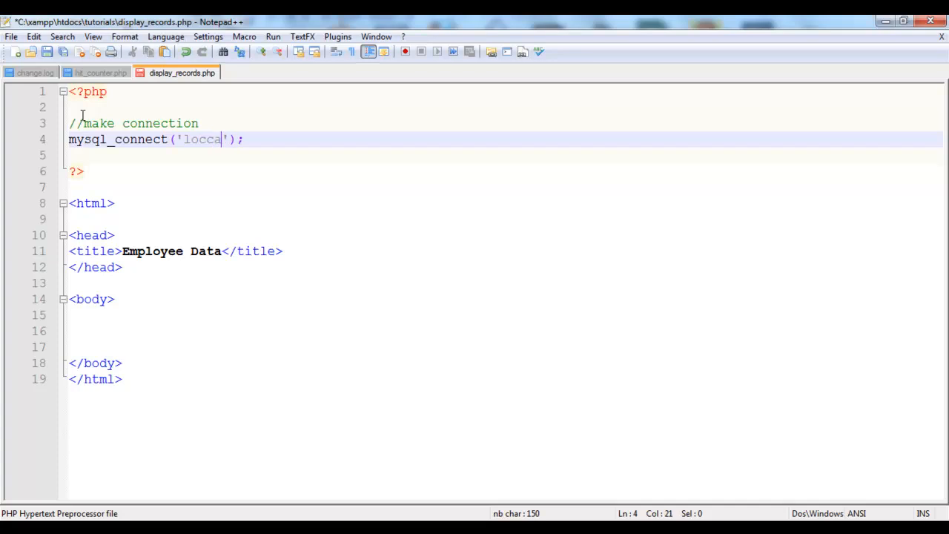
type("lhost")
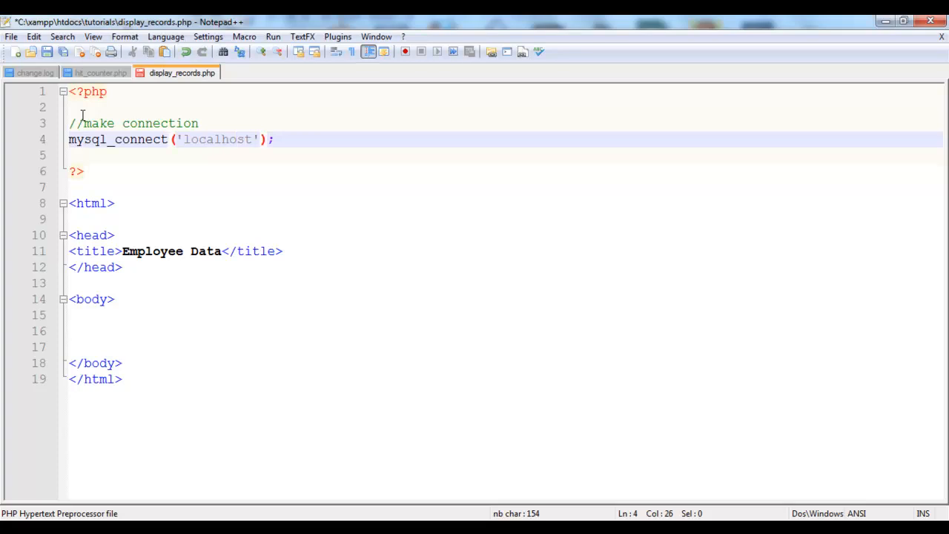
type(", '")
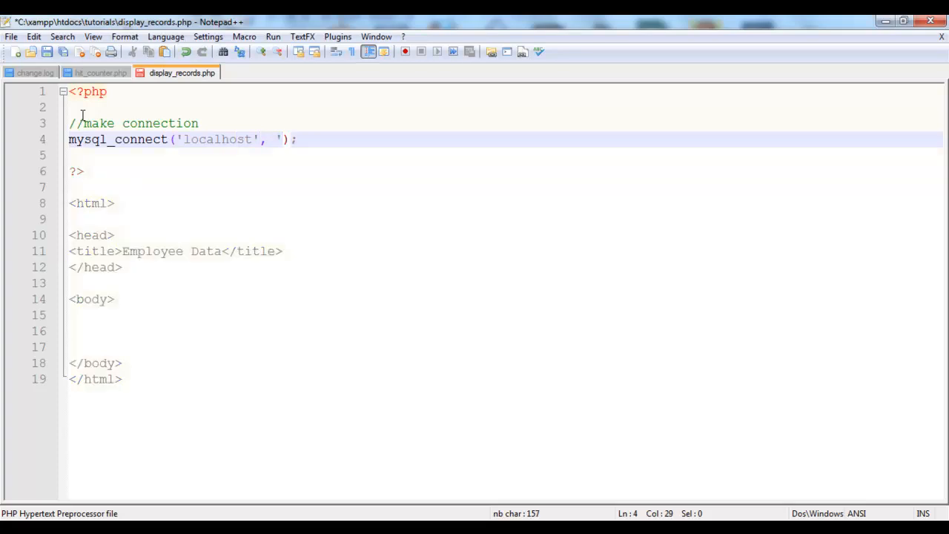
type("root")
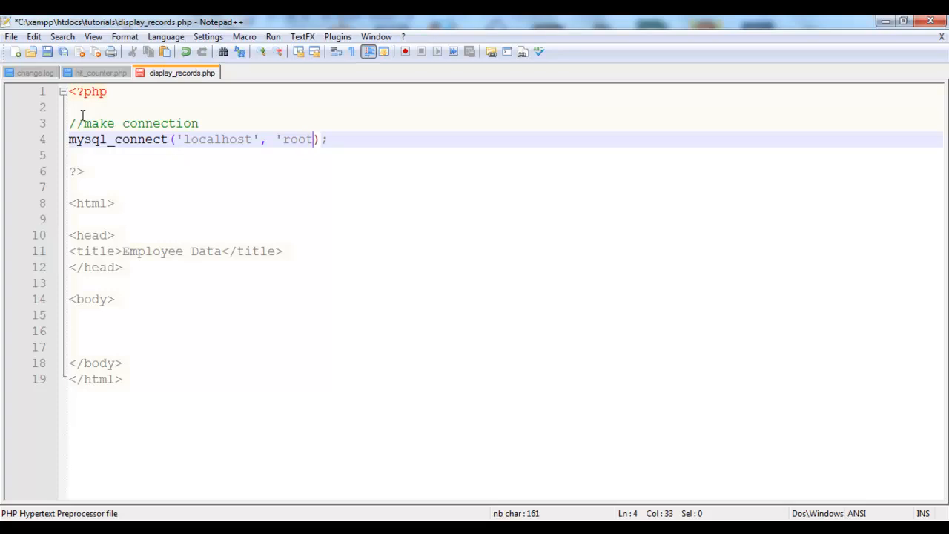
type(".")
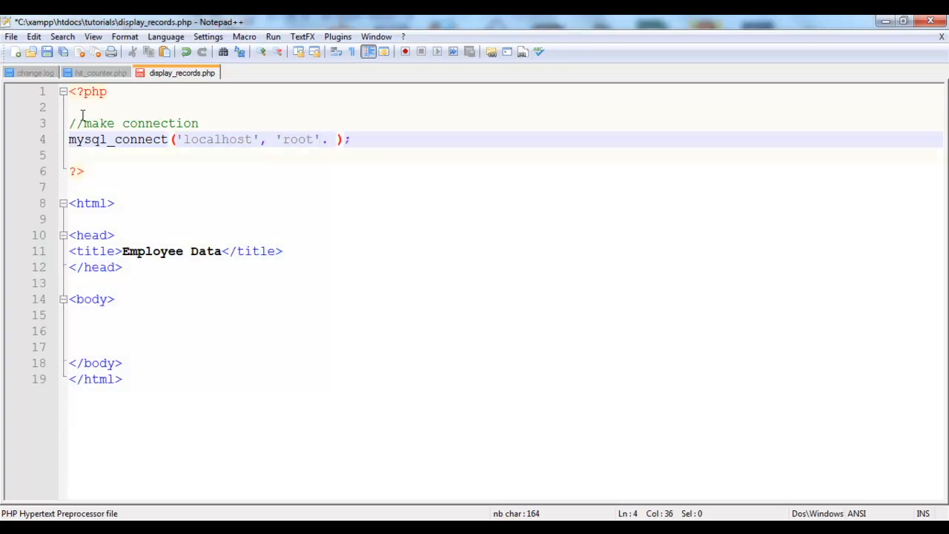
type(", '")
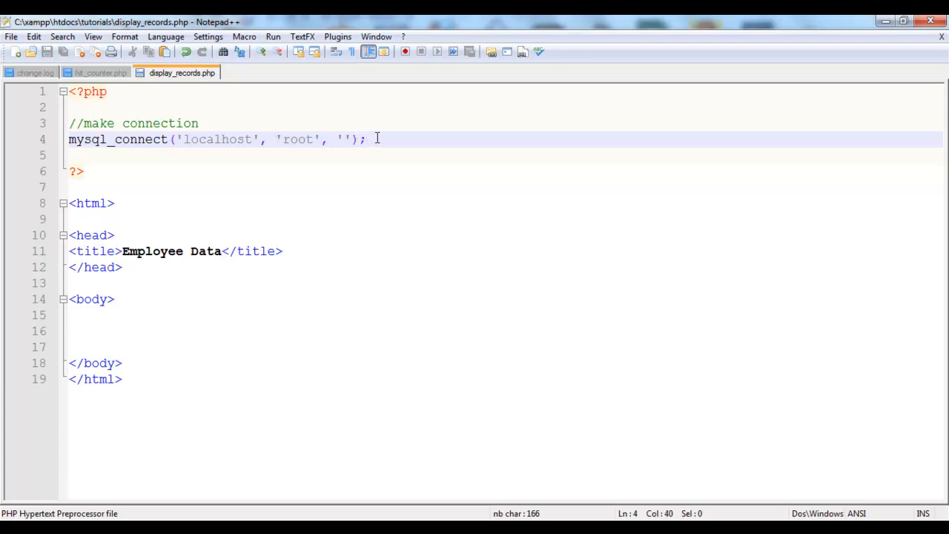
type("//")
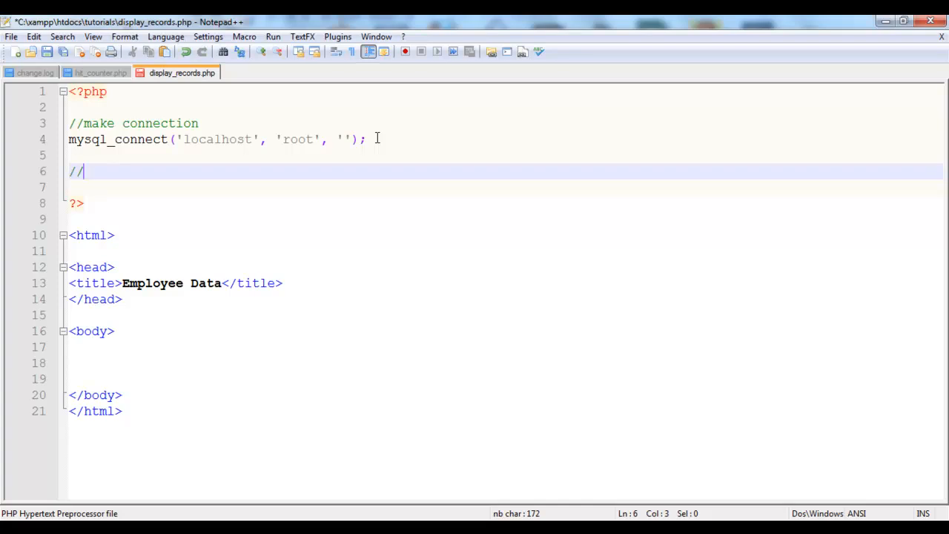
Type mysql_select_db('tutorials'); on the line under the select db comment.
type("select")
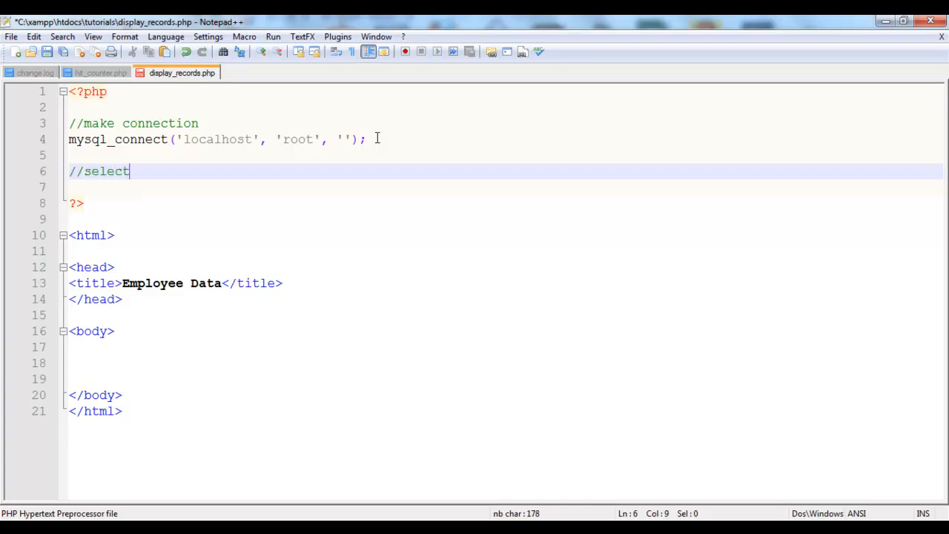
type("db")
left_click(506, 187)
type("m")
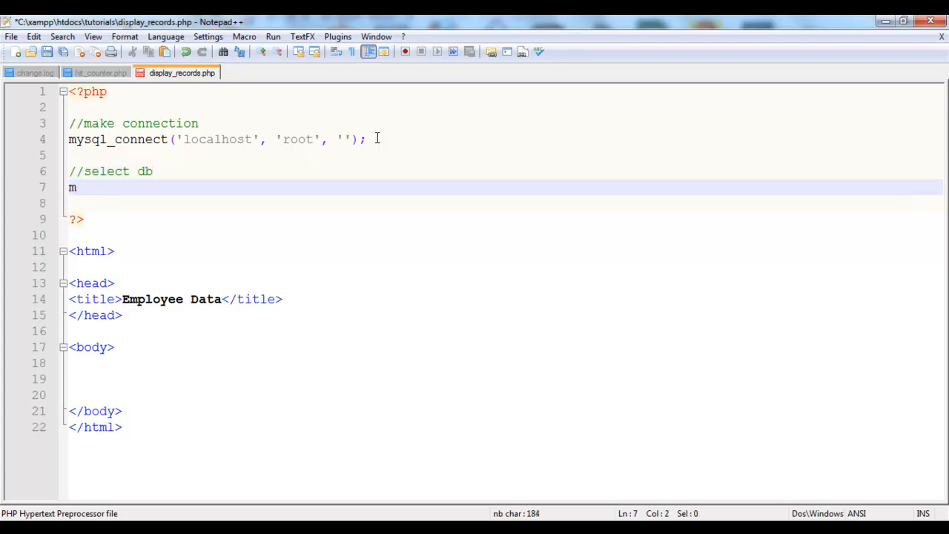
type("ysql_s")
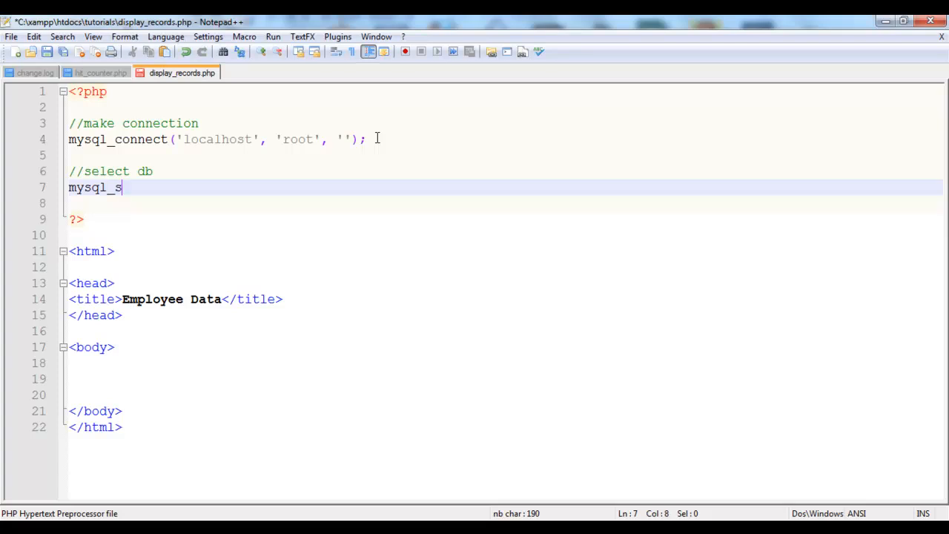
type("elect")
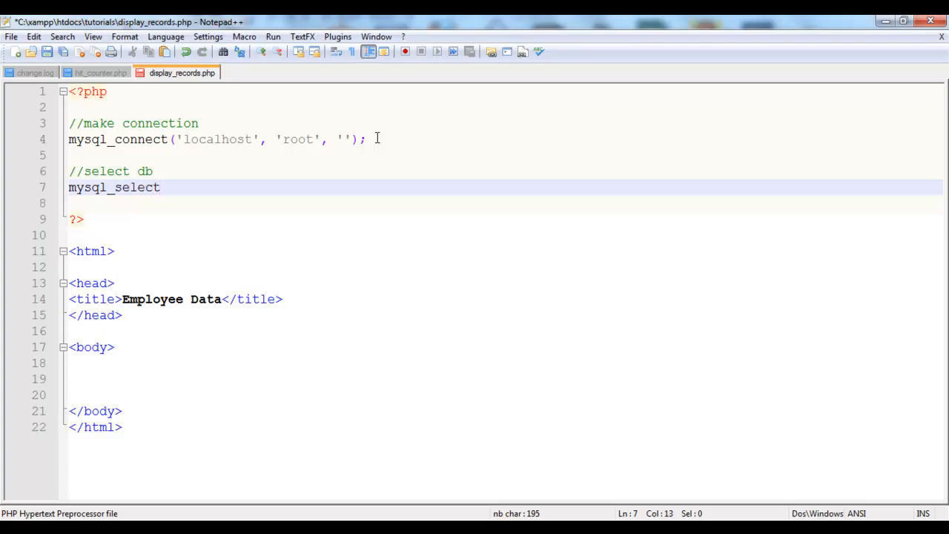
type("_db")
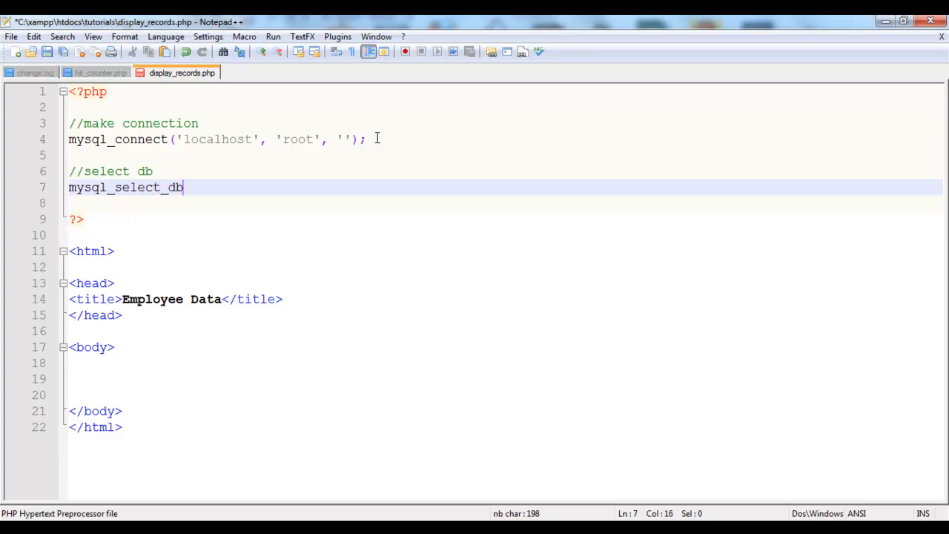
type("();")
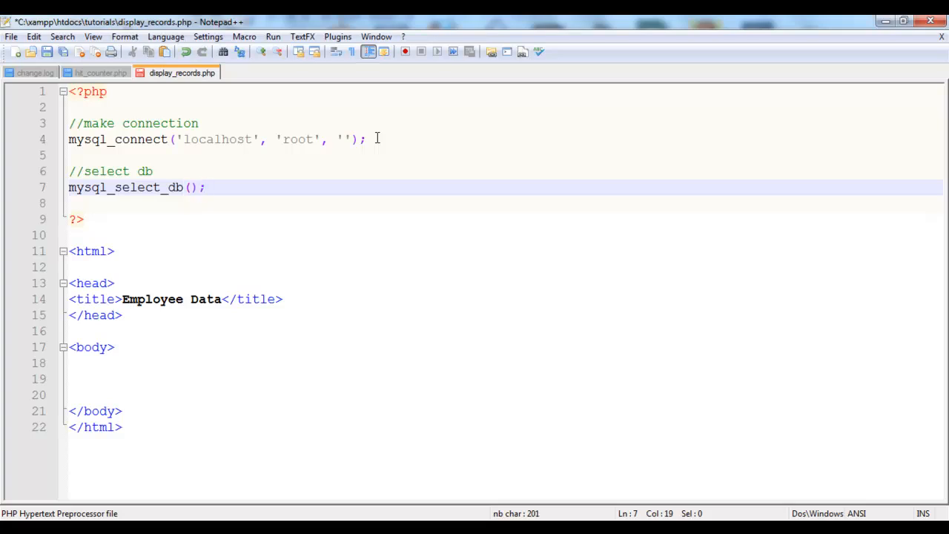
type("''")
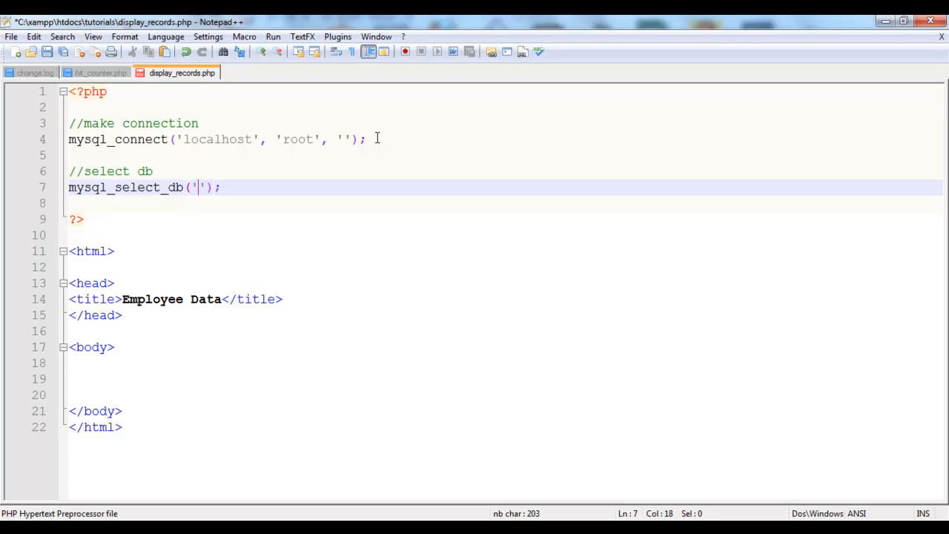
type("tutor")
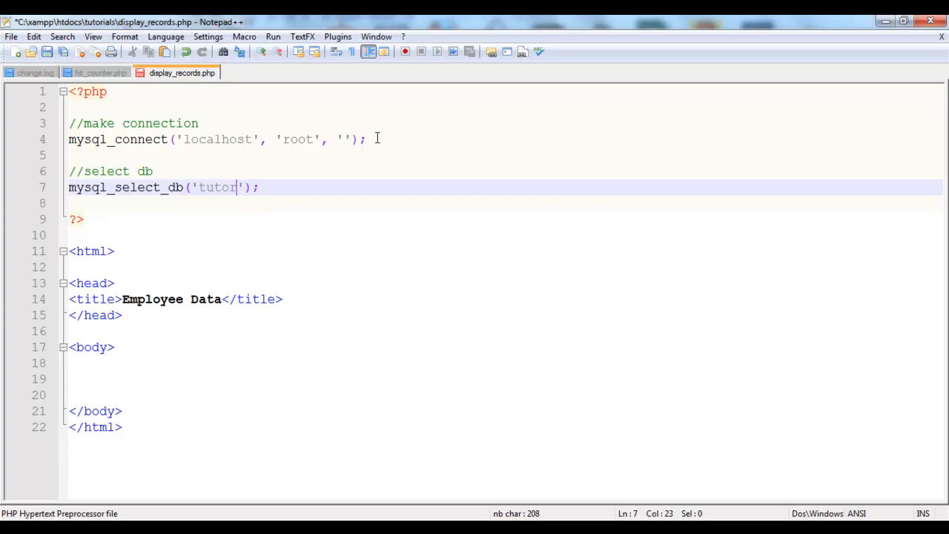
type("ials")
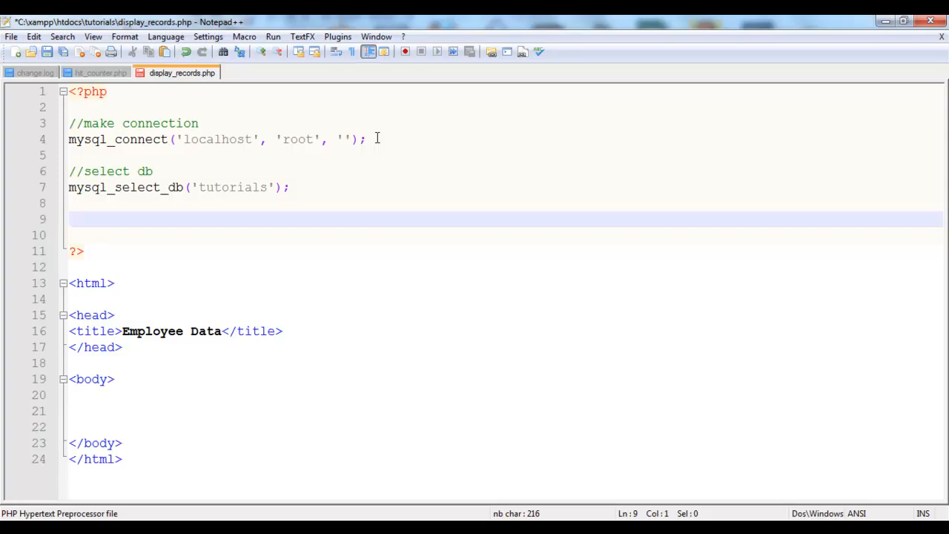
Write the query line $sql="SELECT * FROM employees";, correcting the misspelled table name.
type("$")
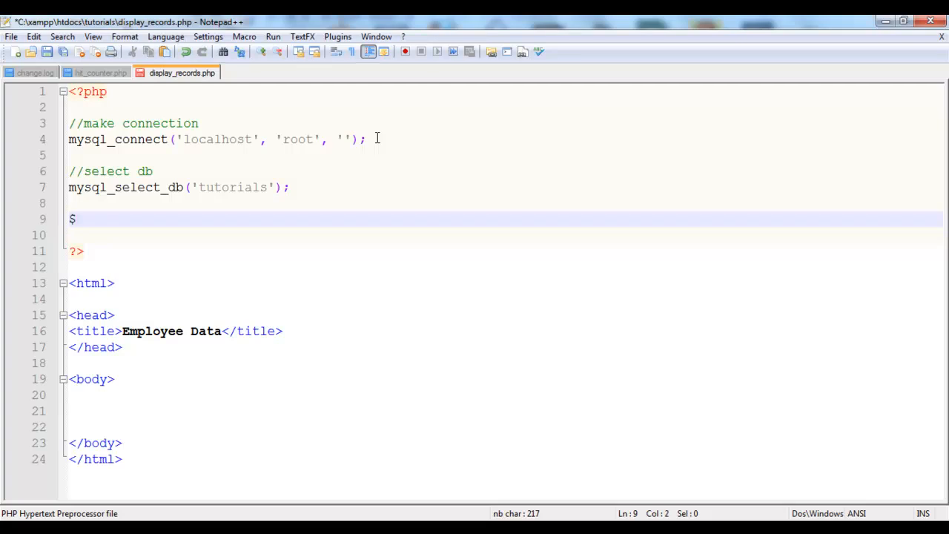
type("sq;")
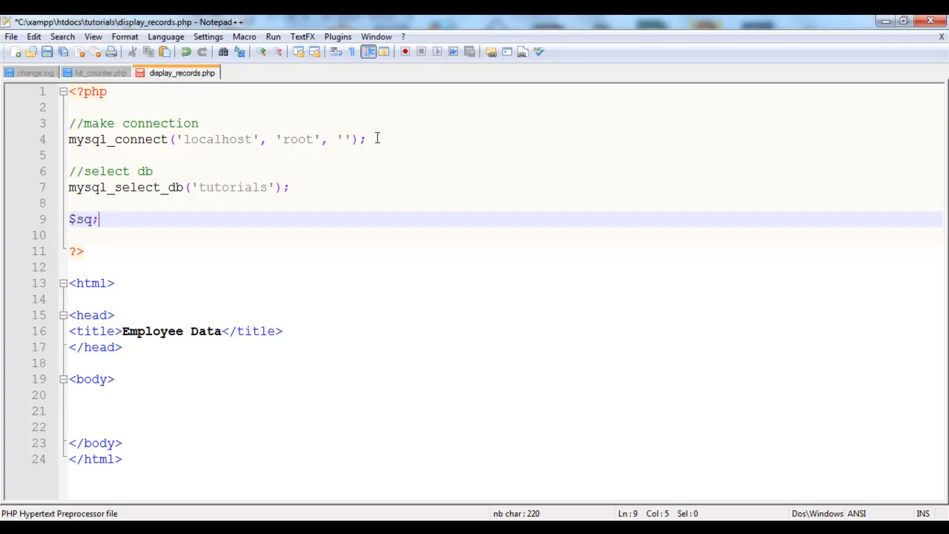
type("l==")
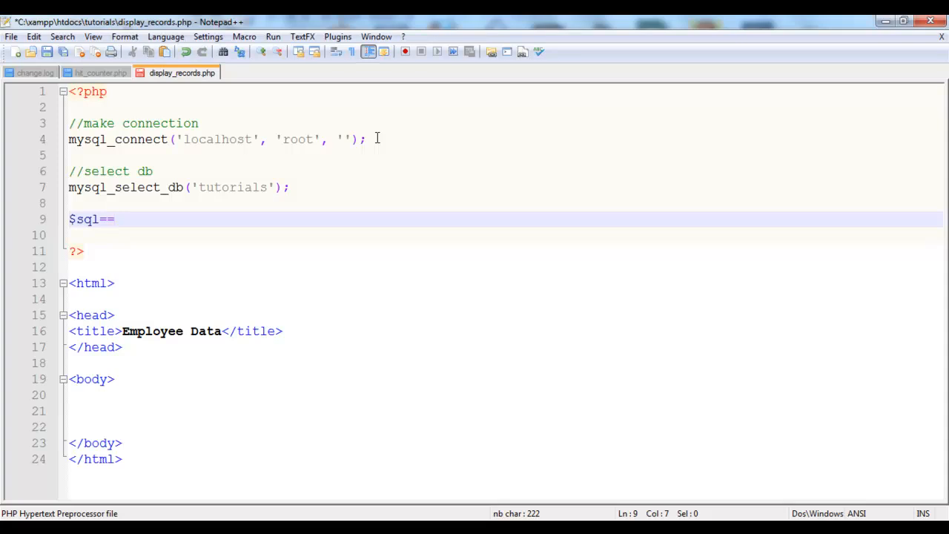
type("\"")
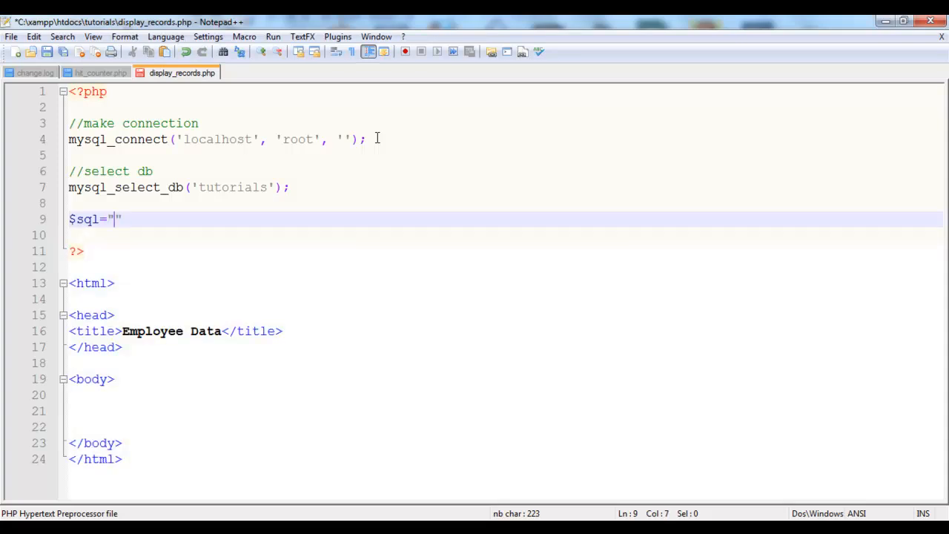
type("SEL")
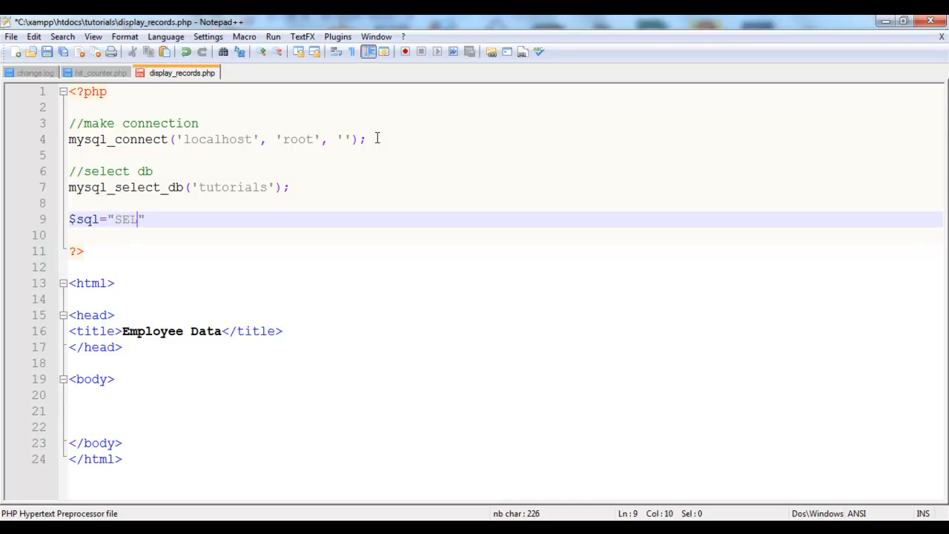
type("ECT")
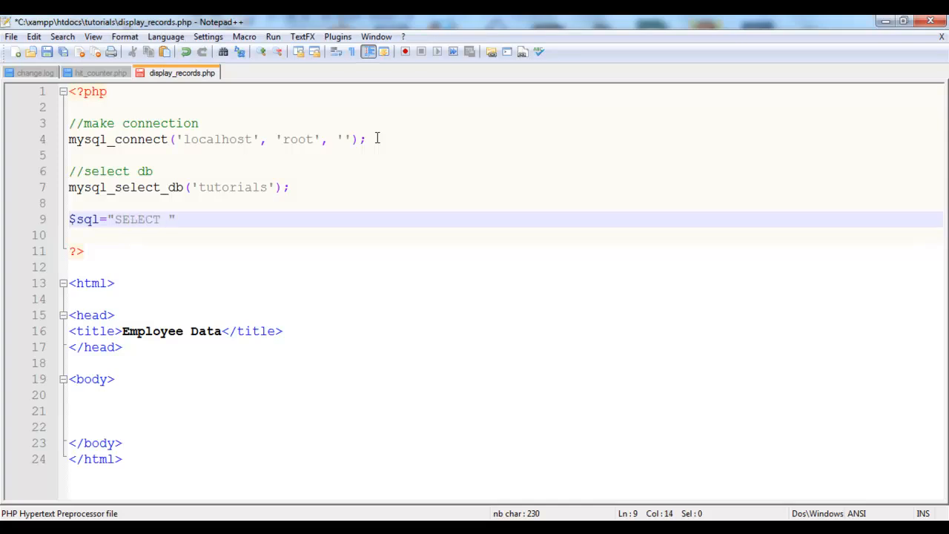
type("*")
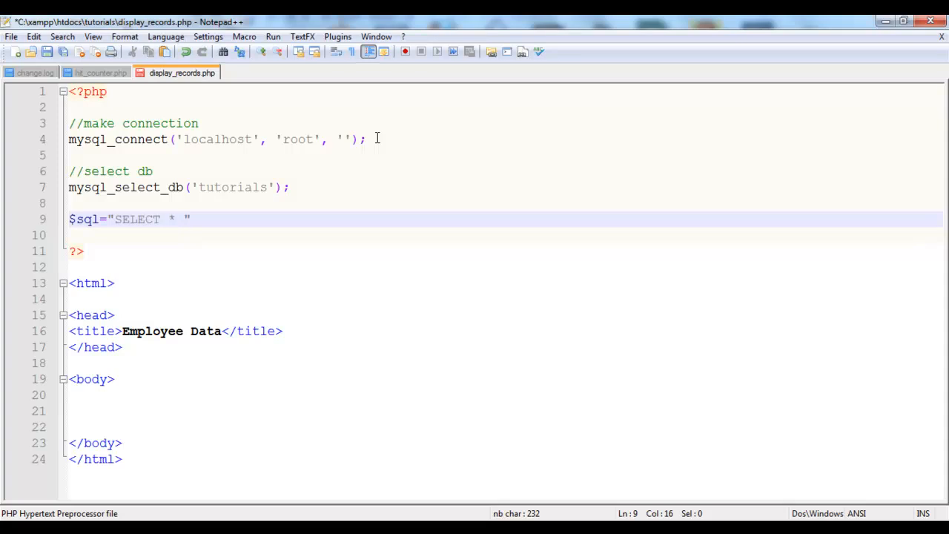
type("FROM")
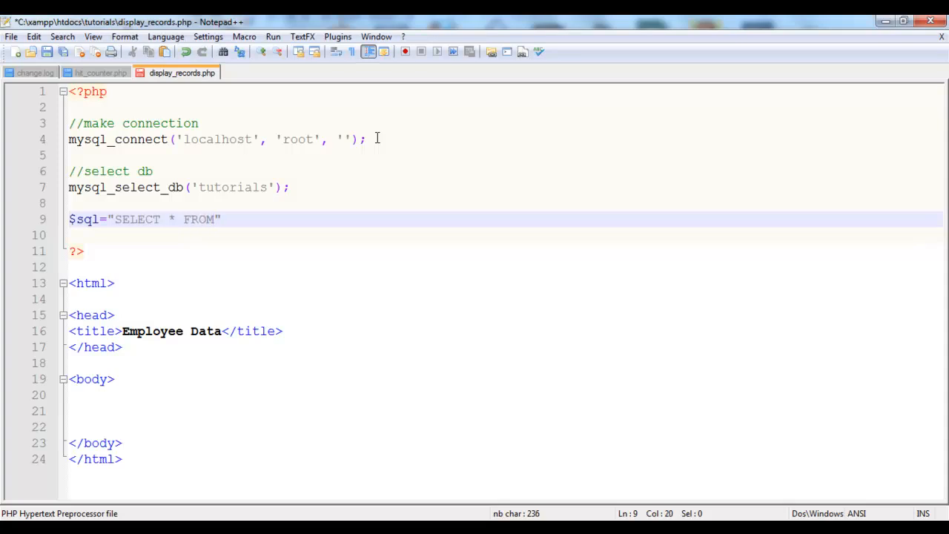
type("em")
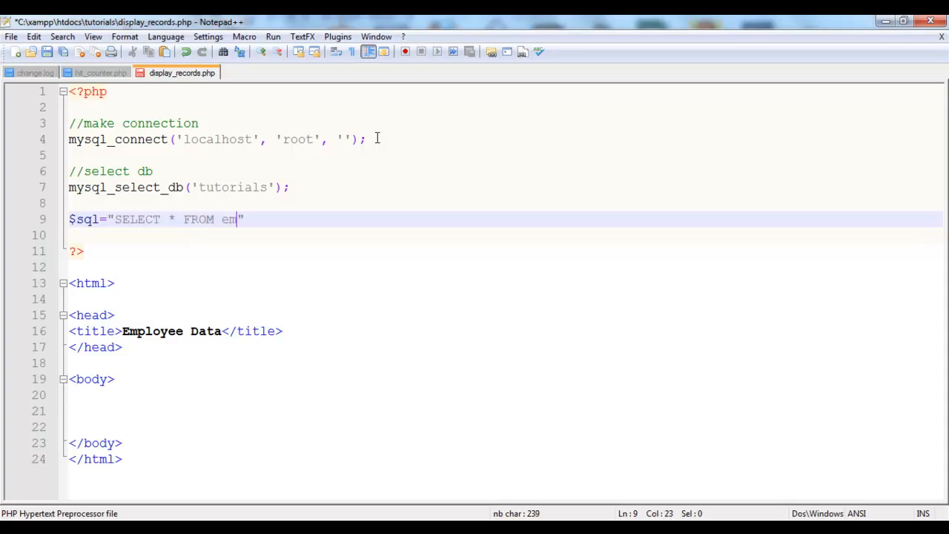
type("ployess")
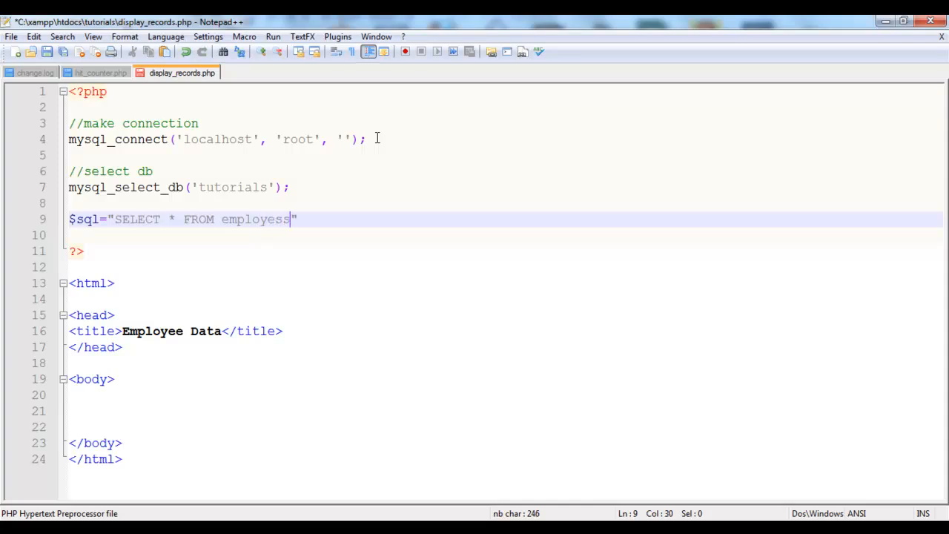
key("Backspace")
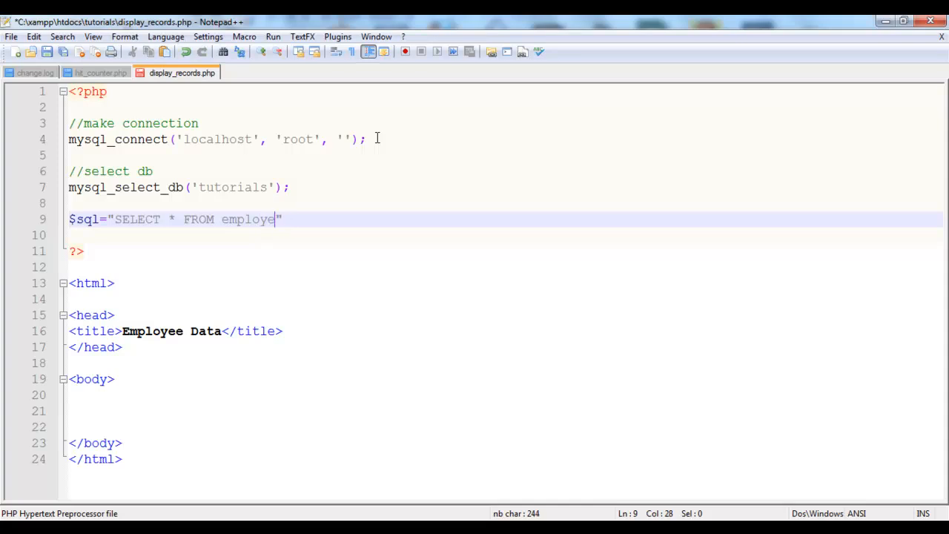
type("es")
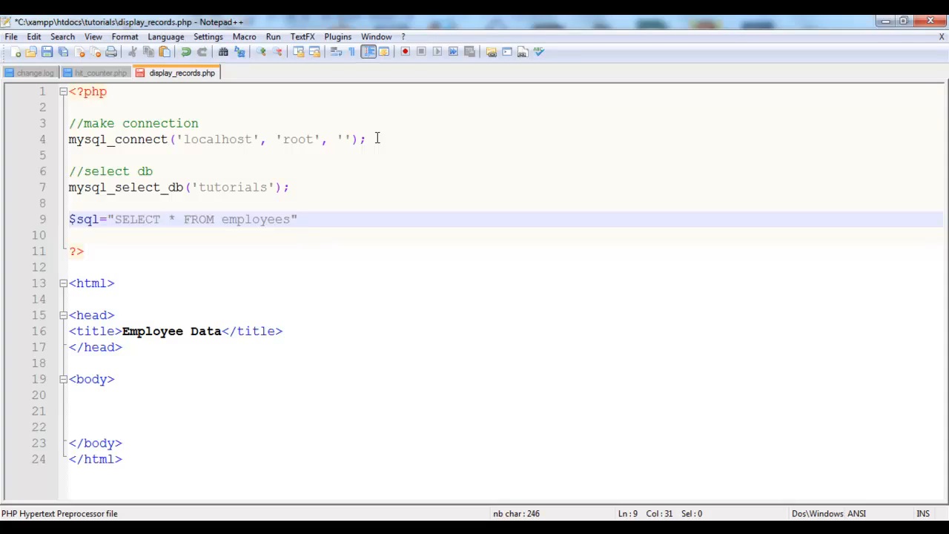
type(";")
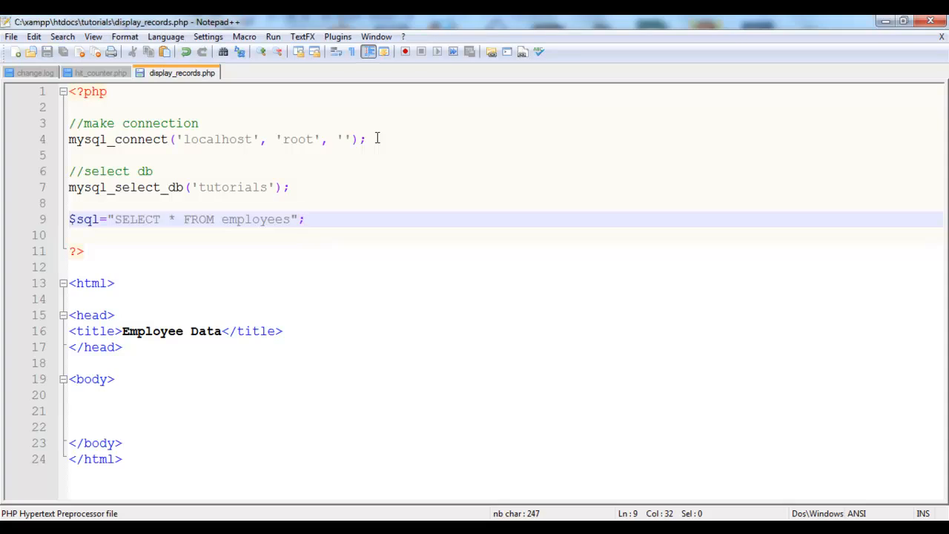
Store the query result with $records=mysql_query($sql); and add a blank line below.
type("m")
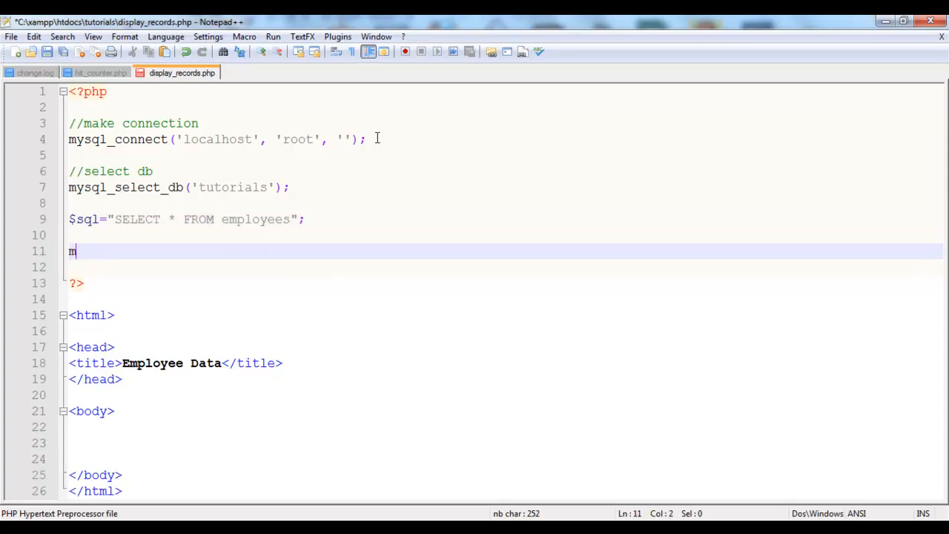
type("ysql")
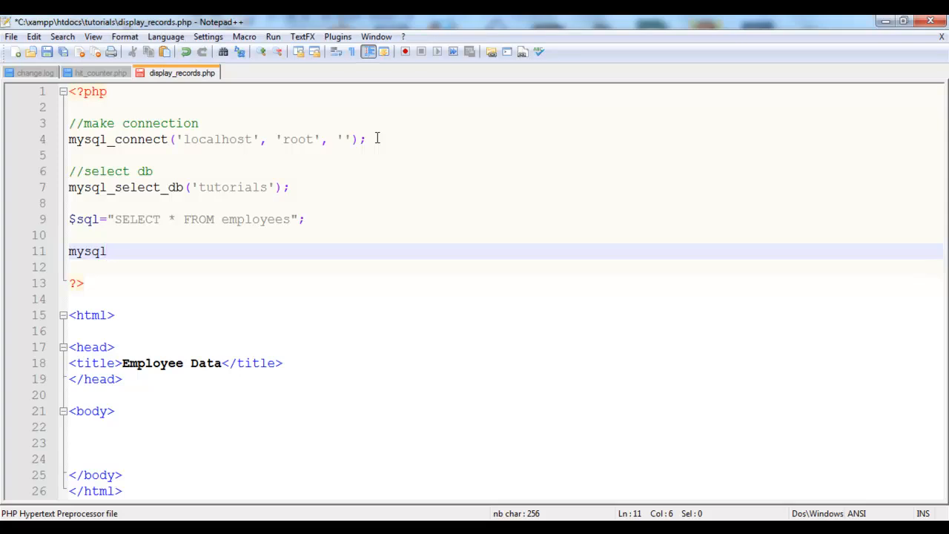
type("_quer")
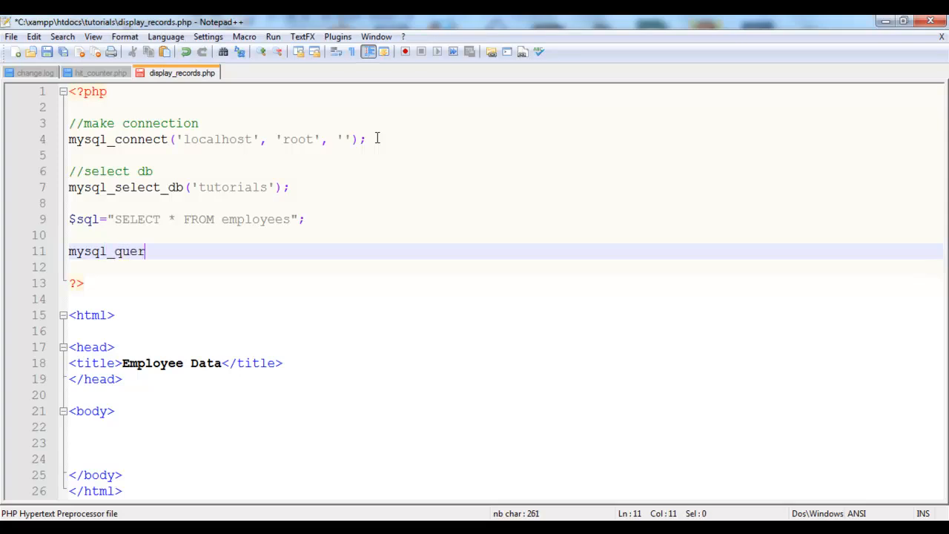
type("y()")
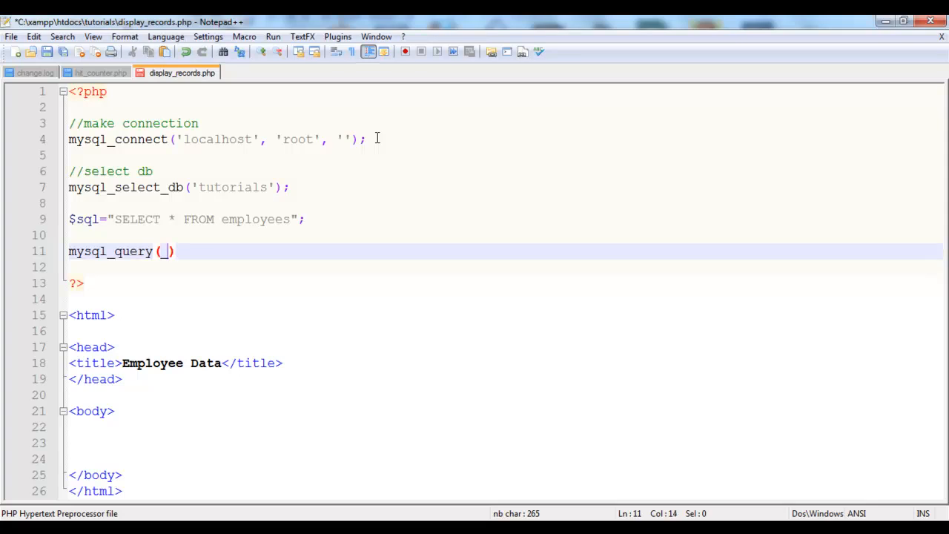
type("$s")
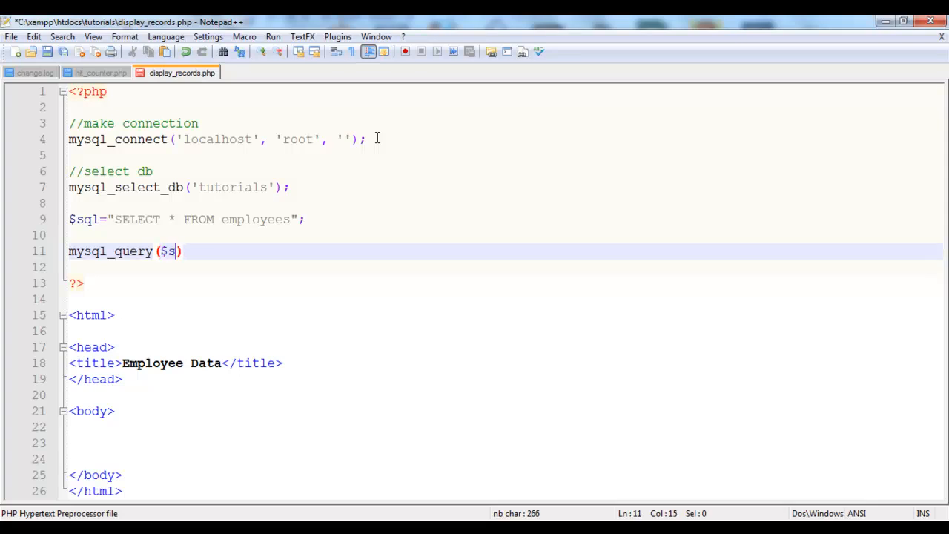
type("ql);")
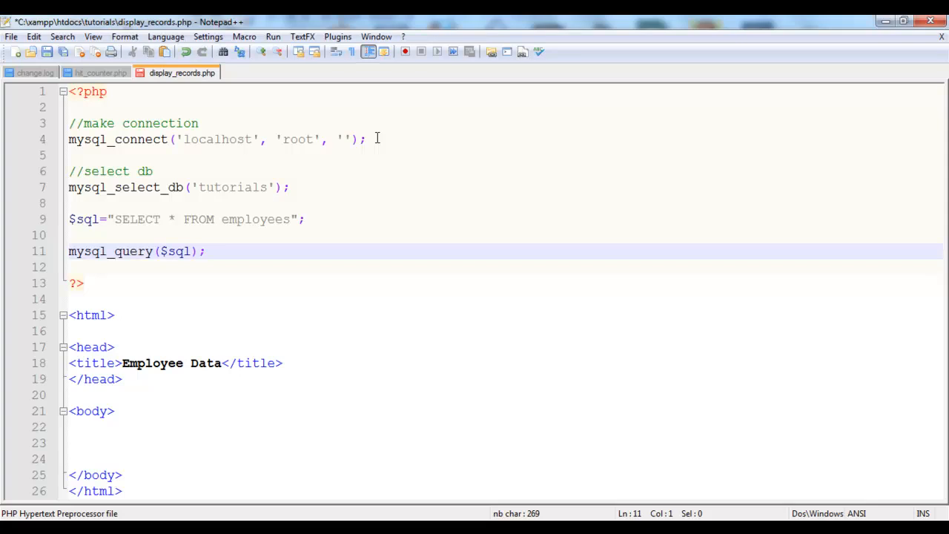
type("$")
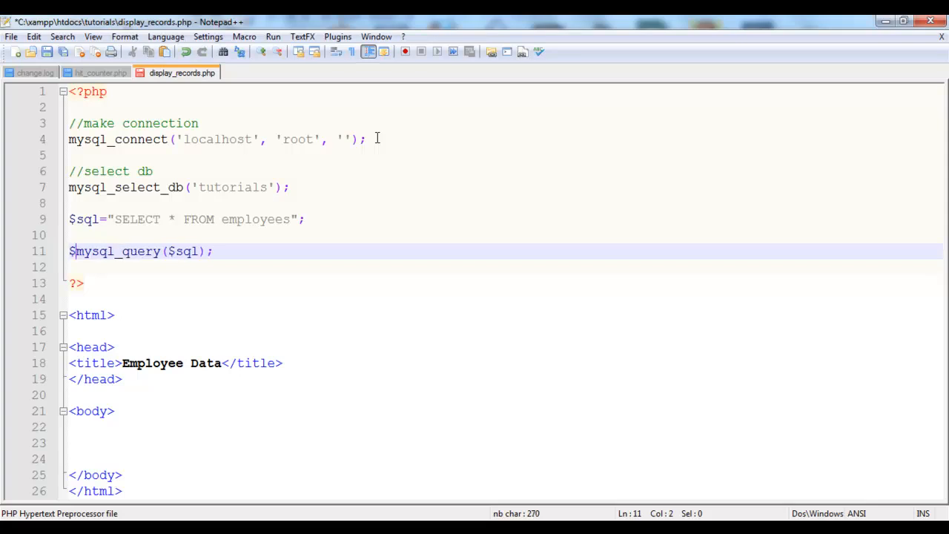
type("records=")
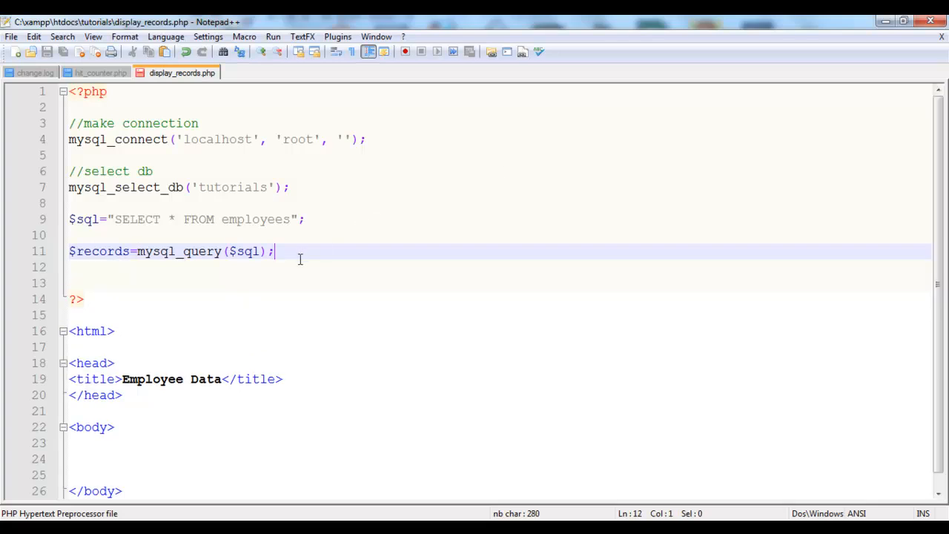
key("Enter")
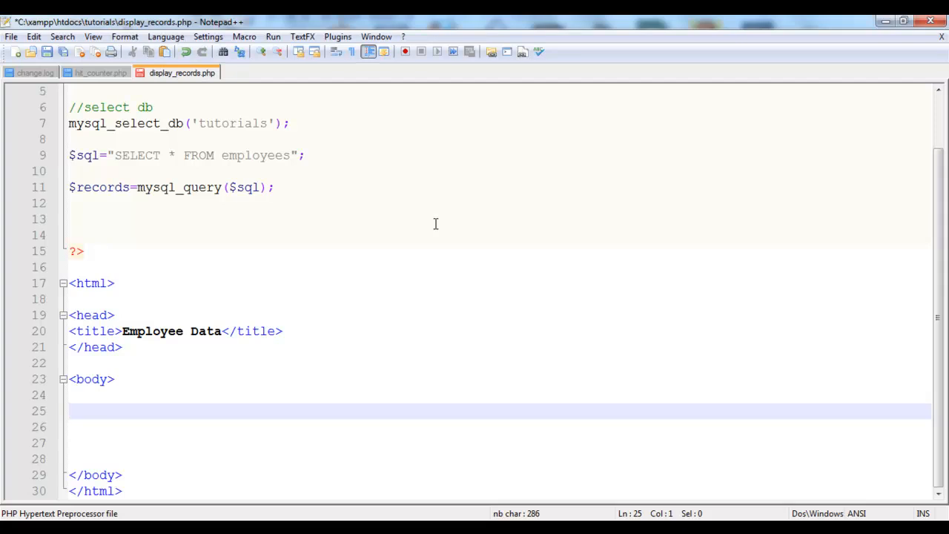
Begin the body's table tag with width="600" and border="1".
type("<tab")
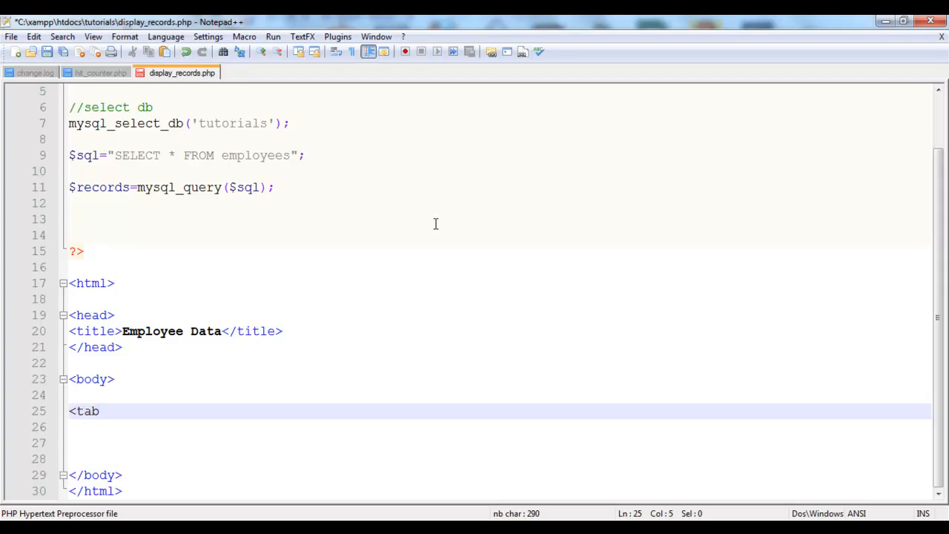
type("le")
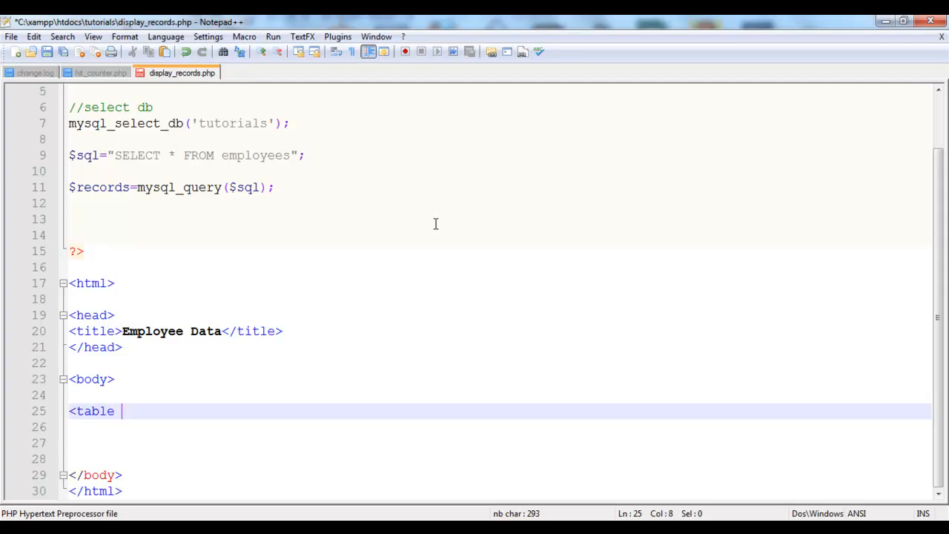
type("wi")
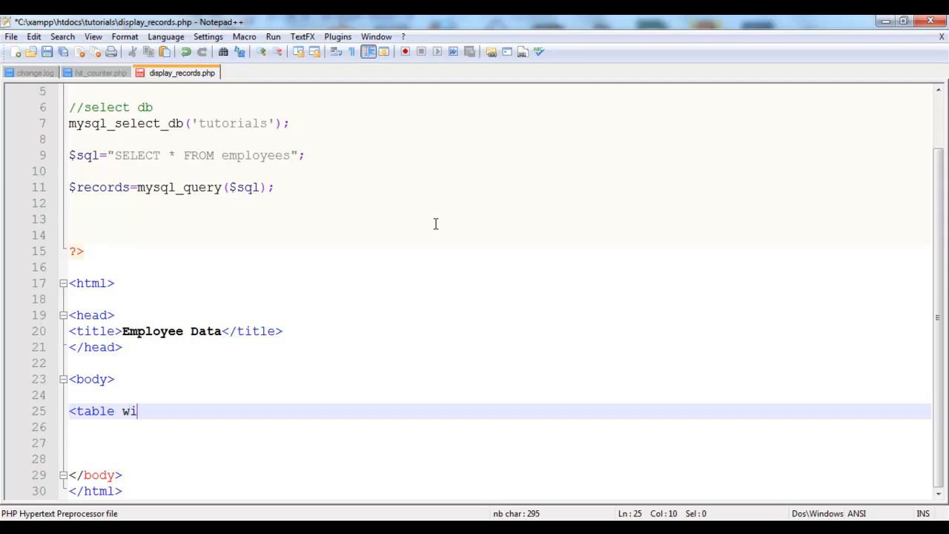
type("dth")
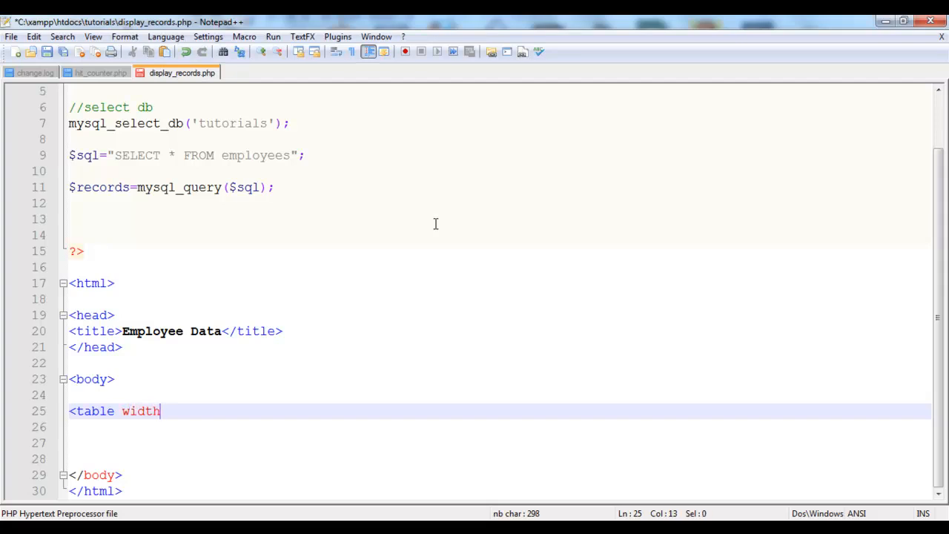
type("=")
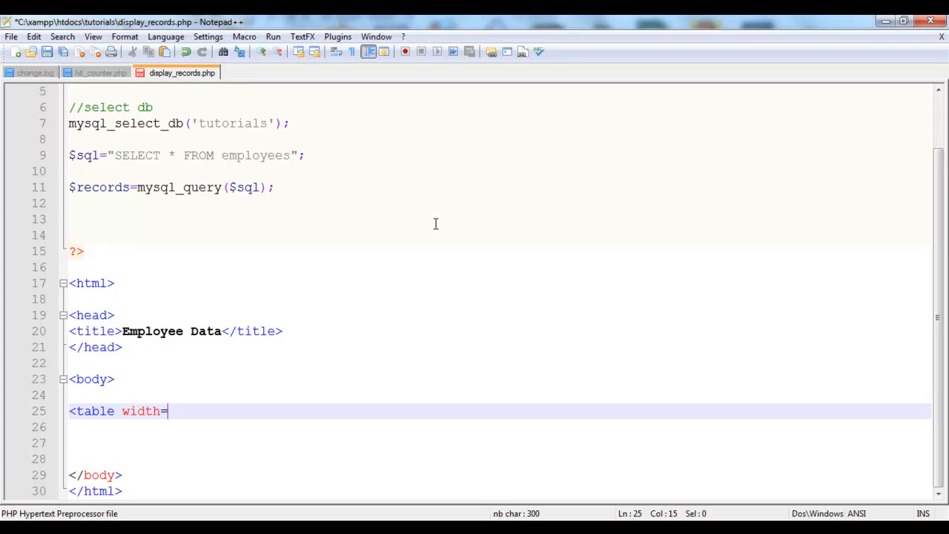
type("\"\"")
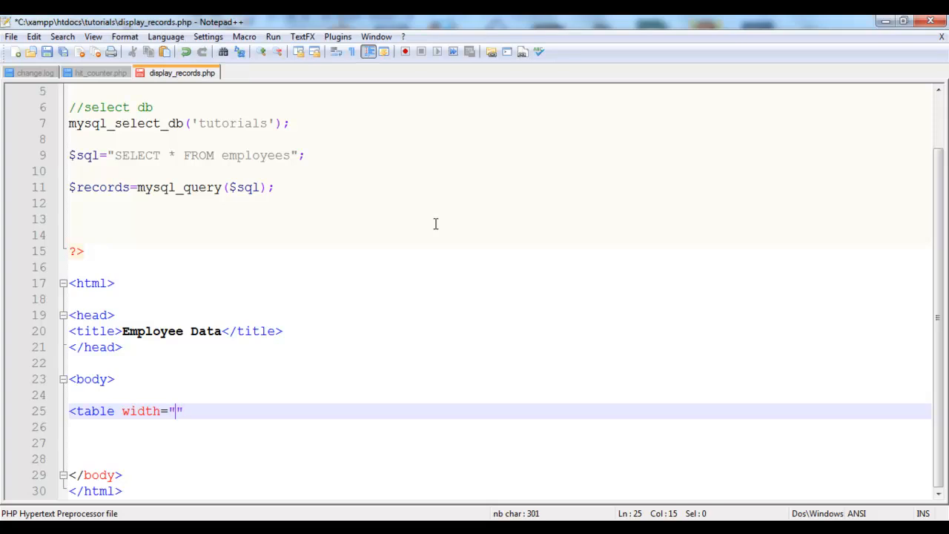
type("600")
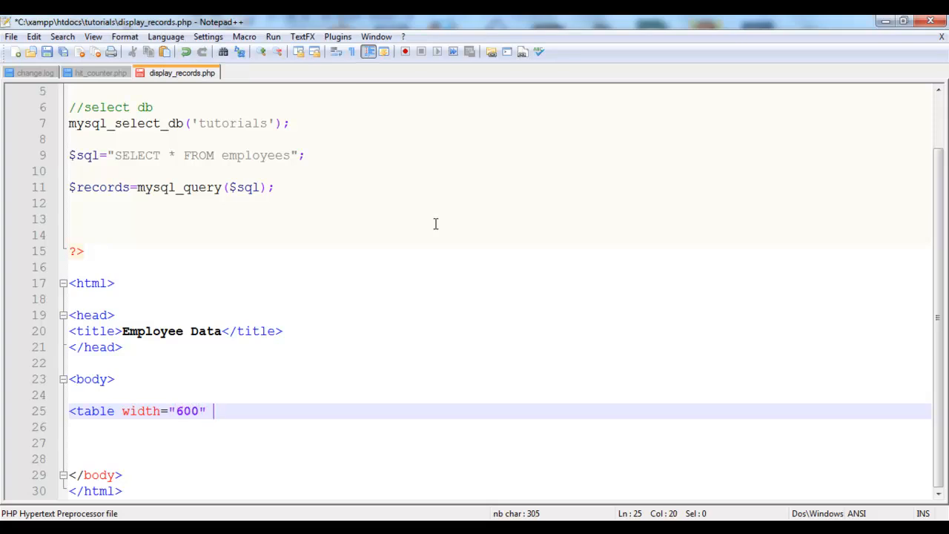
type("bo")
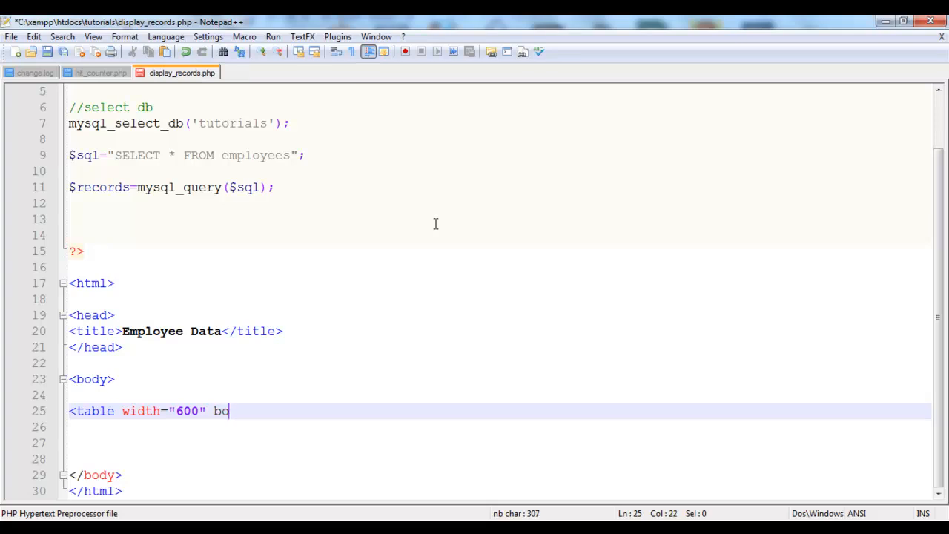
type("rder=")
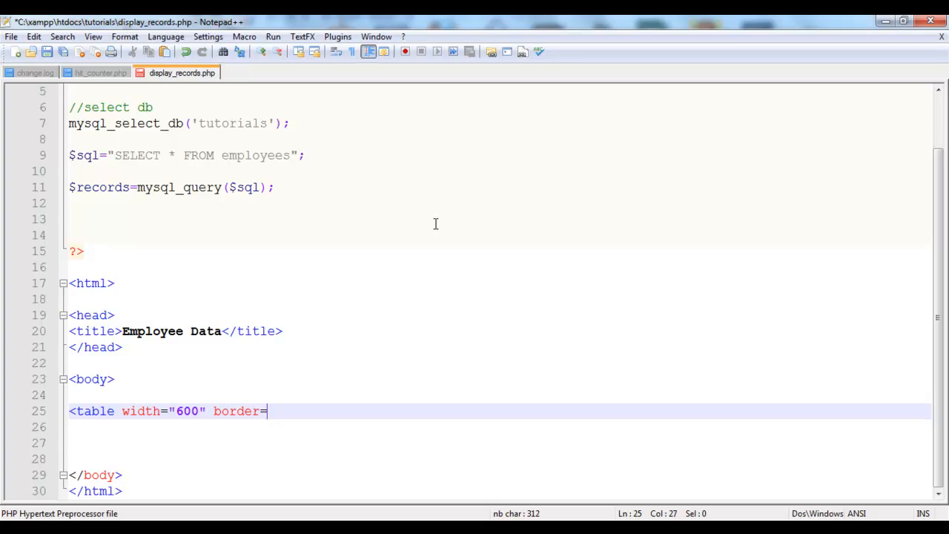
type("\"1\"")
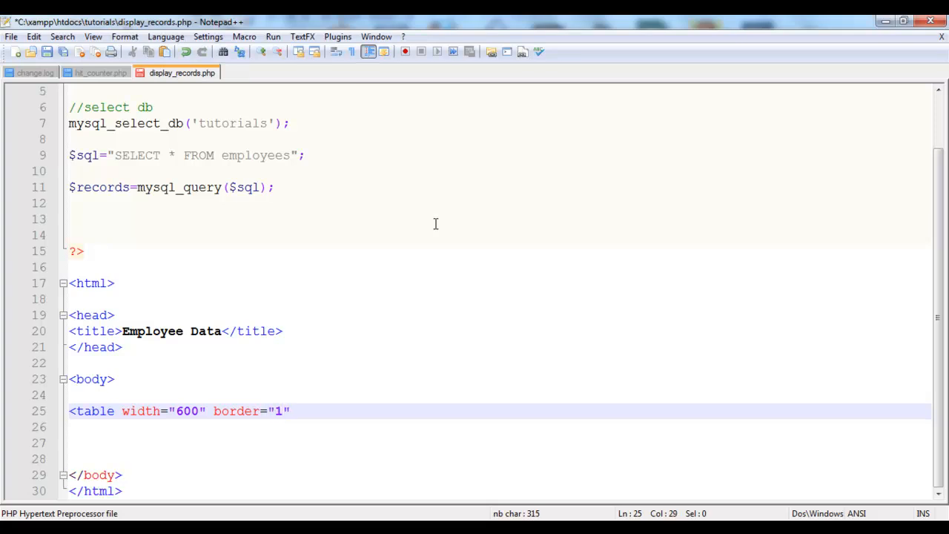
Add cellpadding="1" and cellspacing="1" to the table tag, fixing the cellpadding typo.
type(">")
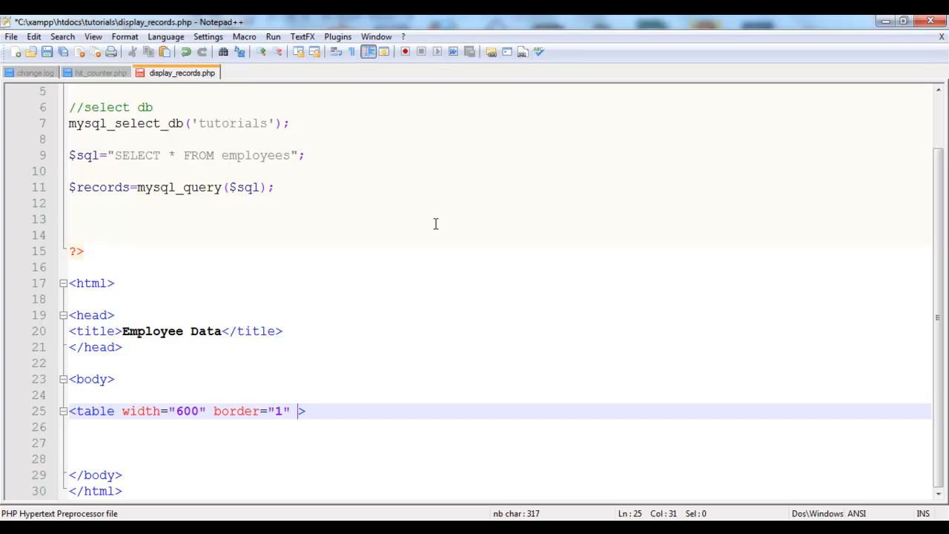
type("cell")
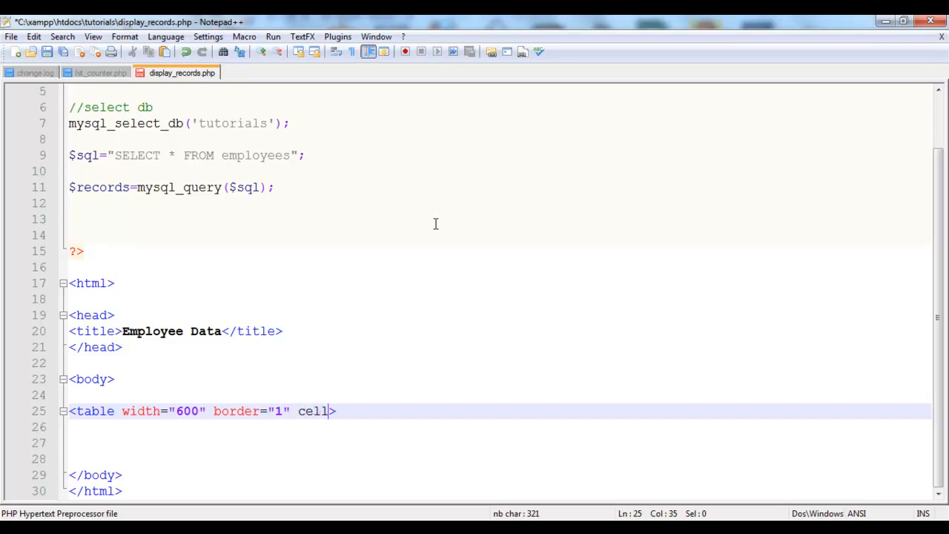
type("paddin=\"")
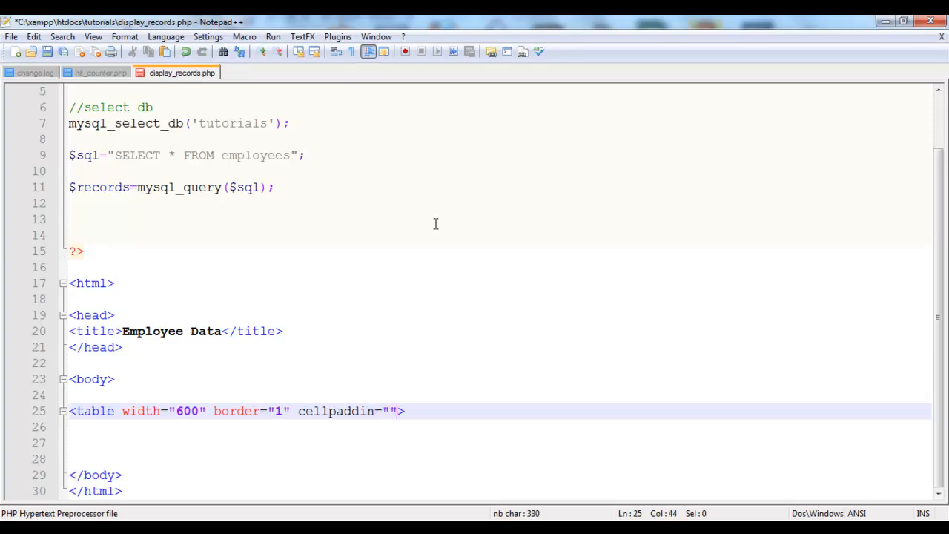
type("1")
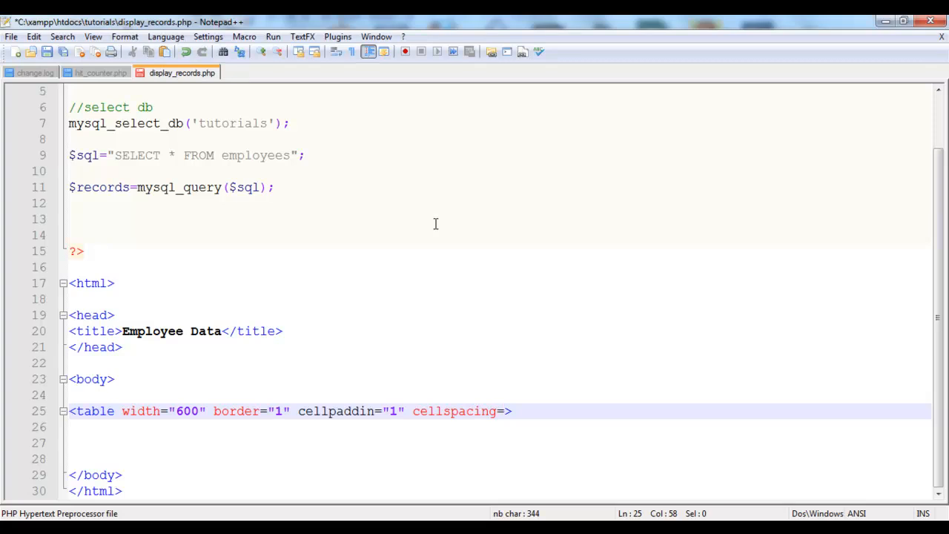
type("\"")
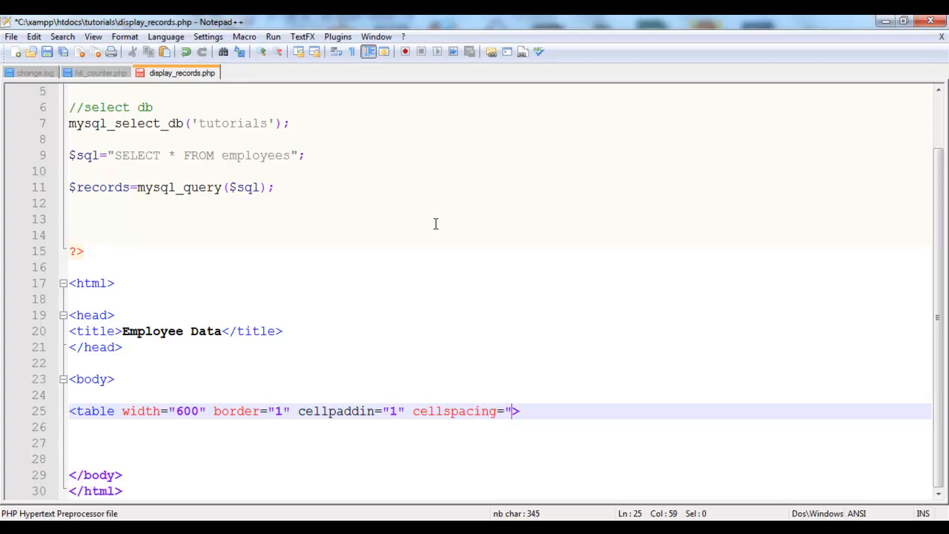
type("1")
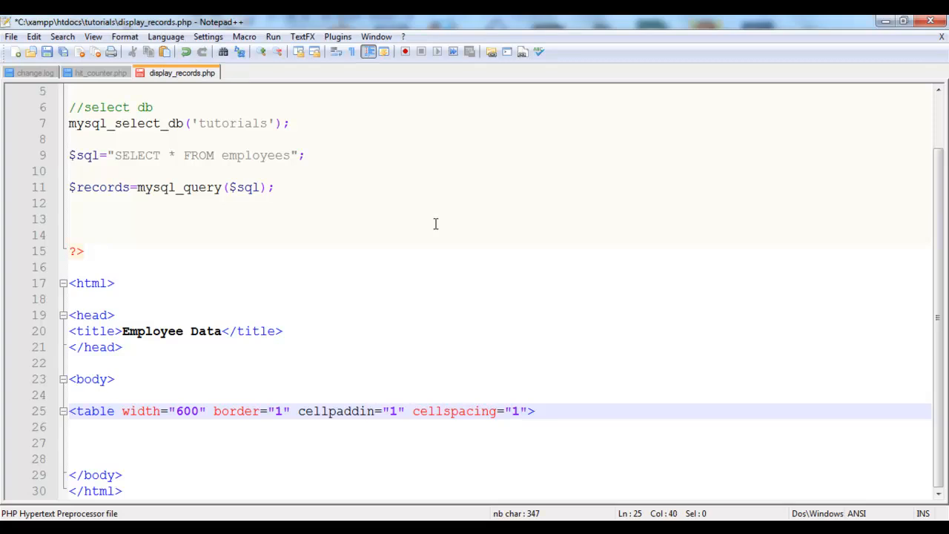
type("g")
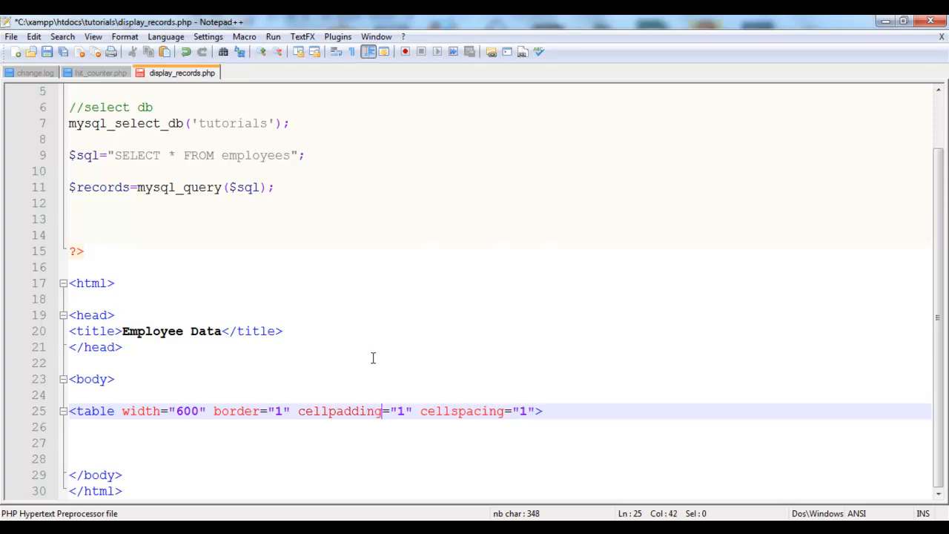
type("<")
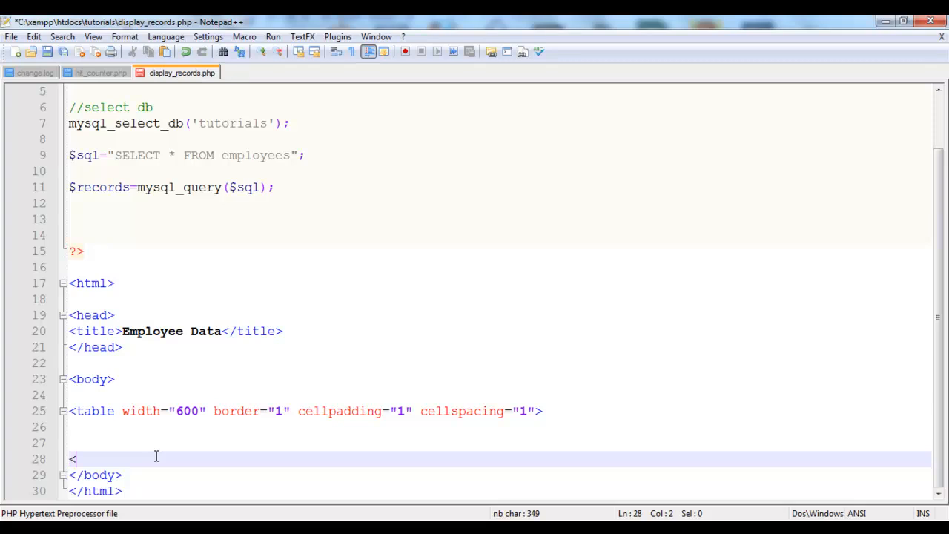
Close the table tag and add a header row with a Name heading cell.
type("/tabl")
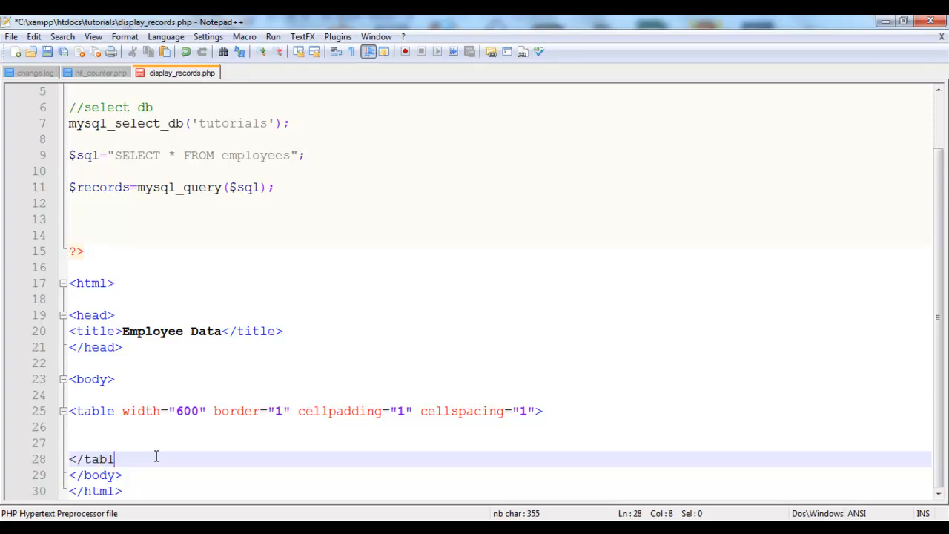
type("e>")
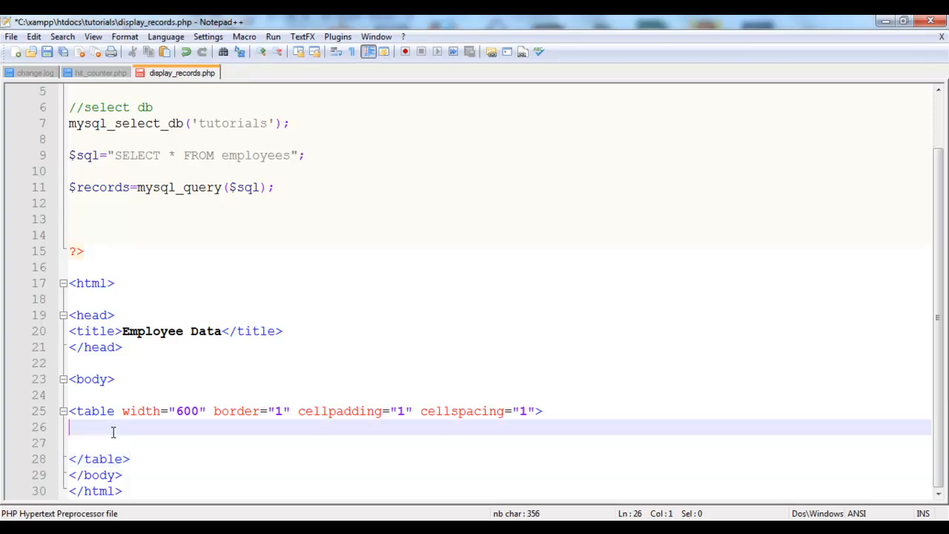
type("<")
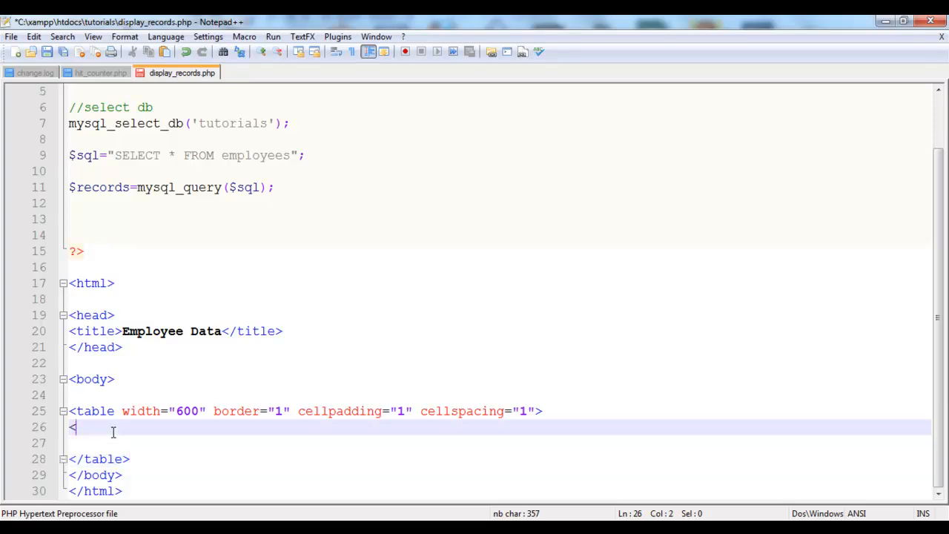
type("tr>")
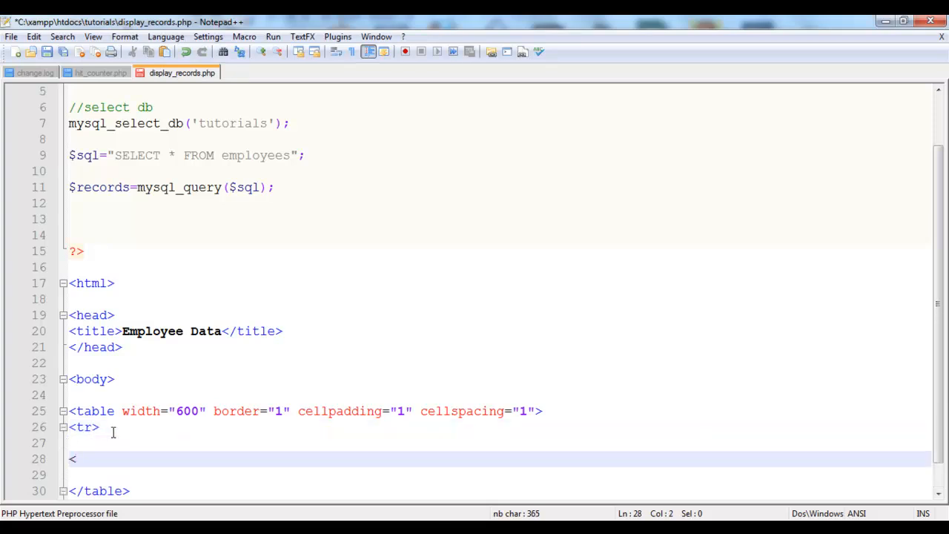
type("tr>")
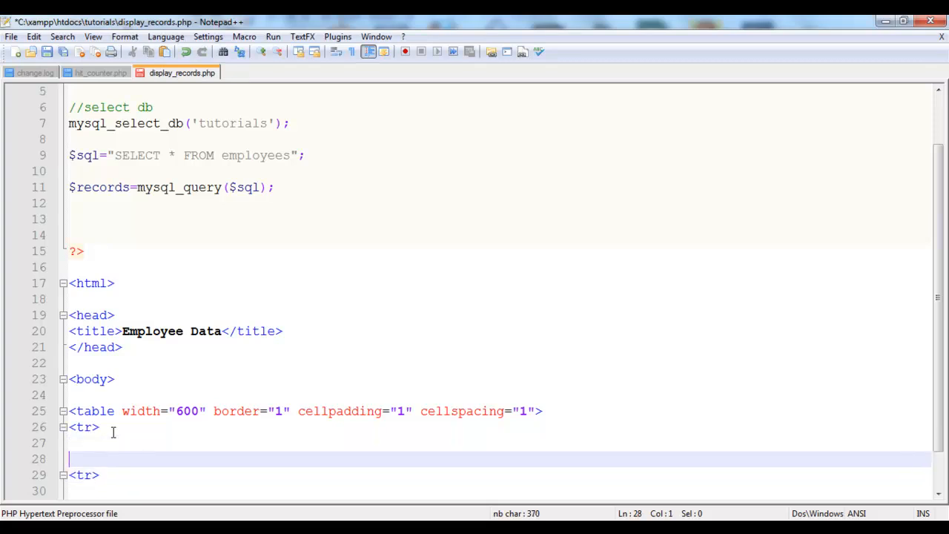
type("<")
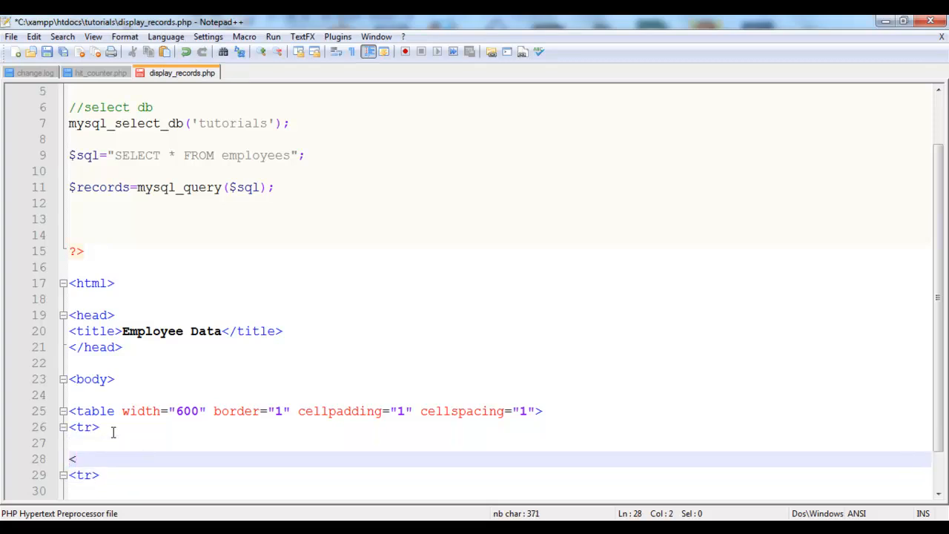
type("th>")
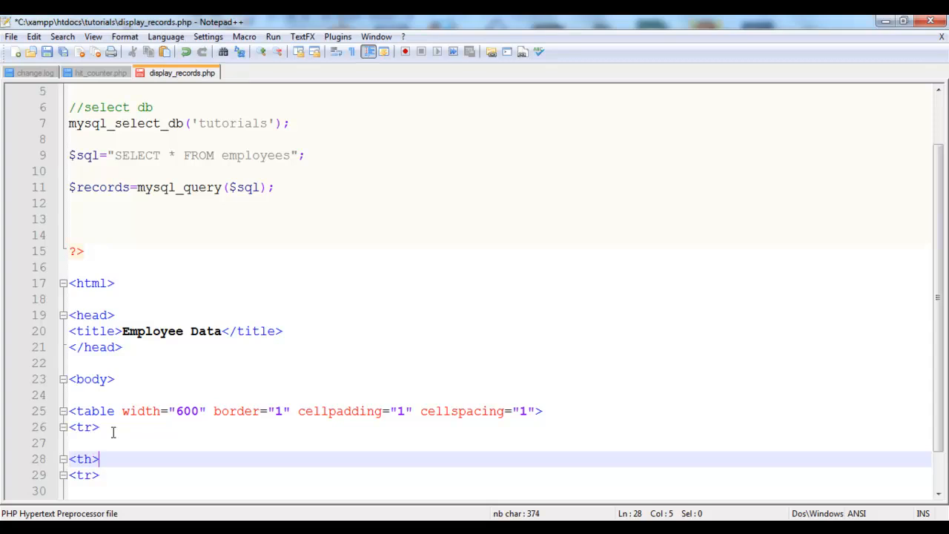
type("</th>")
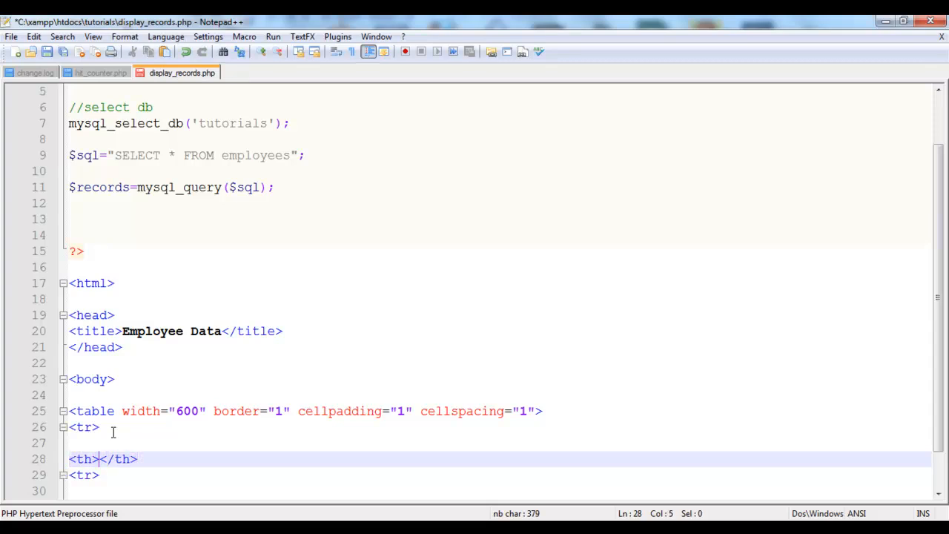
type("Nam")
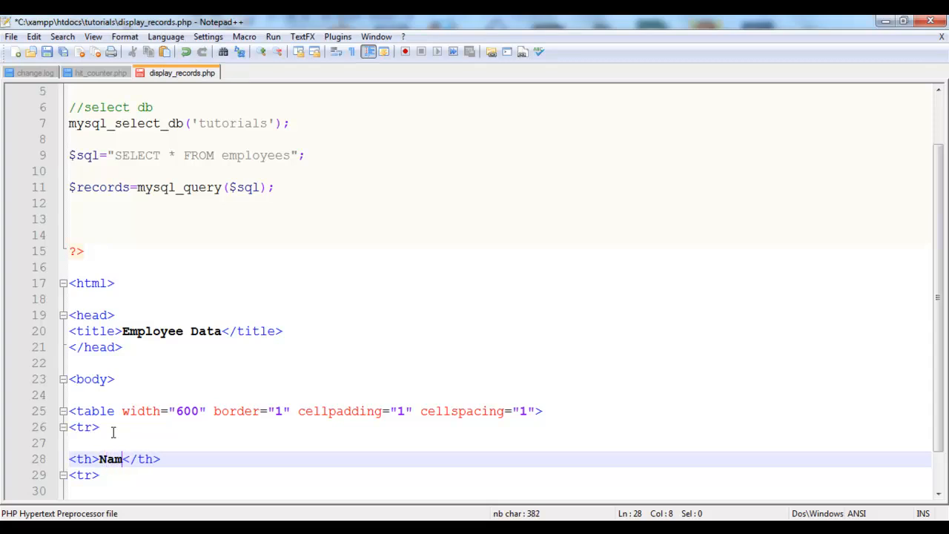
type("e")
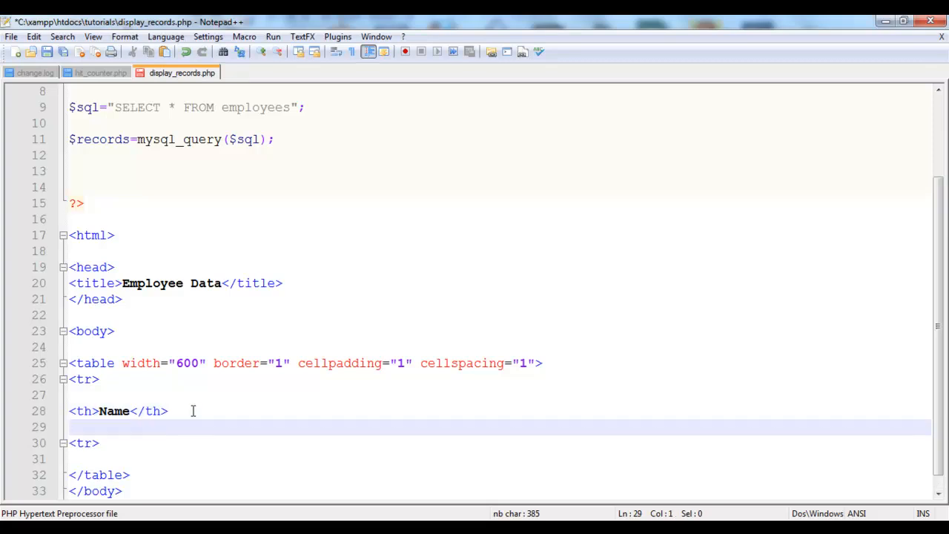
Add Age, Position and Salary heading cells, fixing their capitalisation.
type("<t")
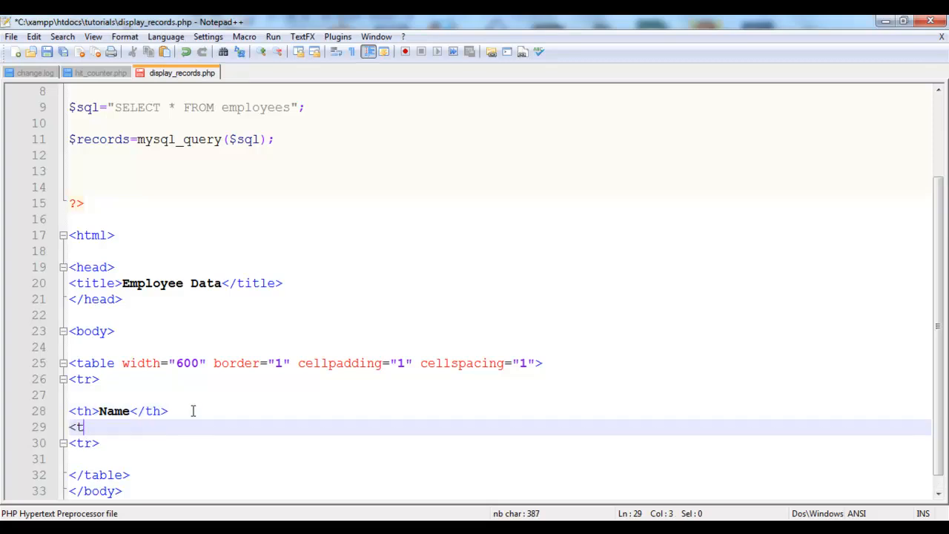
type("h></")
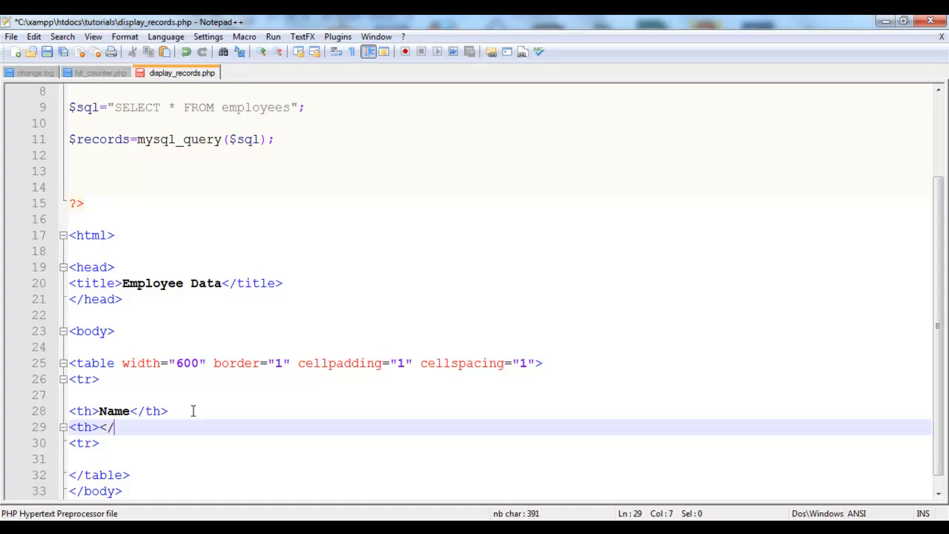
type("th>")
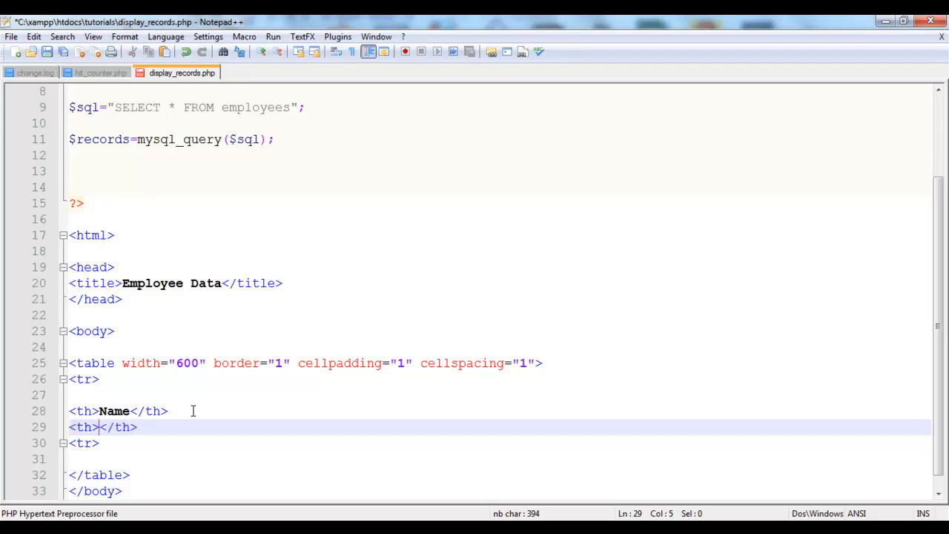
type("age")
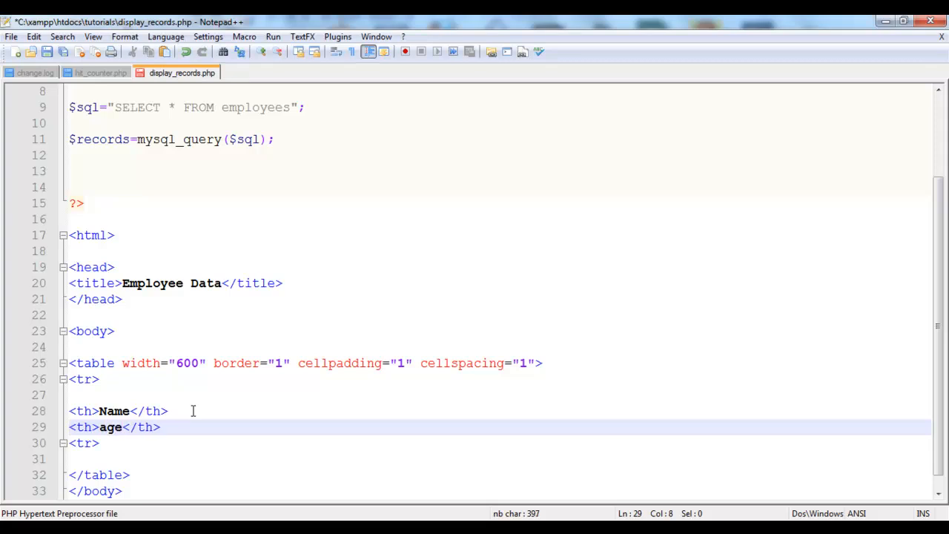
key("Backspace")
type("A")
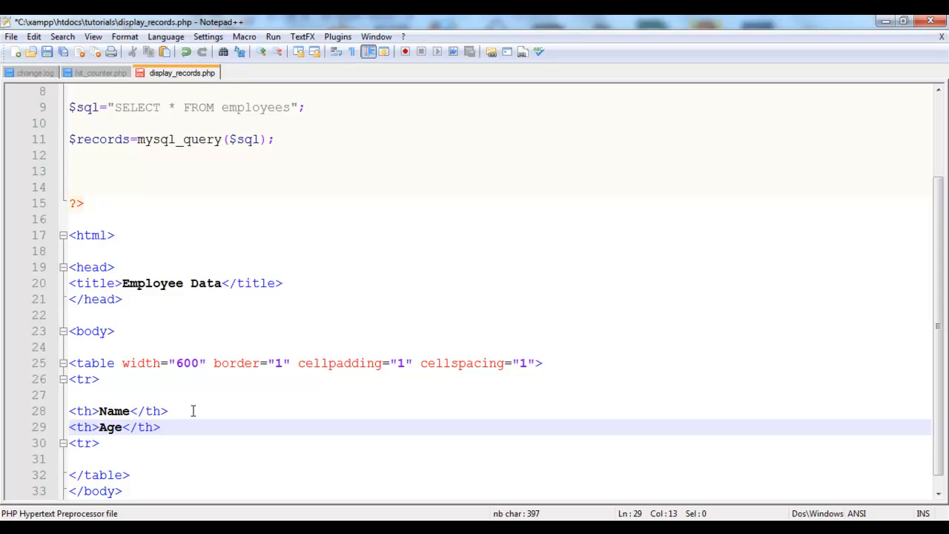
type("<th></th>")
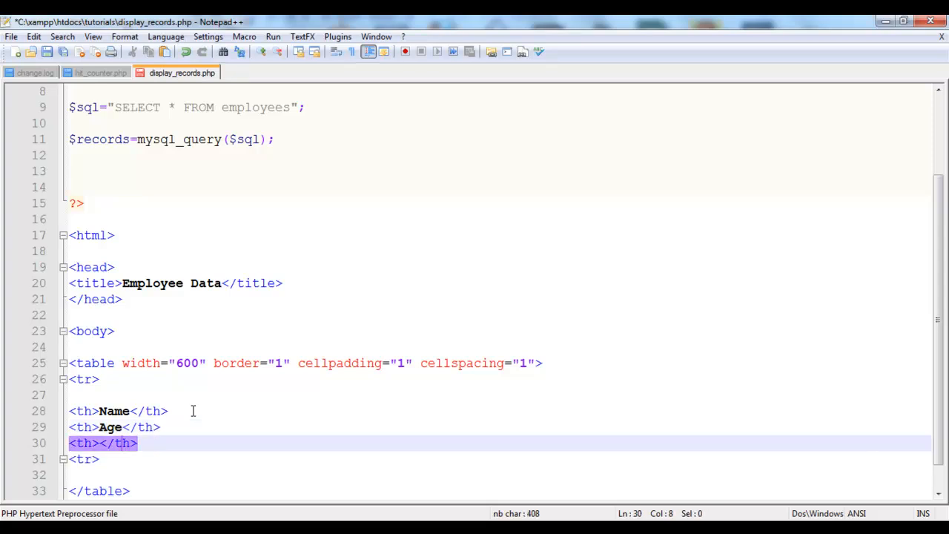
type("B")
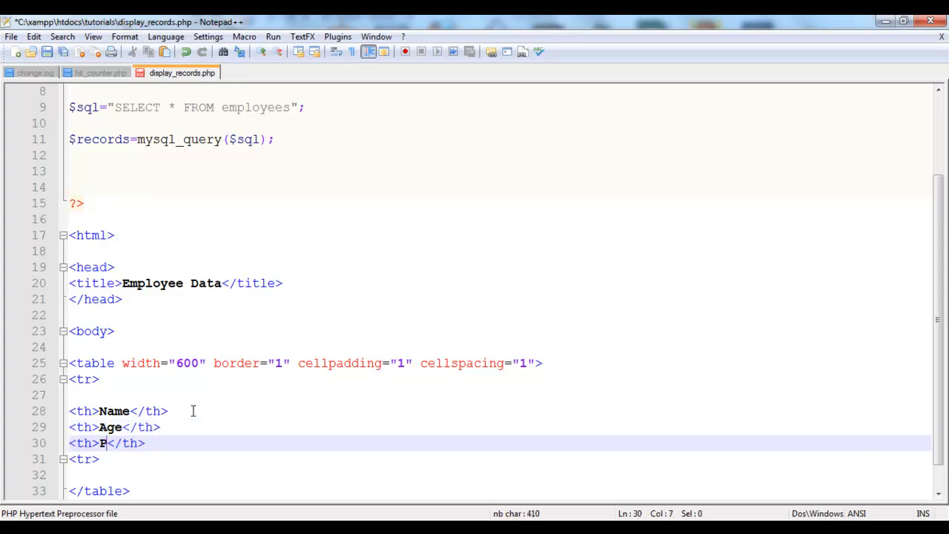
type("osition")
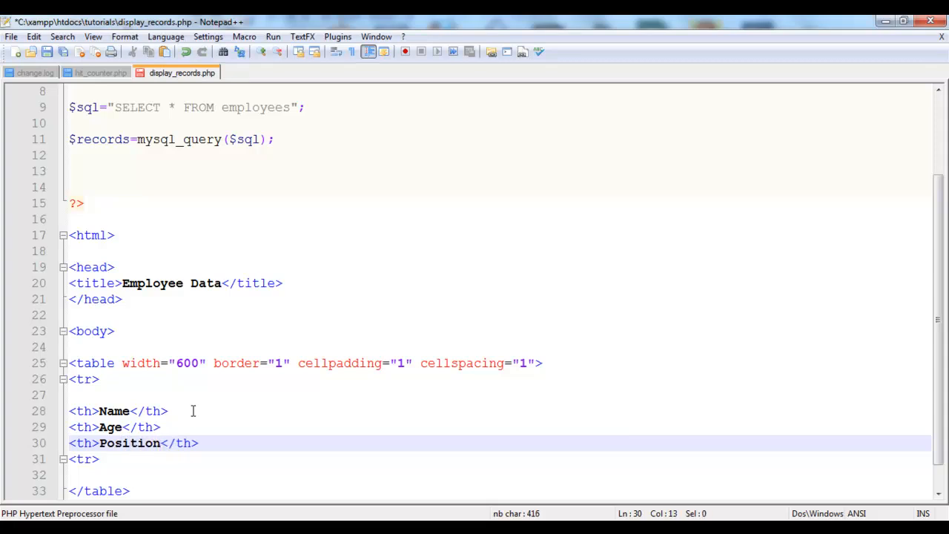
key("Enter")
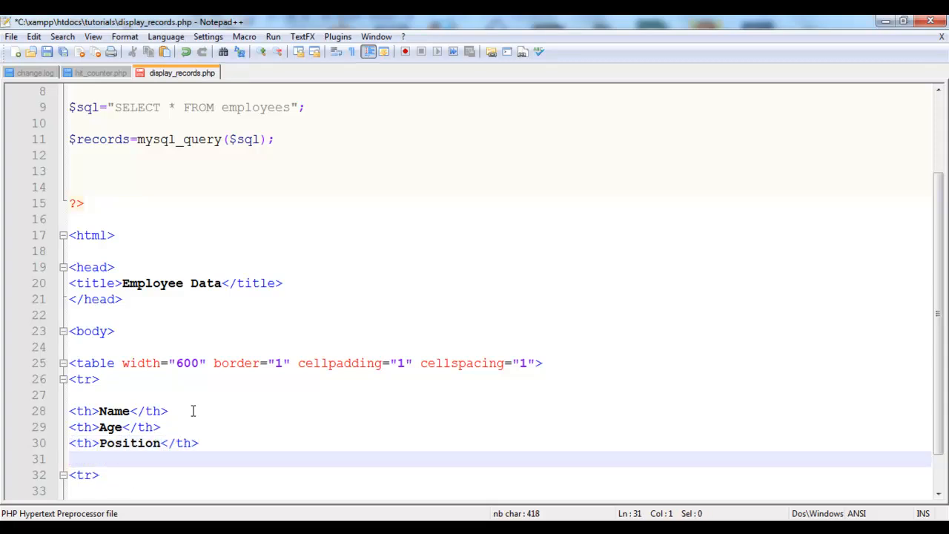
type("<th></th>")
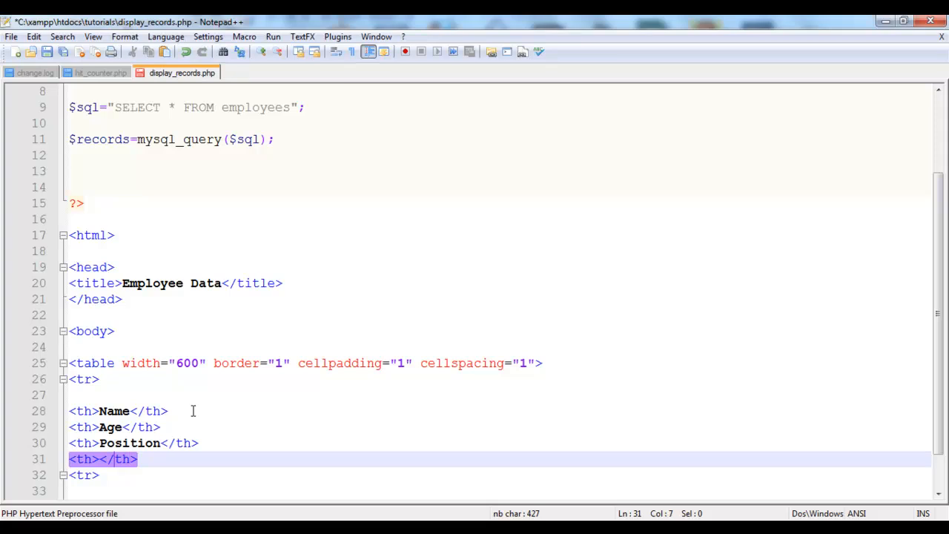
type("sa")
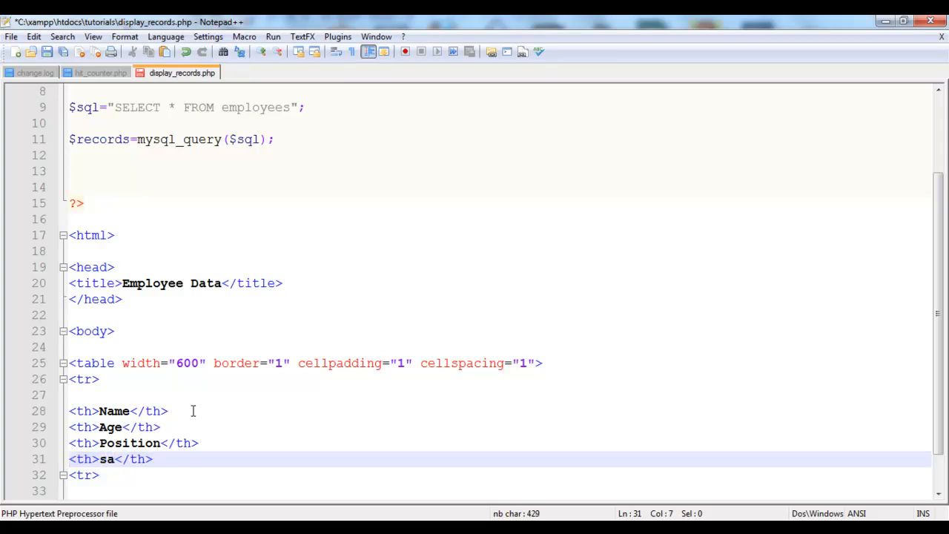
type("lary")
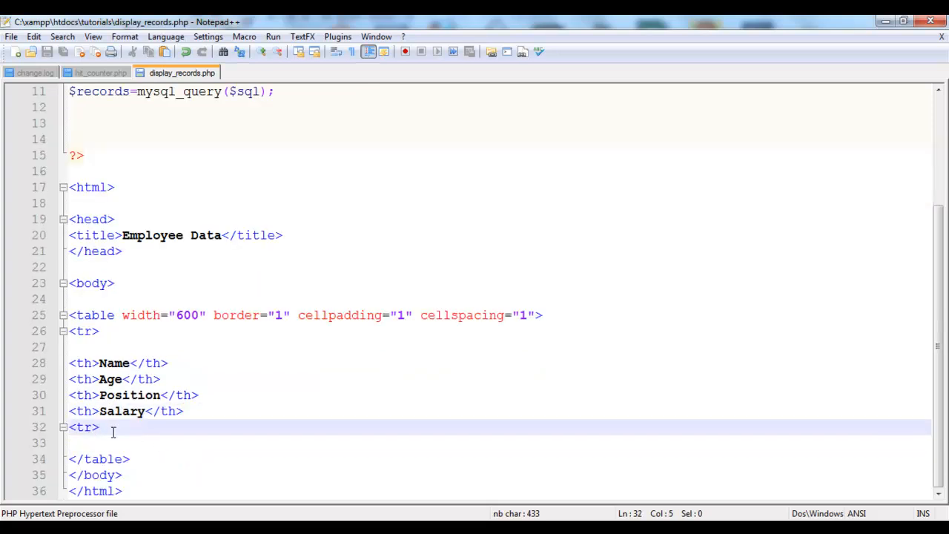
key("enter")
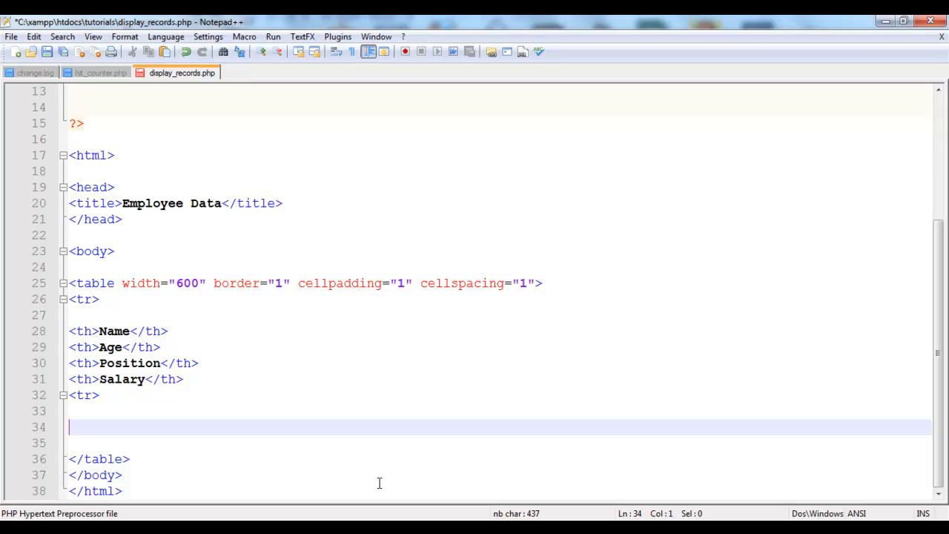
Open a new <?php ?> block below the header row.
type("<")
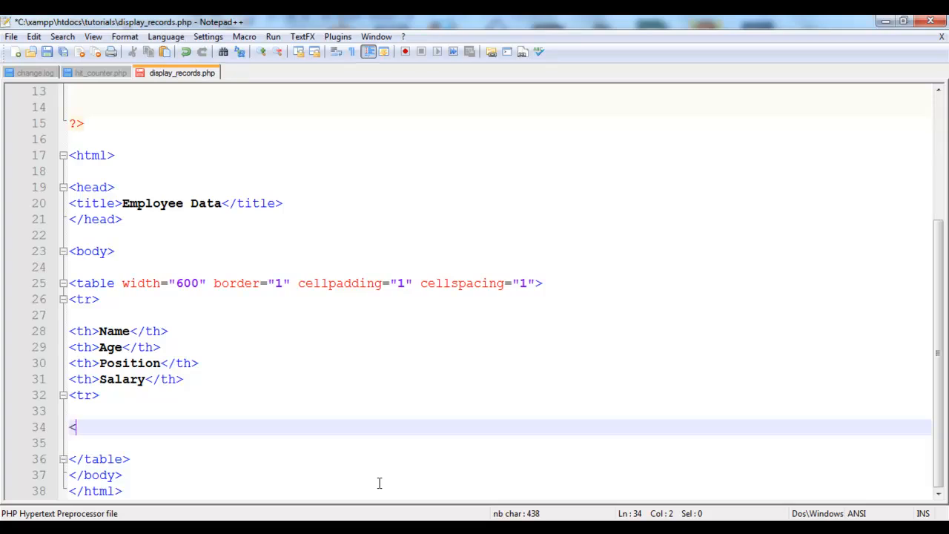
type("?php")
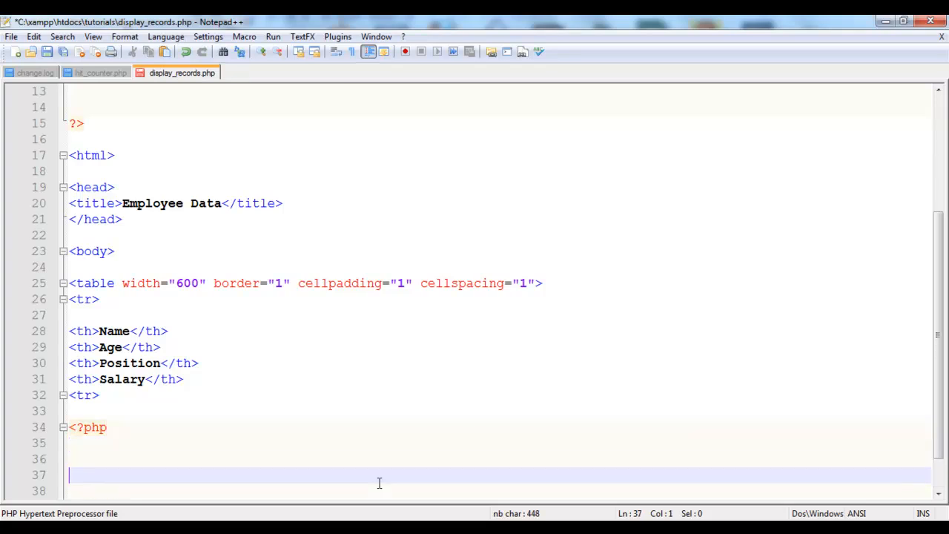
type("?>")
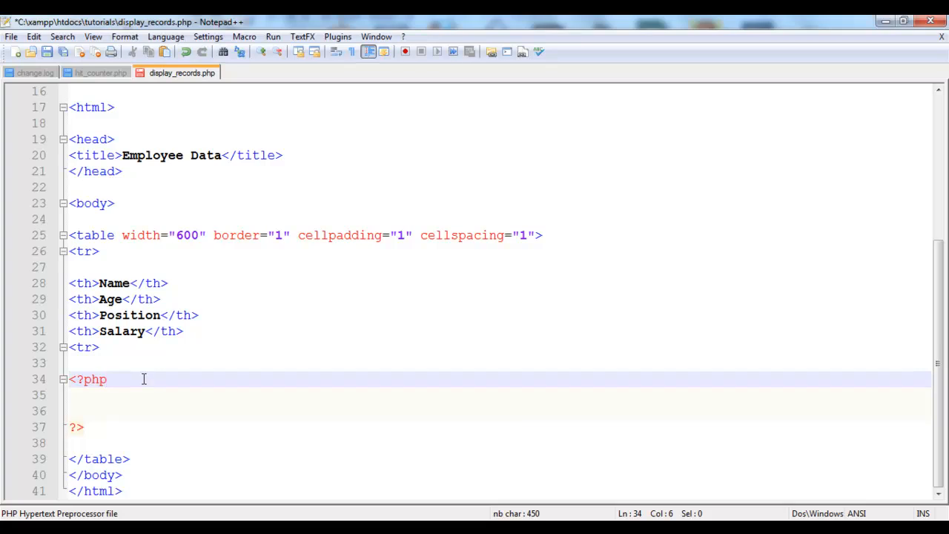
key("enter")
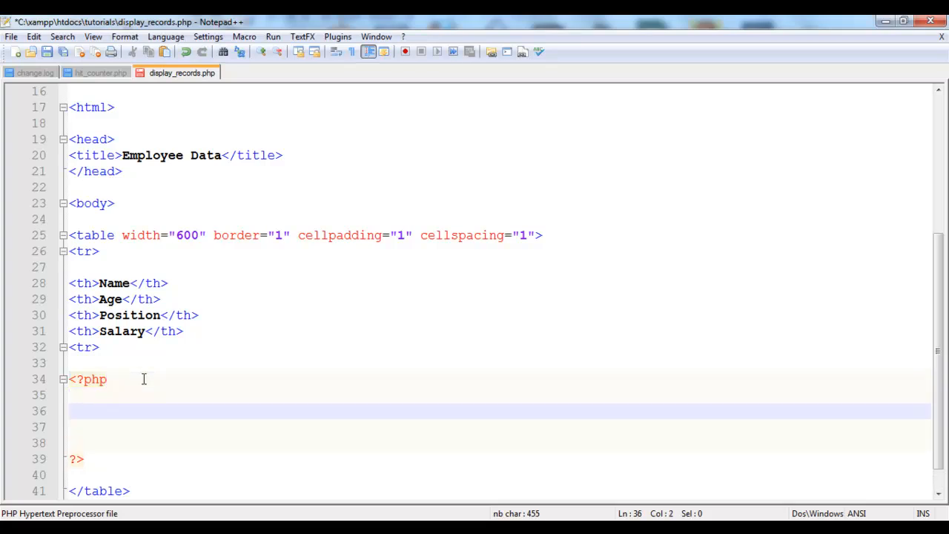
Write the loop condition while($employee=mysql_fetch_assoc($records)).
type("while")
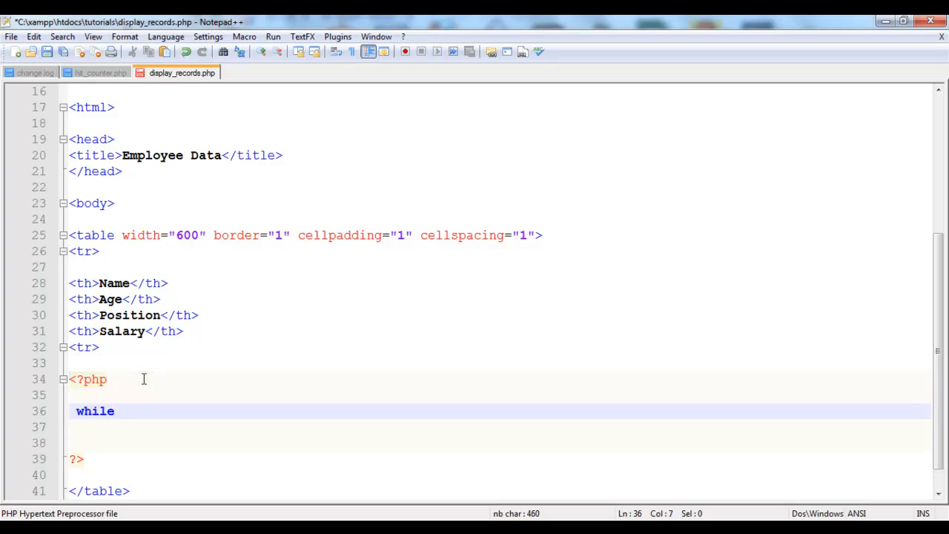
type("()")
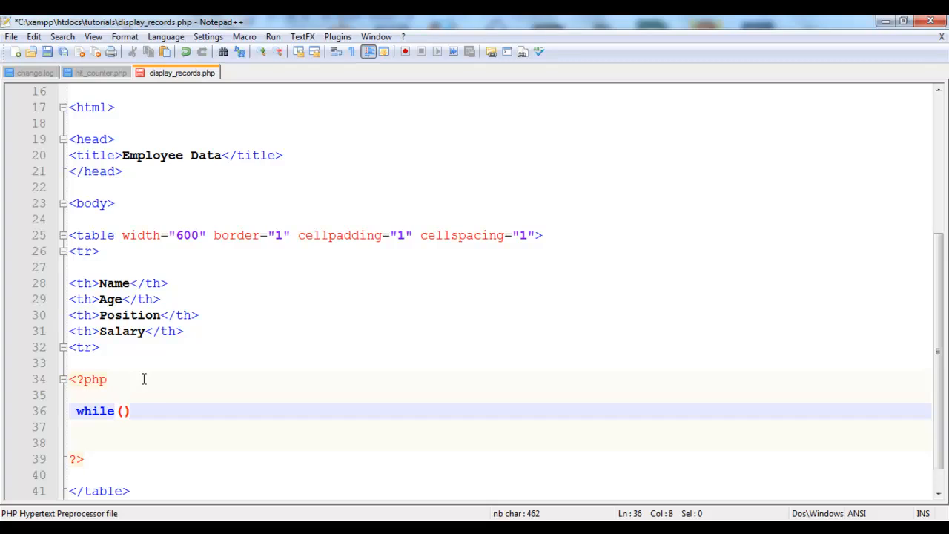
type("$")
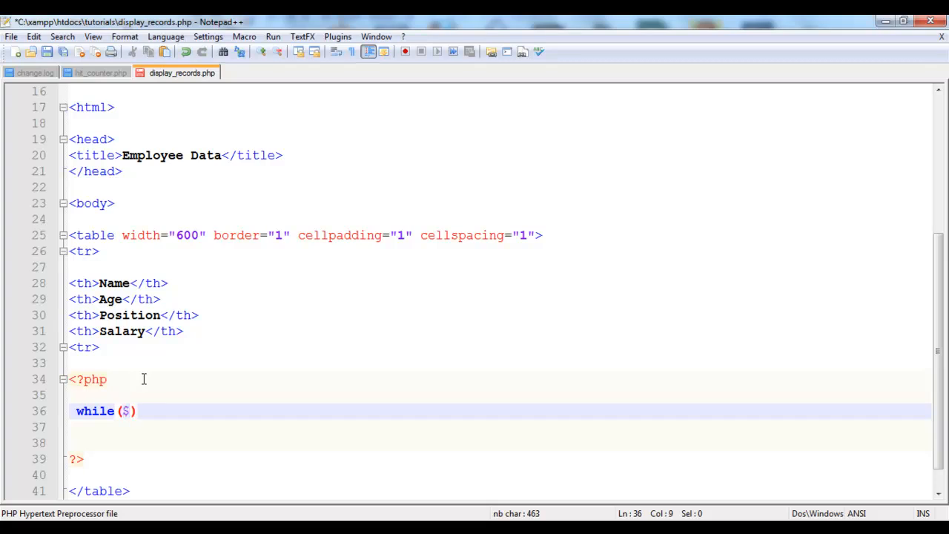
type("emplo")
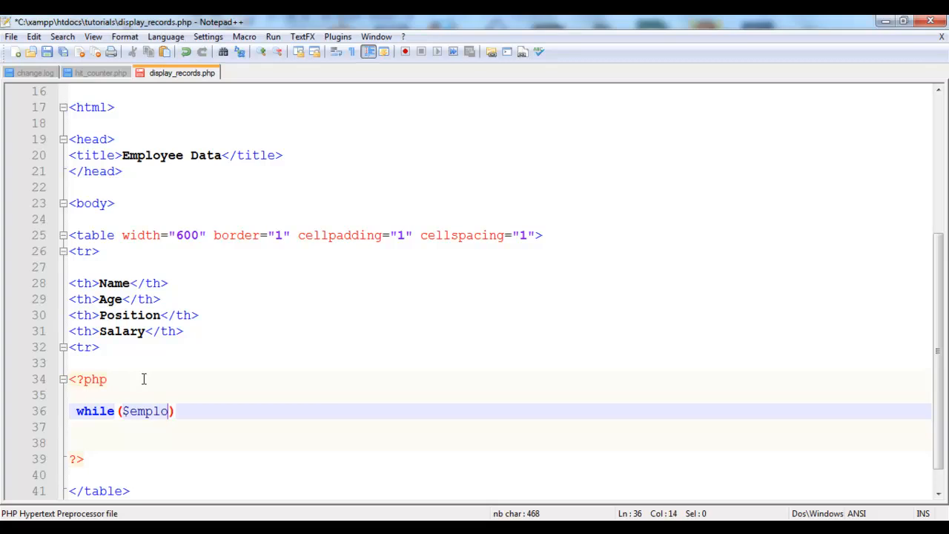
type("yee")
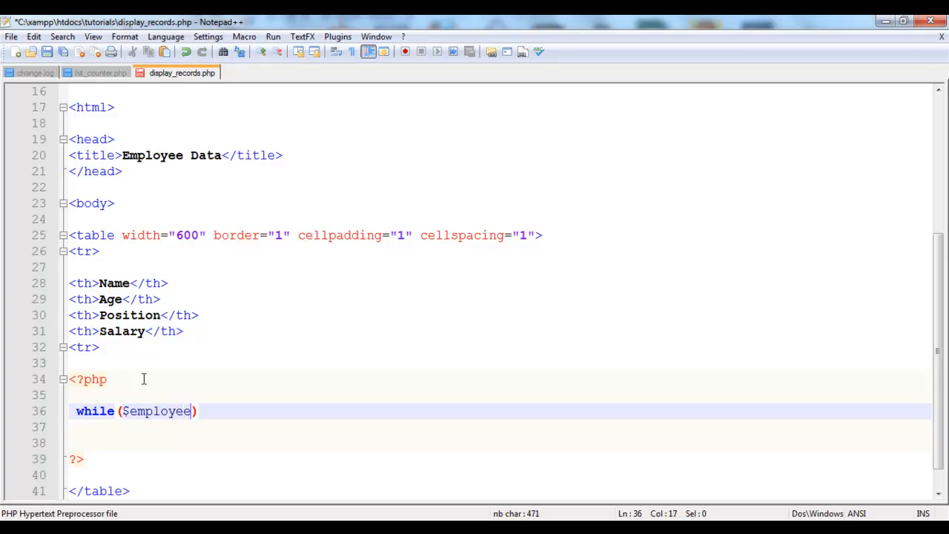
type("=myd")
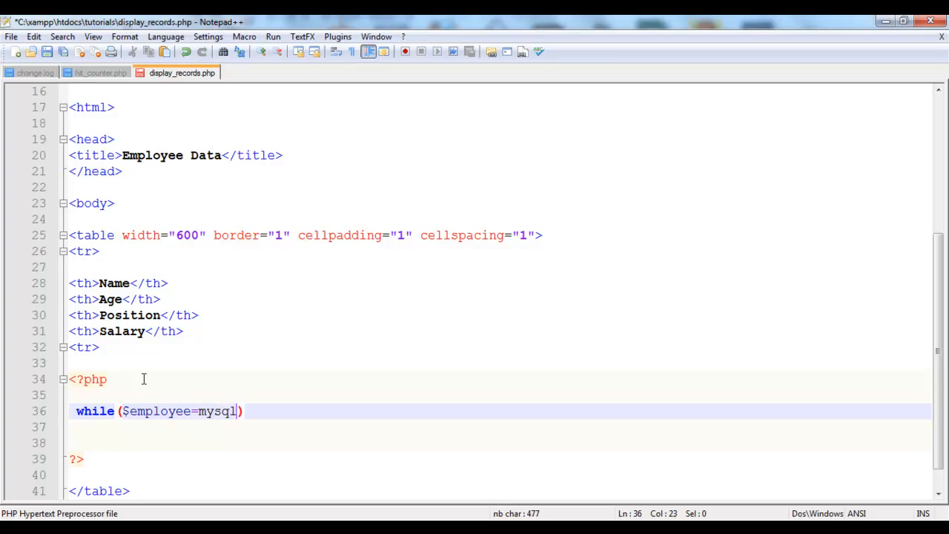
type("_fetch_a")
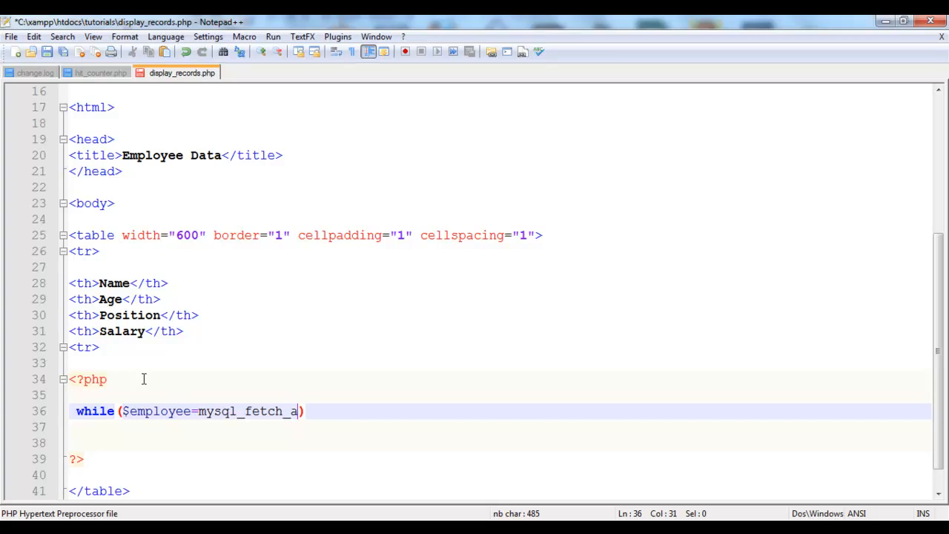
type("ssoc")
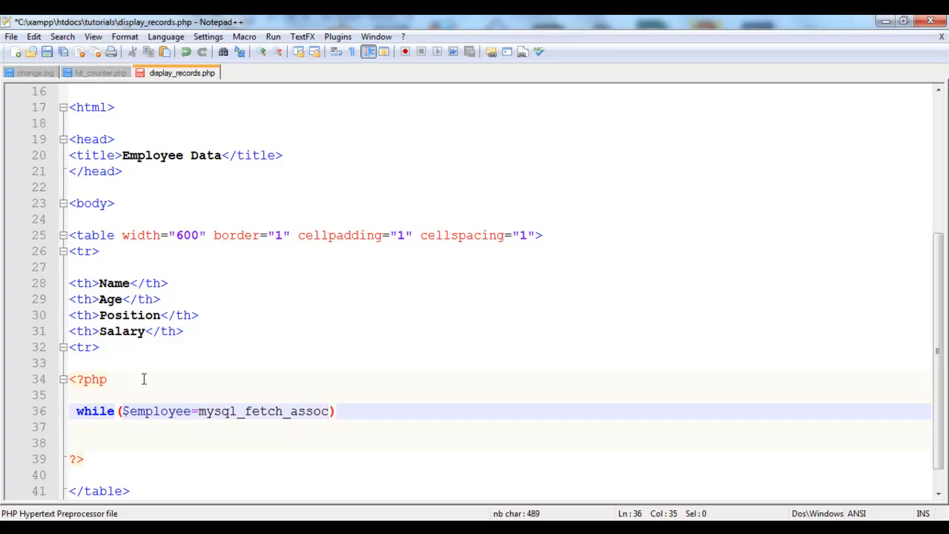
type("()")
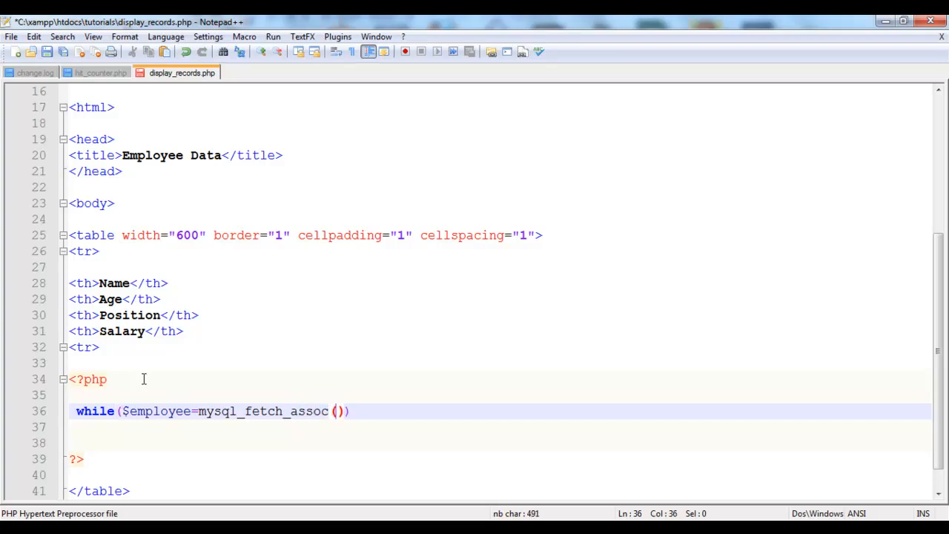
type("$records")
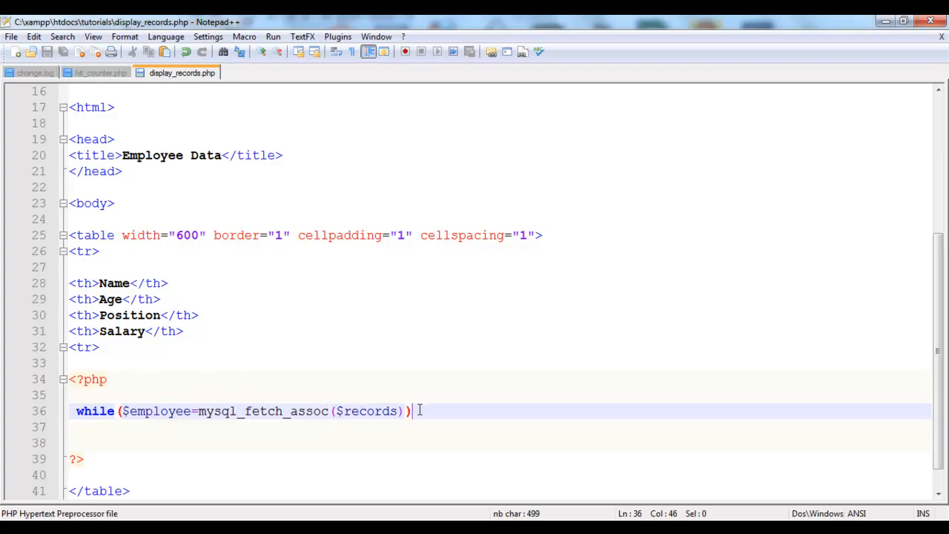
Add the loop's braces, closed with an //end while comment.
type("{")
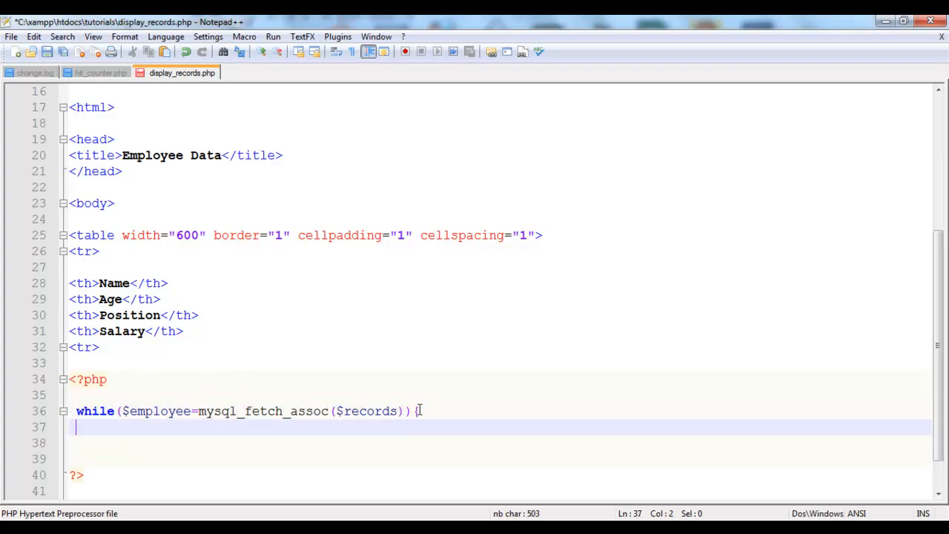
type("}")
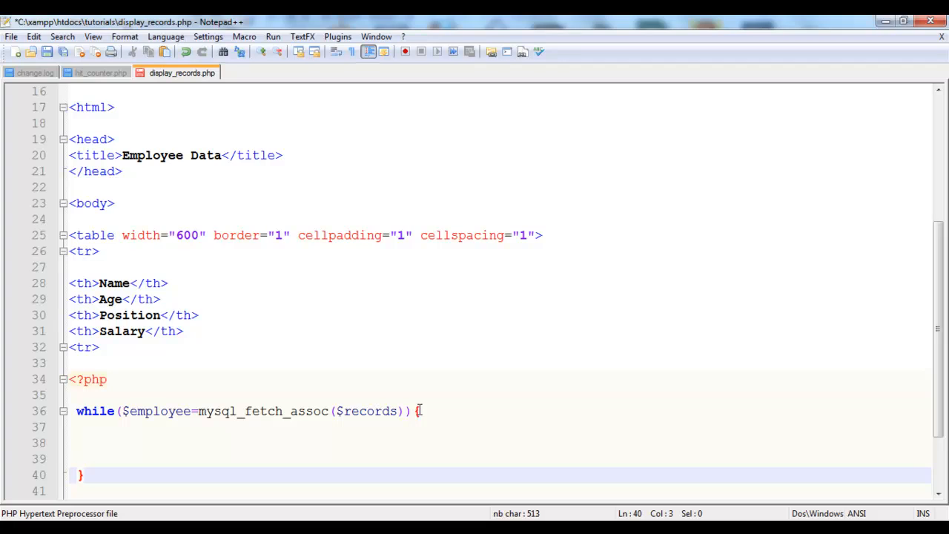
type("//end")
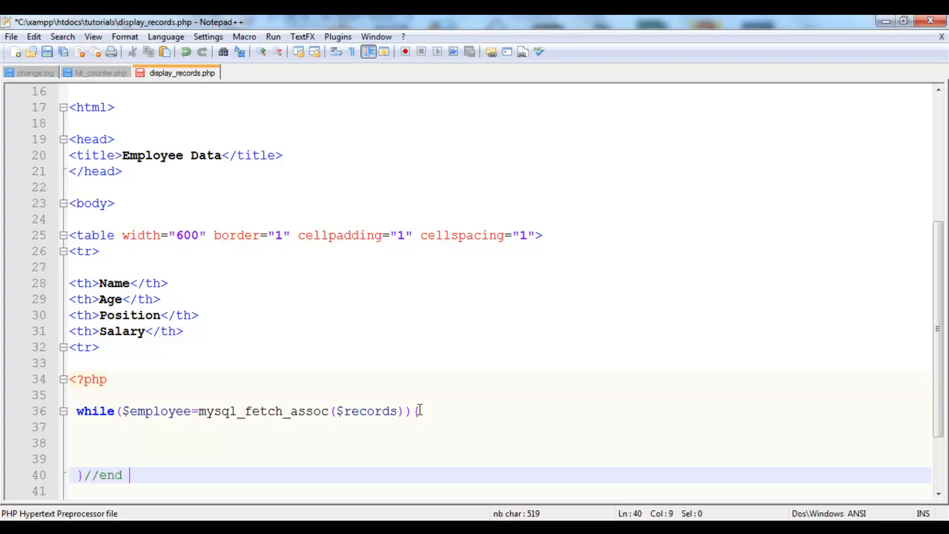
type("while")
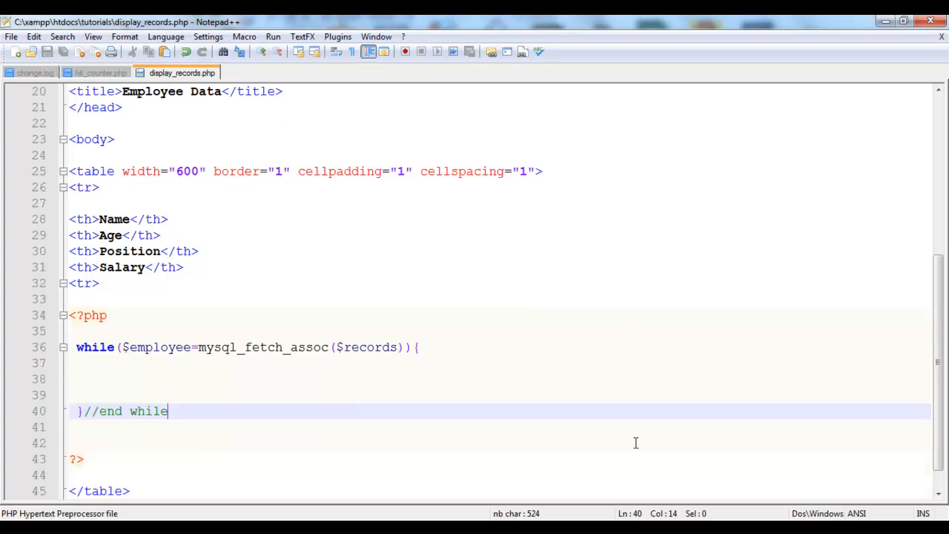
mouse_move(397, 330)
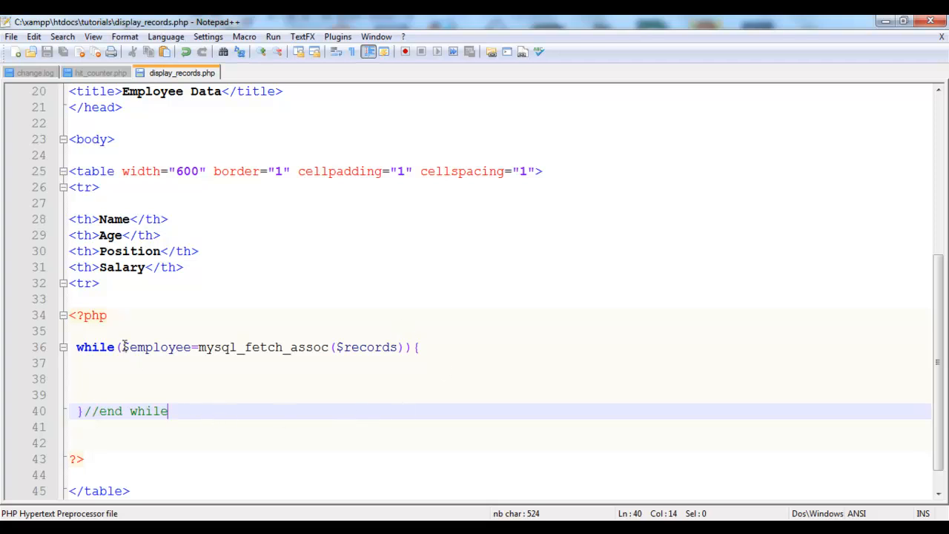
double_click(156, 347)
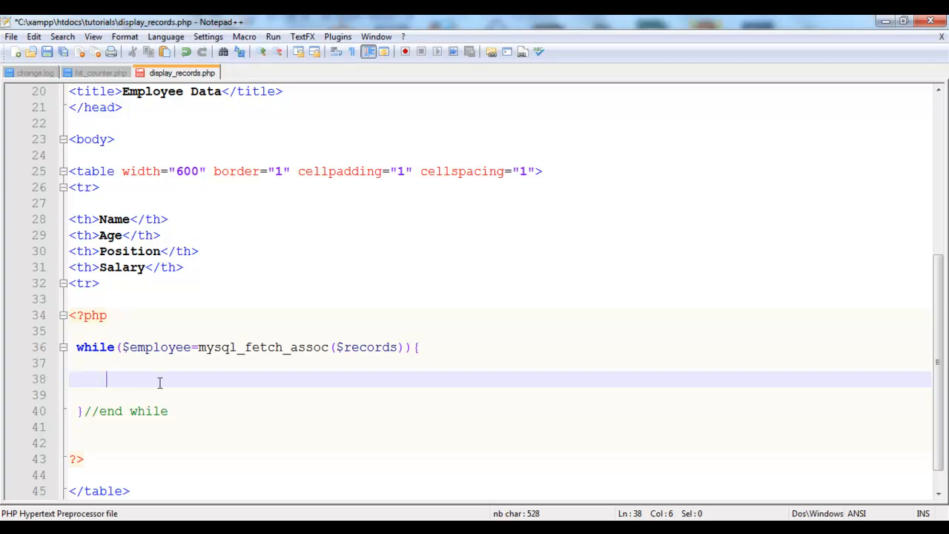
Echo an opening "<tr>" row and reuse that line for the closing row.
type("echo")
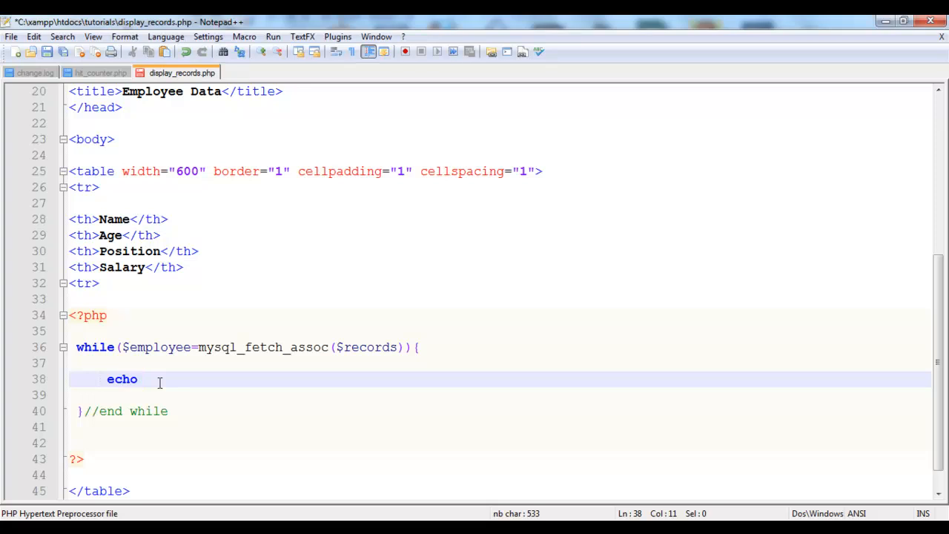
type("\"\";")
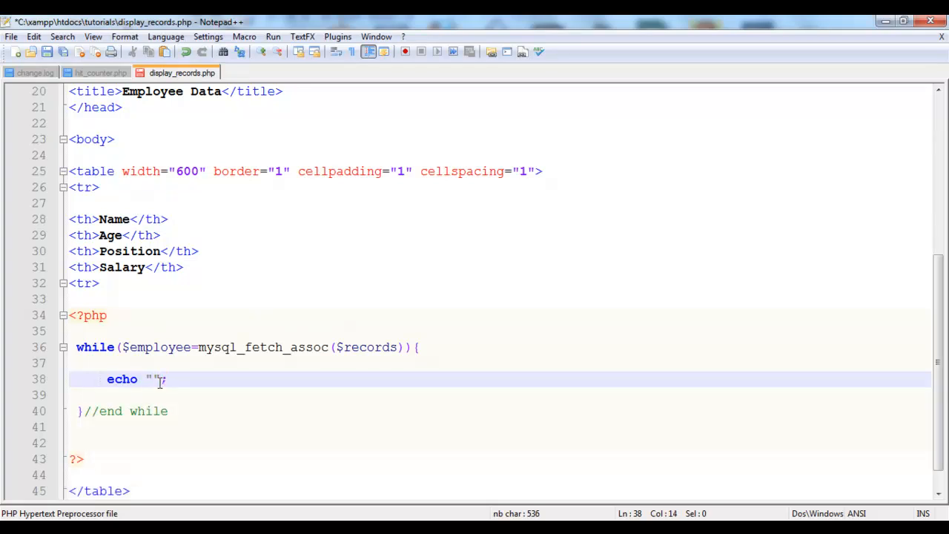
type(";")
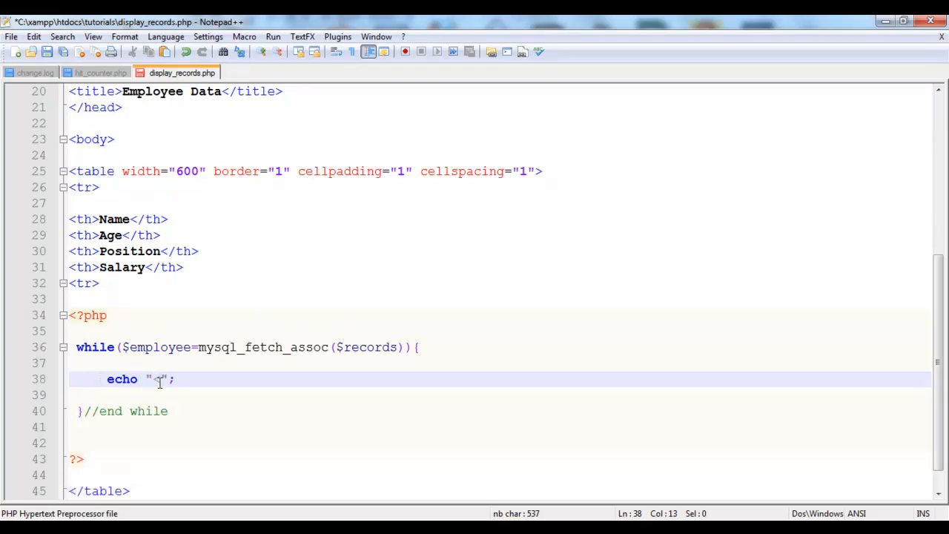
type("<tr>")
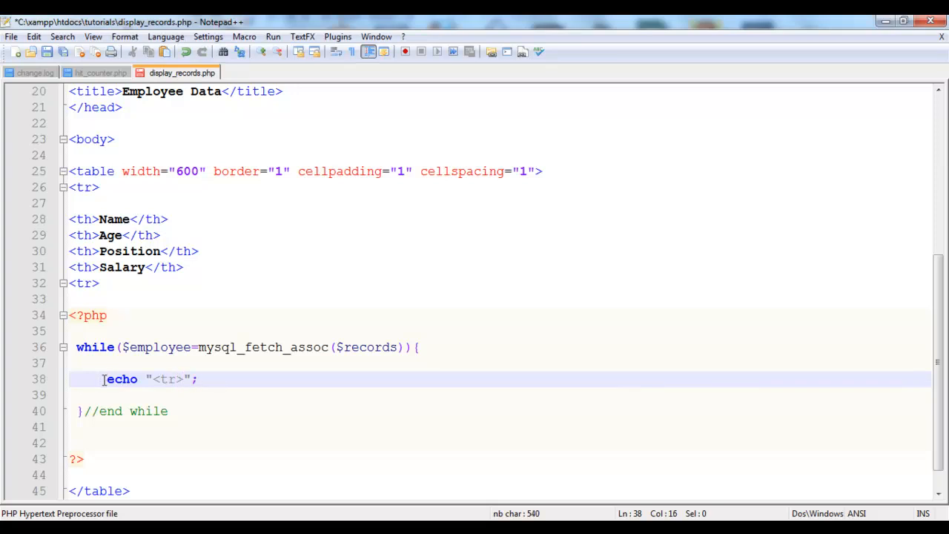
left_click_drag(107, 379, 182, 379)
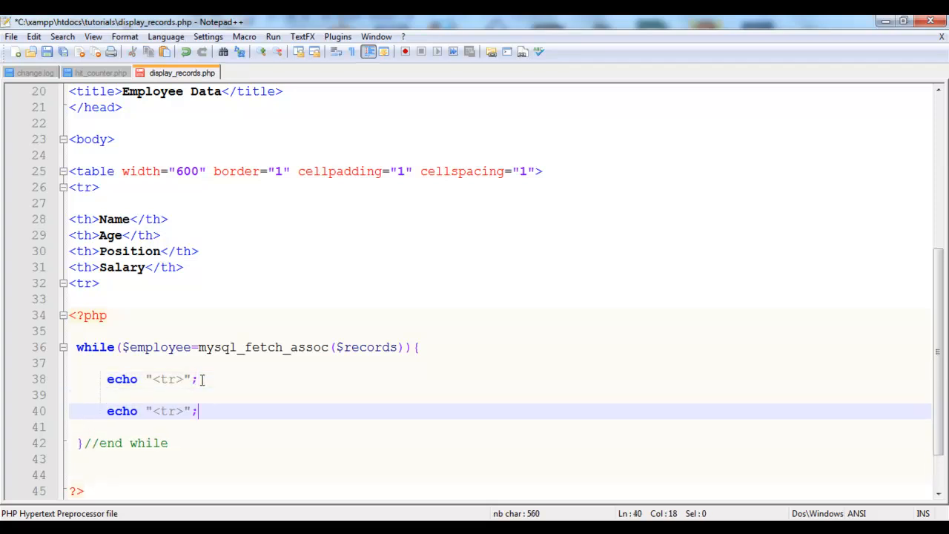
left_click(159, 411)
type("/")
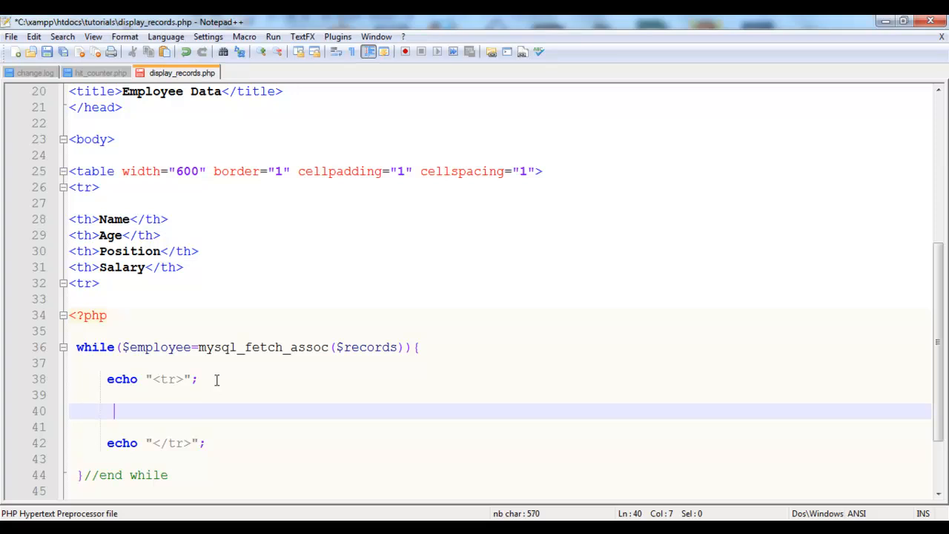
key("Backspace")
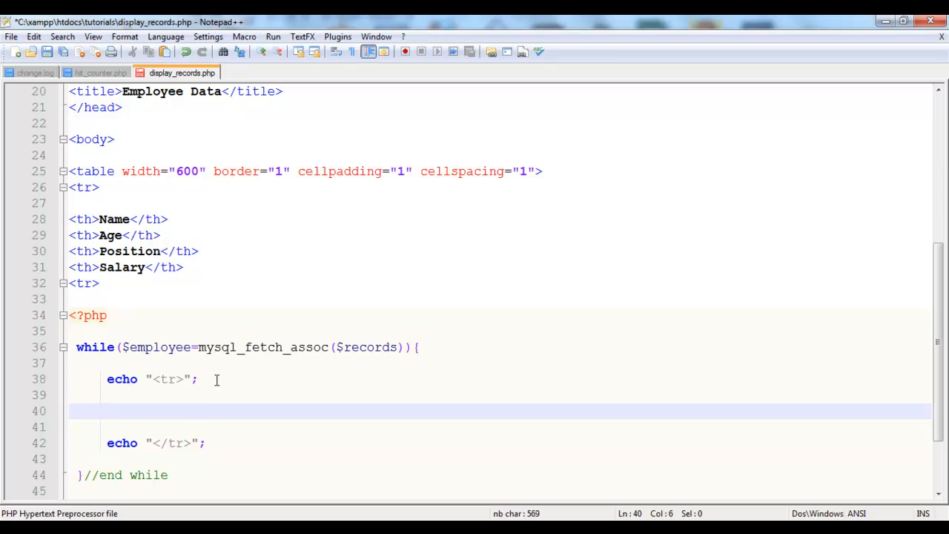
Add an echo "<td>"."</td>"; cell line with concatenation between the tags.
type("echo")
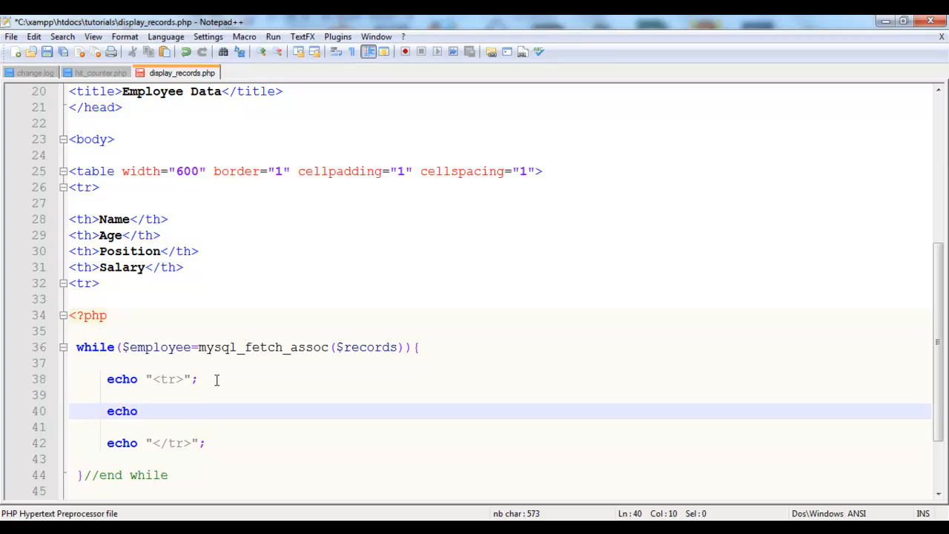
type("<")
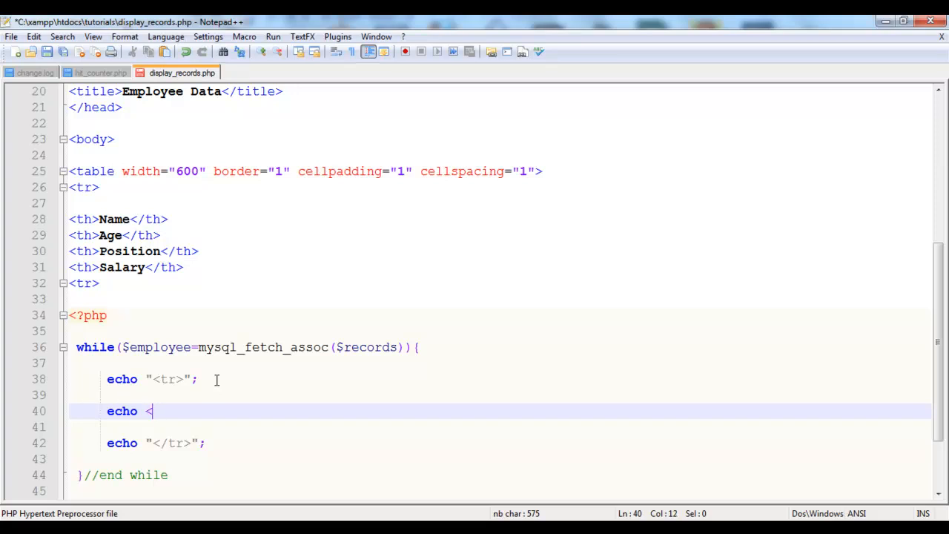
type("td>")
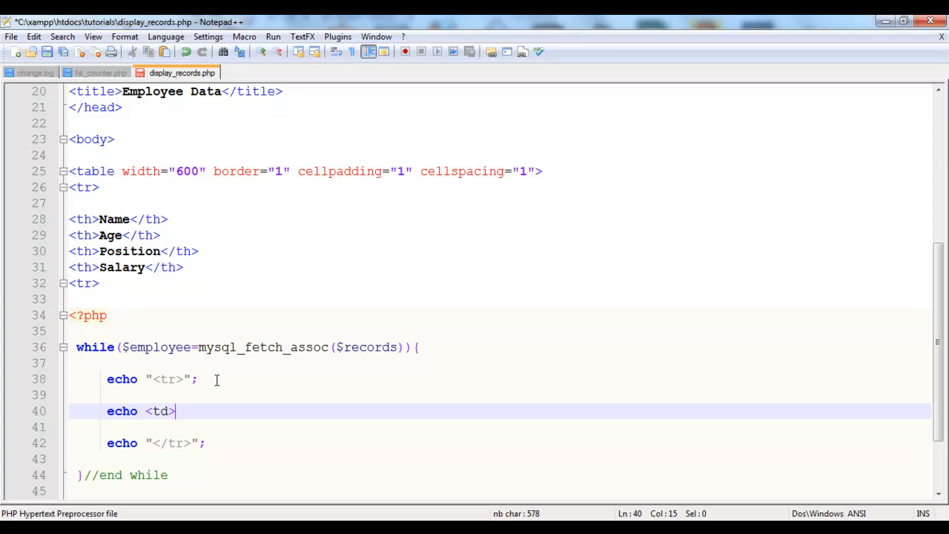
type("</")
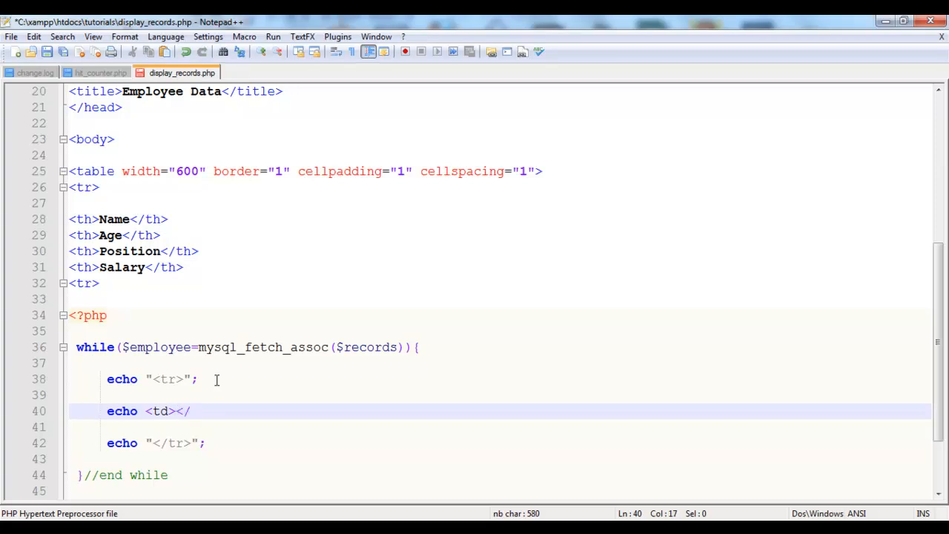
type("td>")
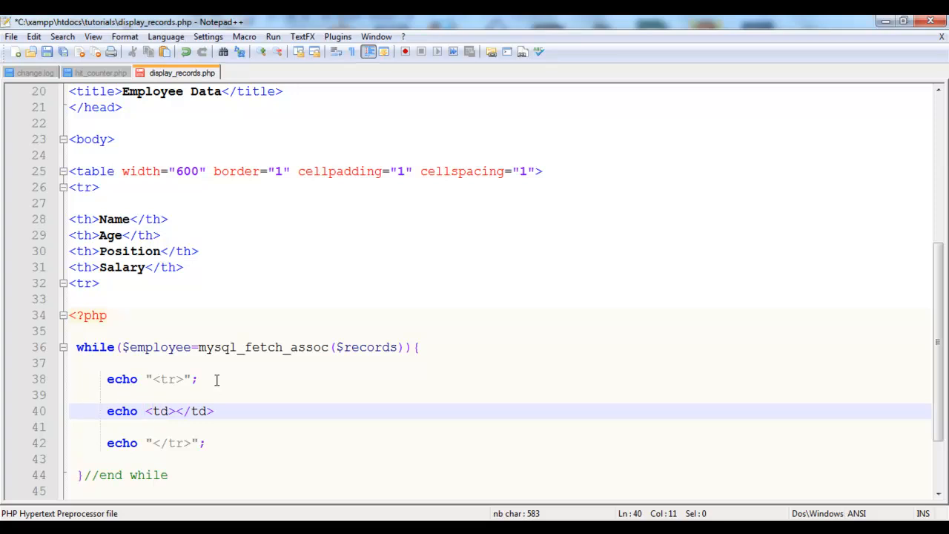
type("\"")
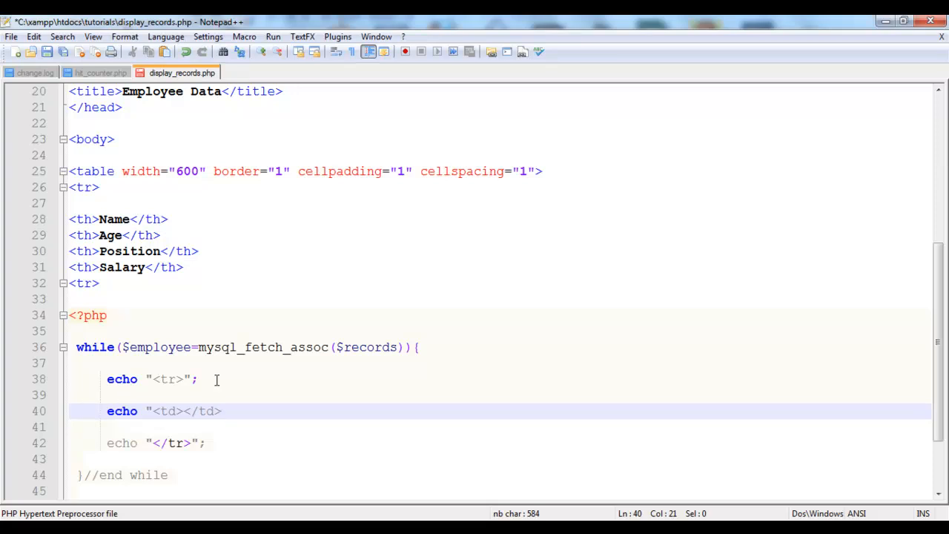
type("\"1")
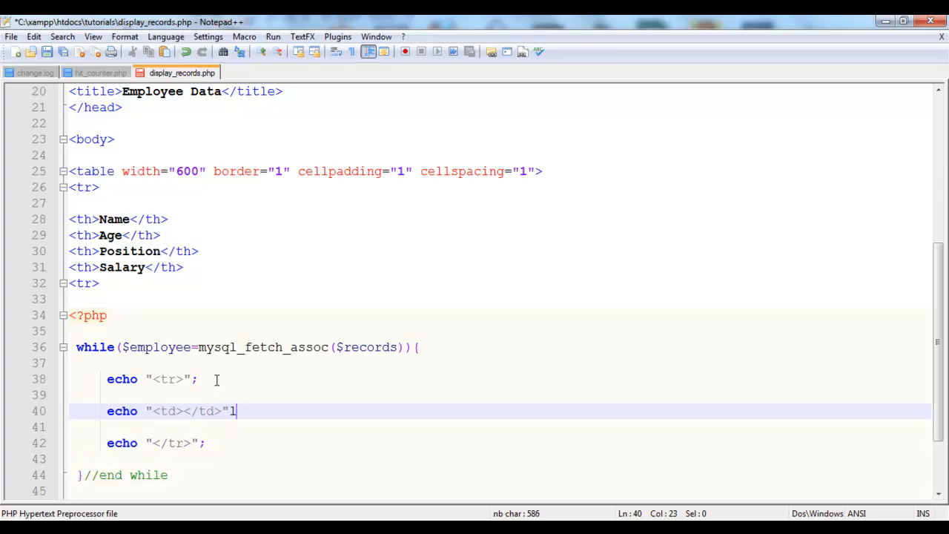
key("Backspace")
type(";")
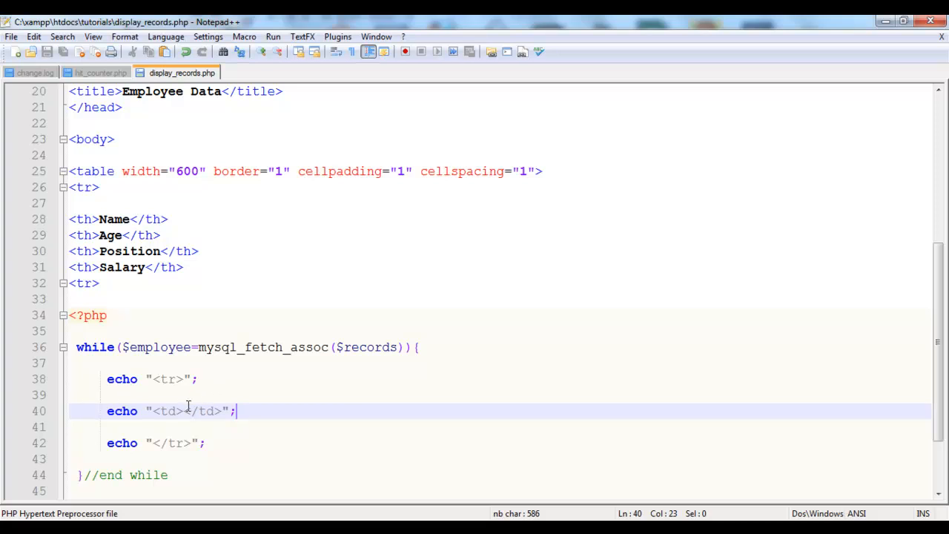
left_click(183, 411)
type("\"")
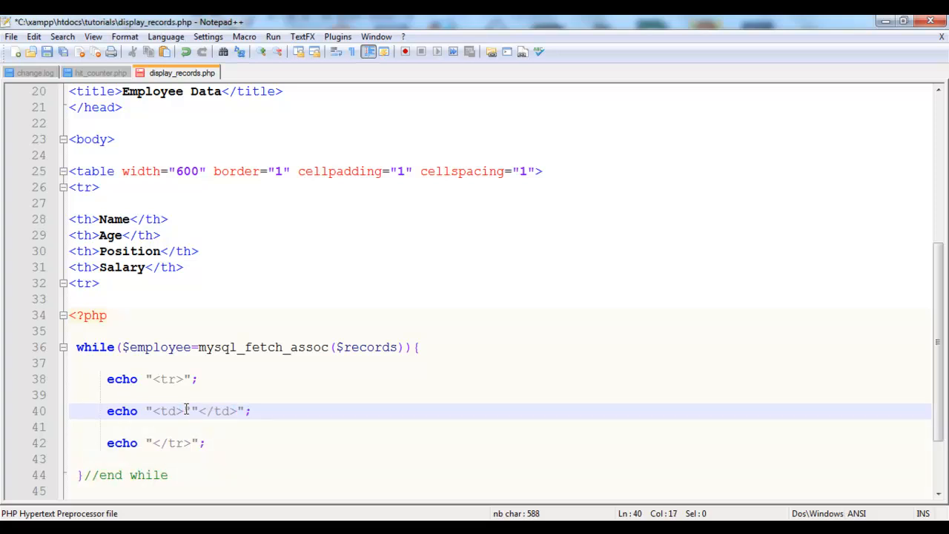
type("..")
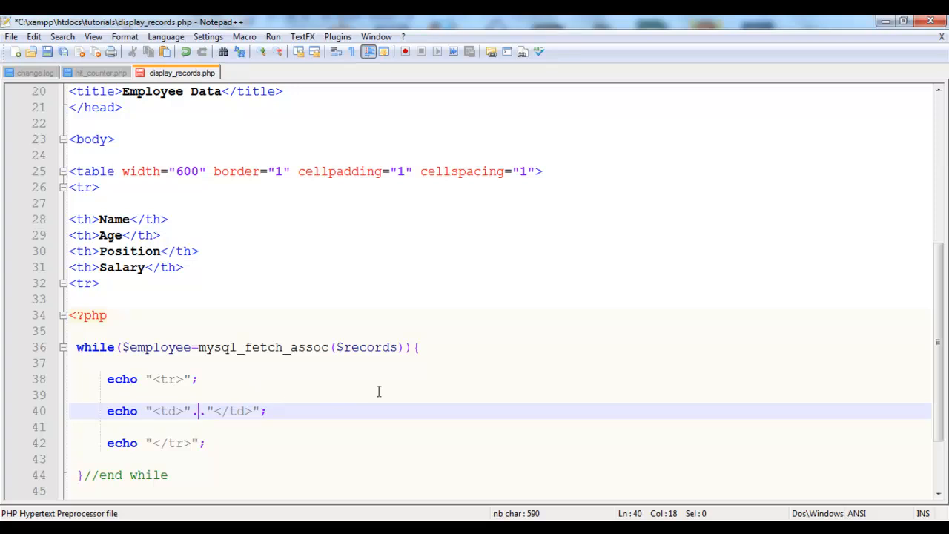
mouse_move(99, 219)
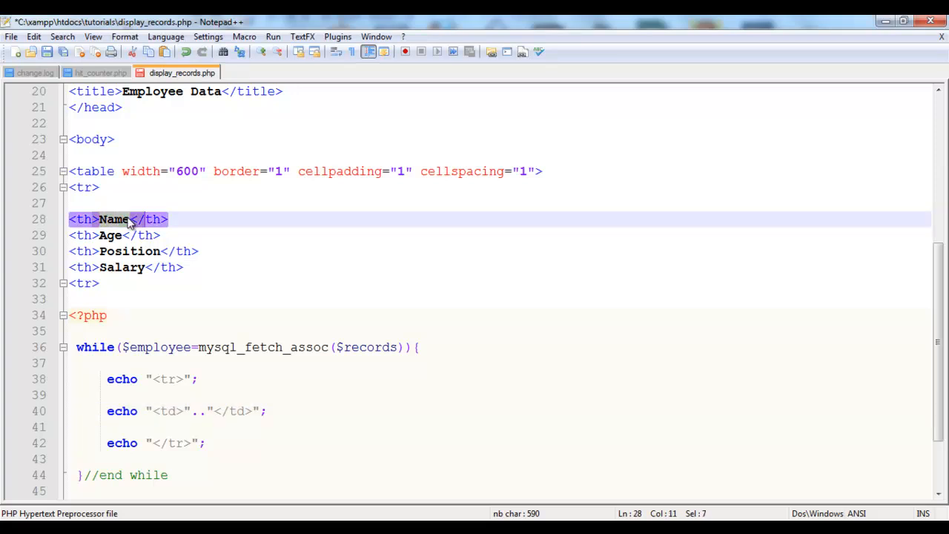
mouse_move(543, 385)
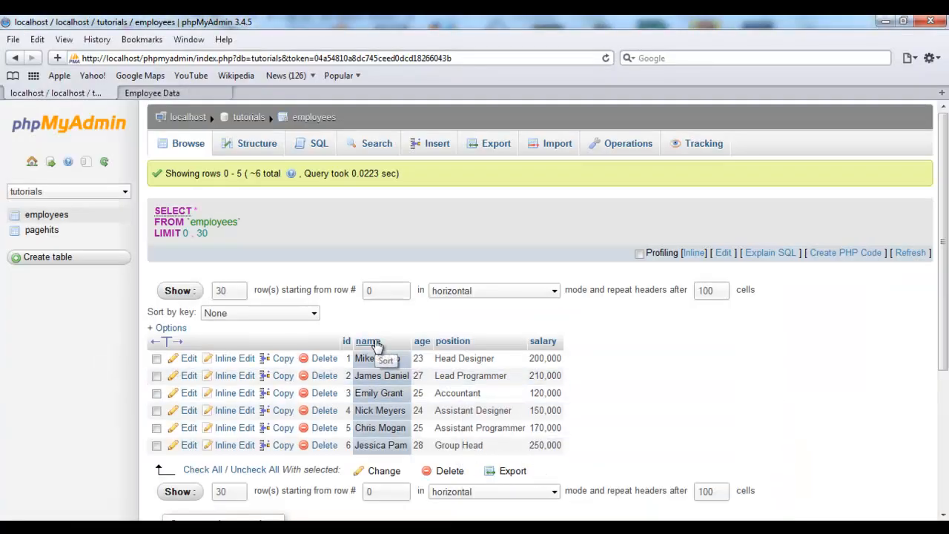
mouse_move(628, 350)
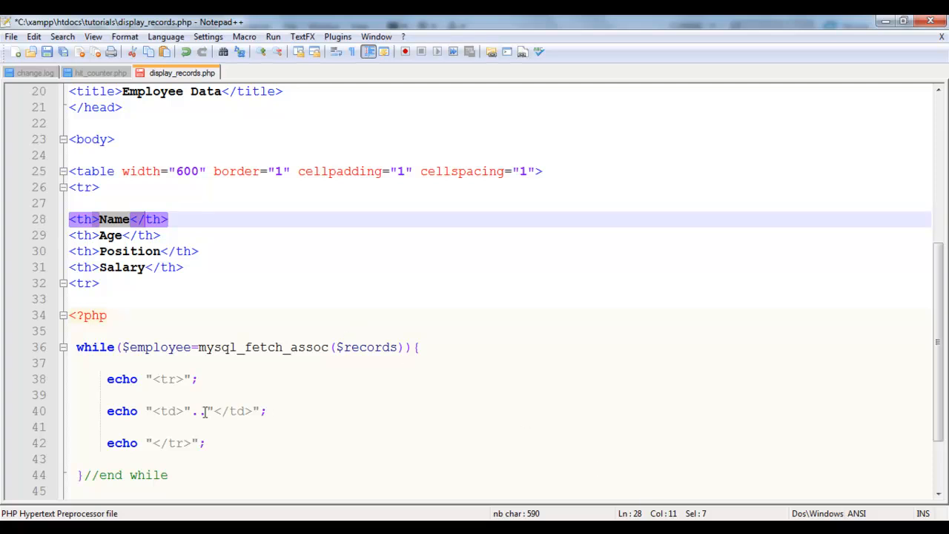
Fix the $employee array reference and add an echo line for the age cell.
left_click(200, 410)
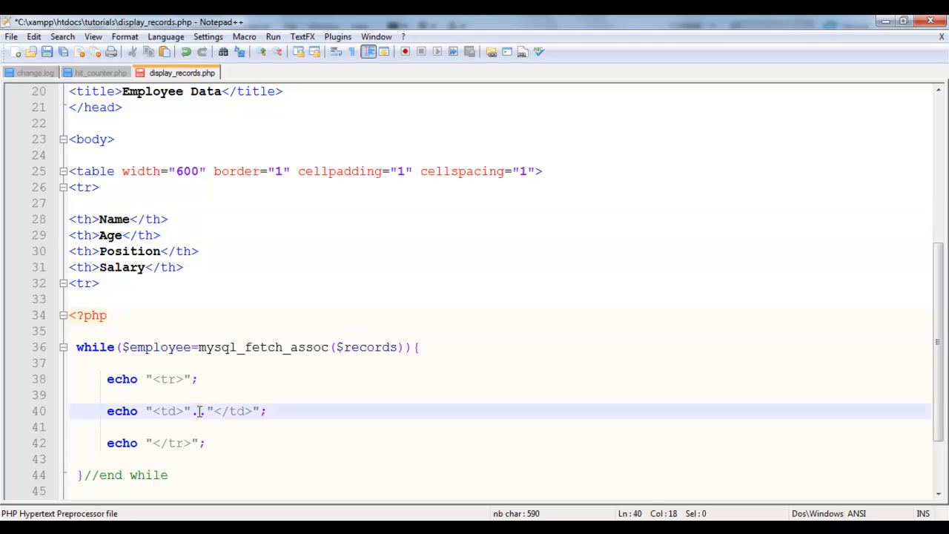
type("$employee[.")
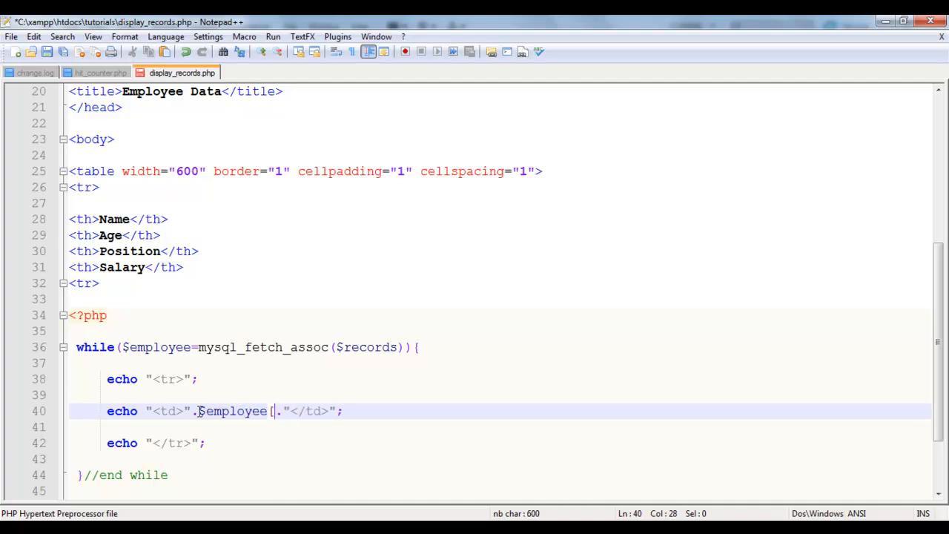
type("]")
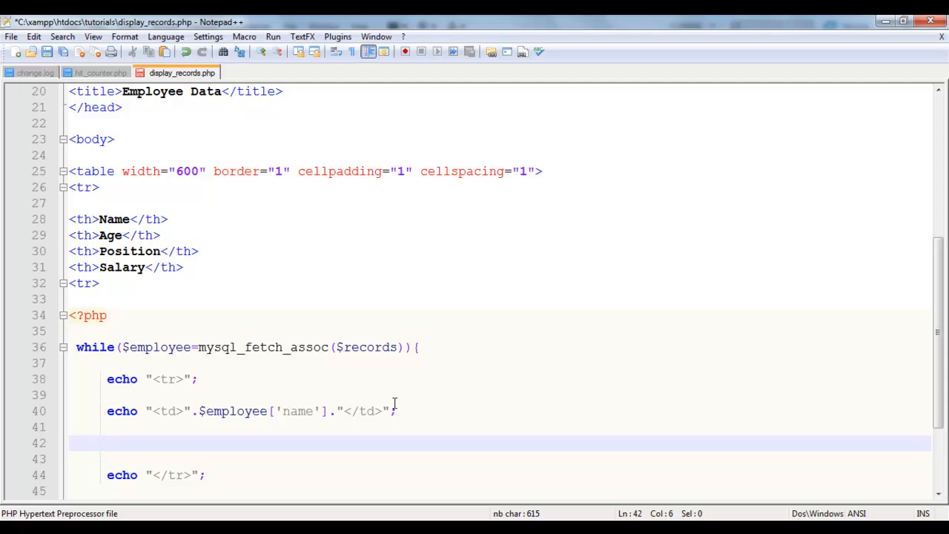
type("echo \"<td>\".$employee['name'].\"</td>\";")
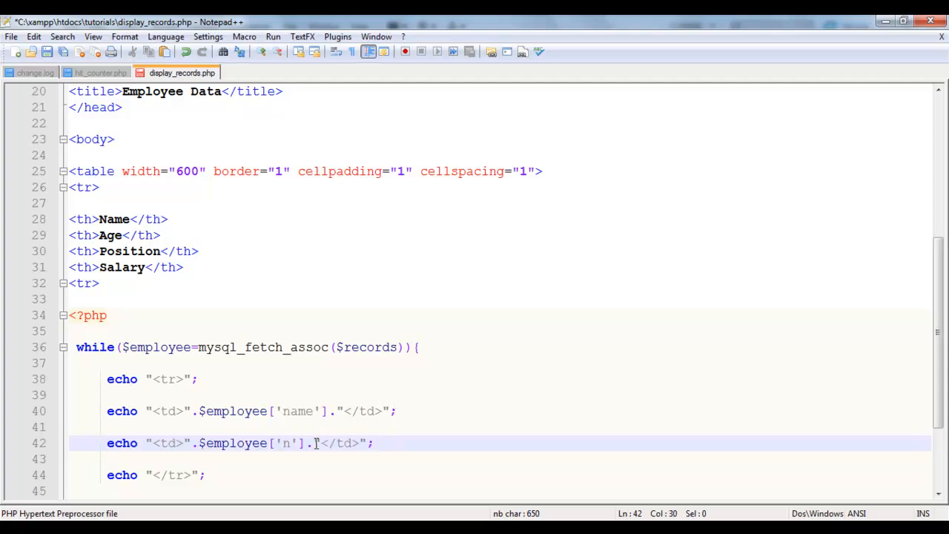
type("age")
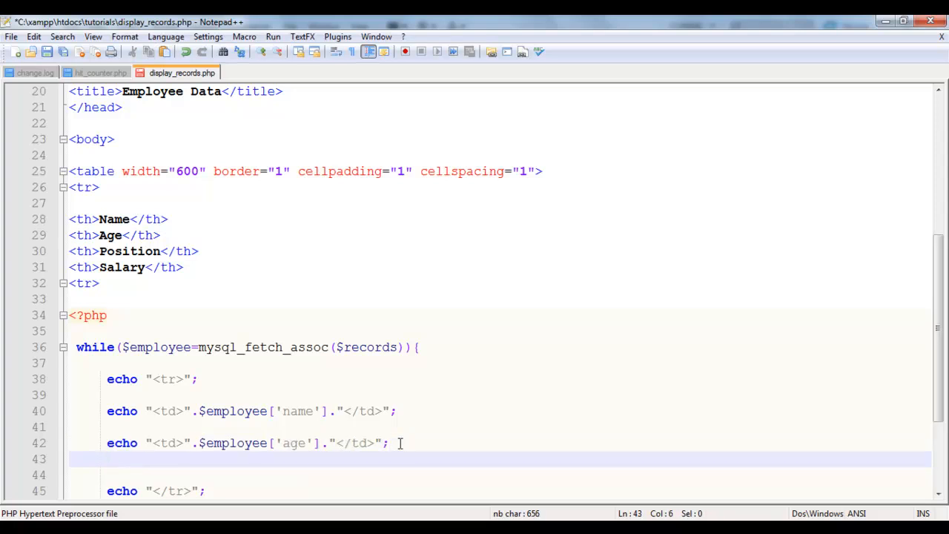
Add a copied echo td line using the 'position' key.
type("echo \"<td>\".$employee['name'].\"</td>\";")
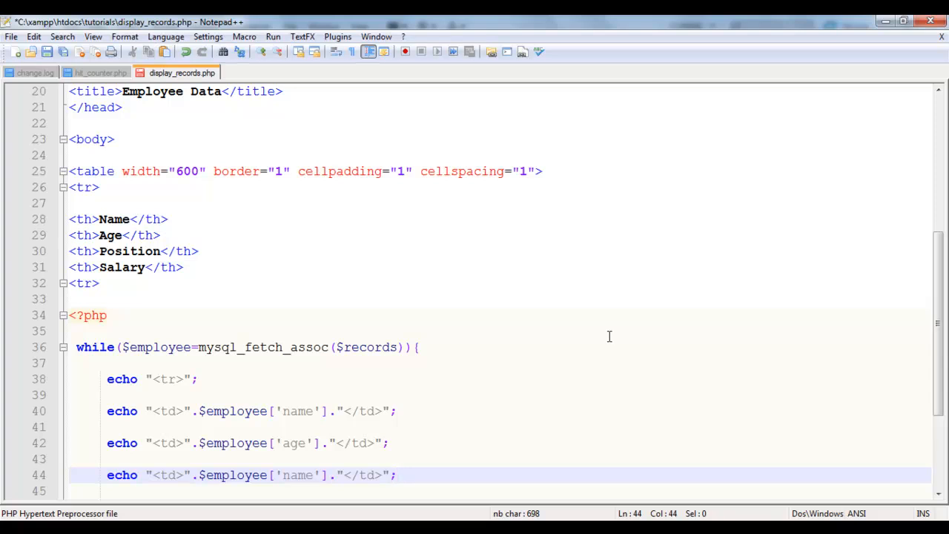
scroll("down", 3)
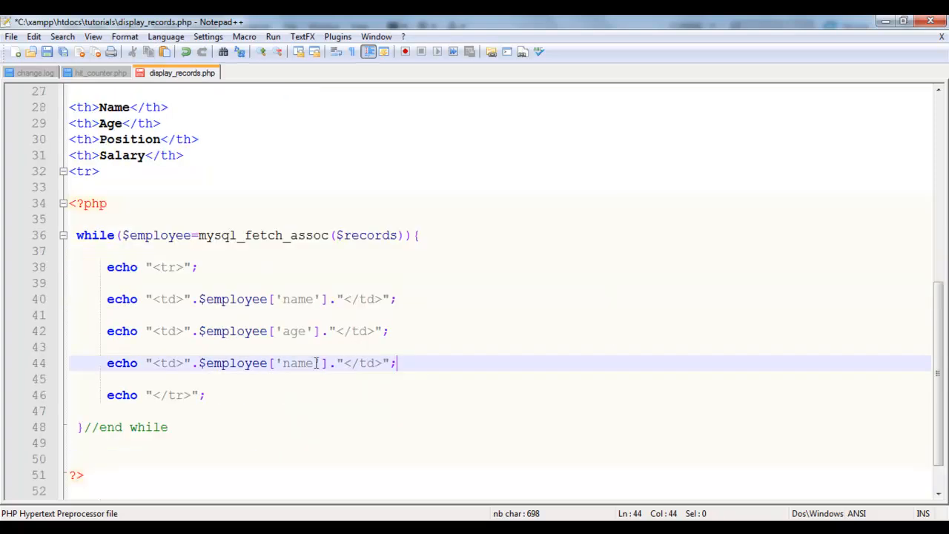
key("Backspace")
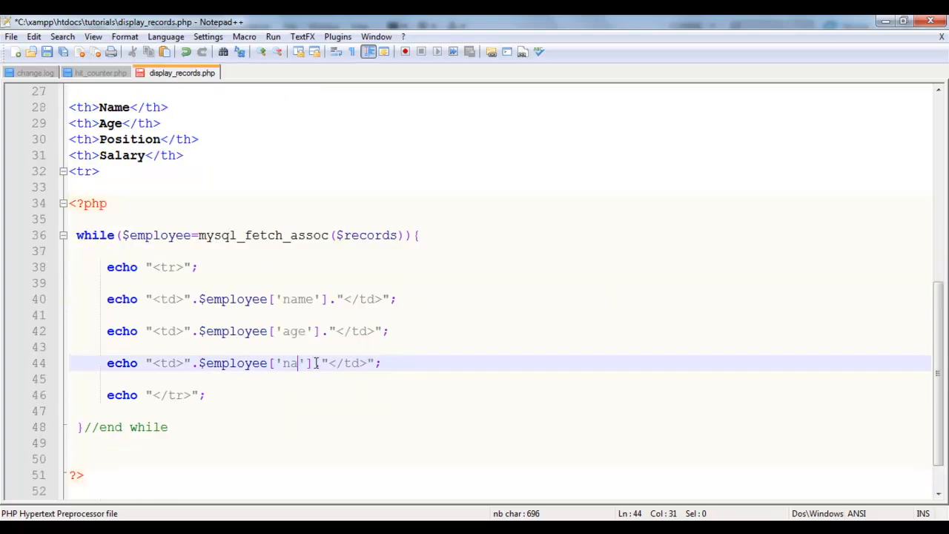
type("po")
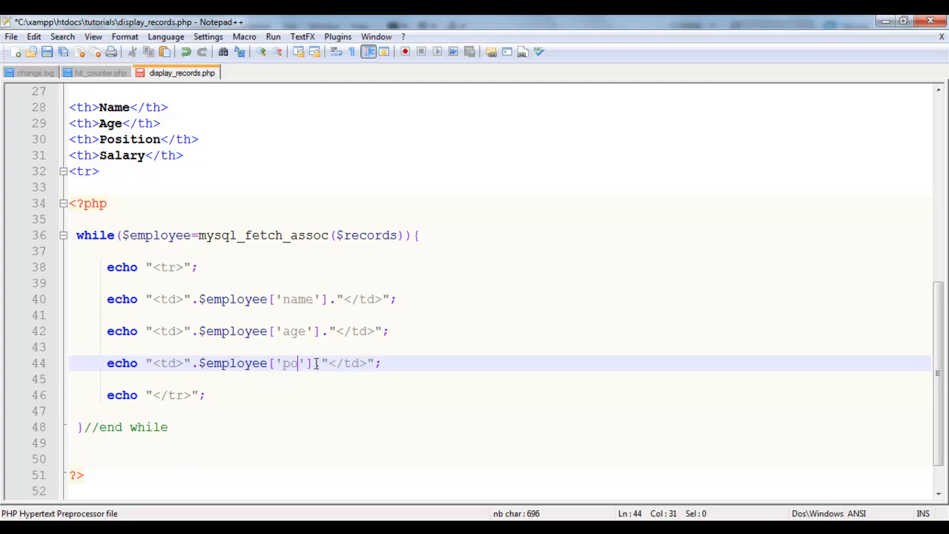
type("sitio")
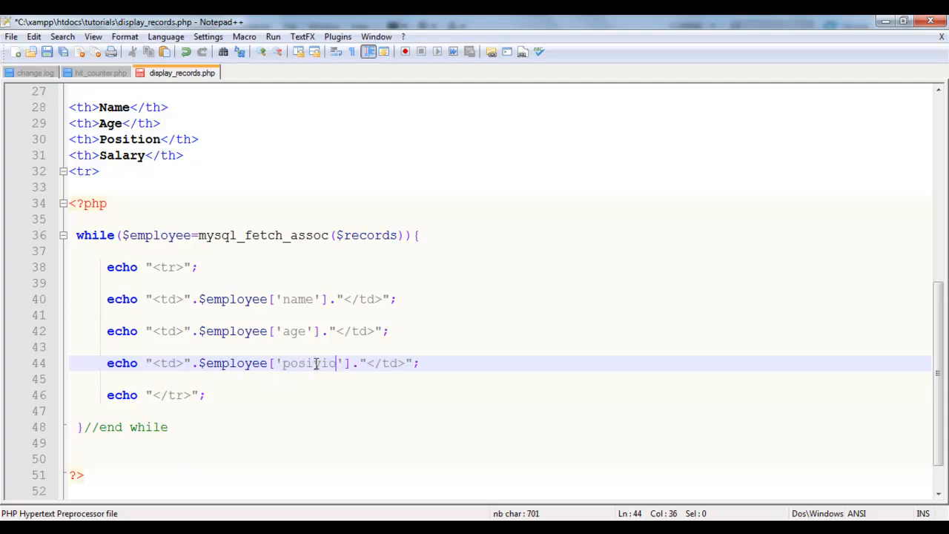
key("BackSpace")
type("n")
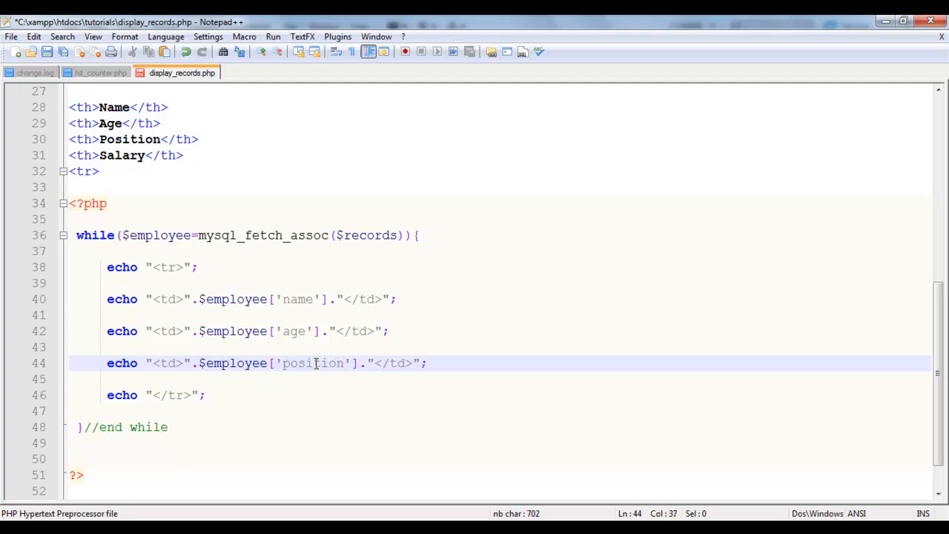
Add another echo td line below it using the 'salary' key.
key("Enter")
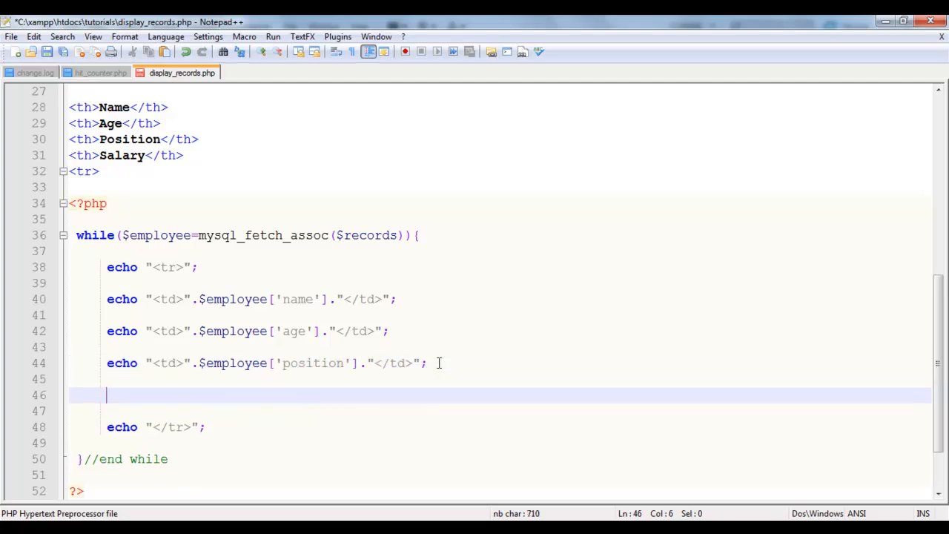
type("echo \"<td>\".$employee['name'].\"</td>\";")
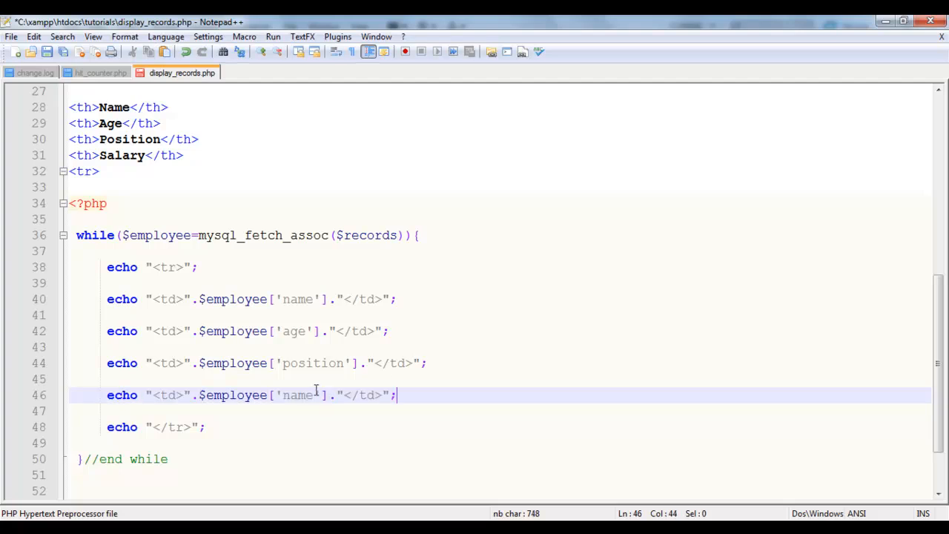
key("BackSpace")
type("sala")
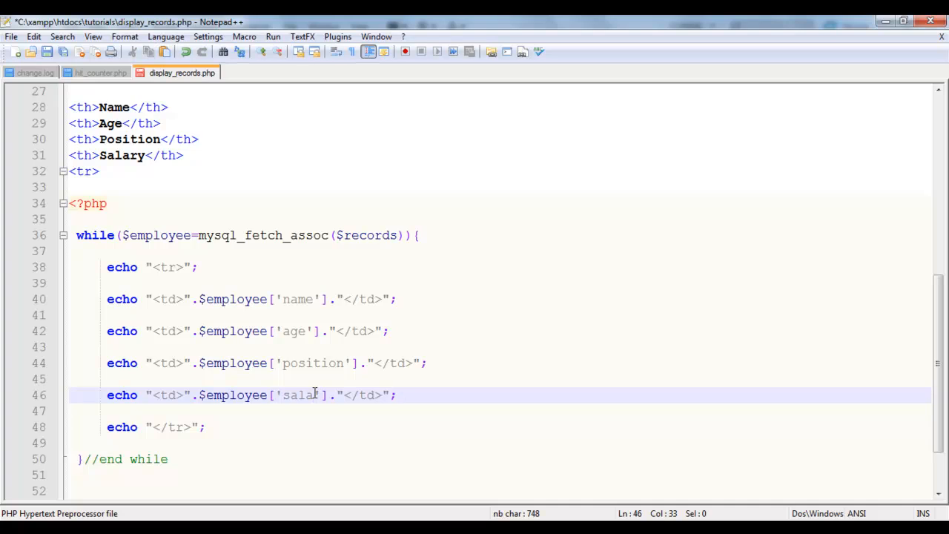
type("ry")
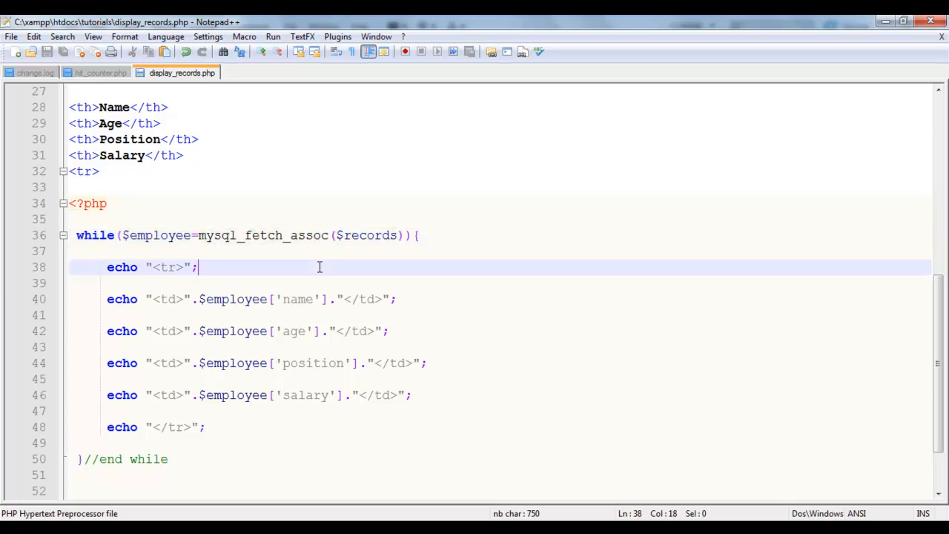
mouse_move(280, 299)
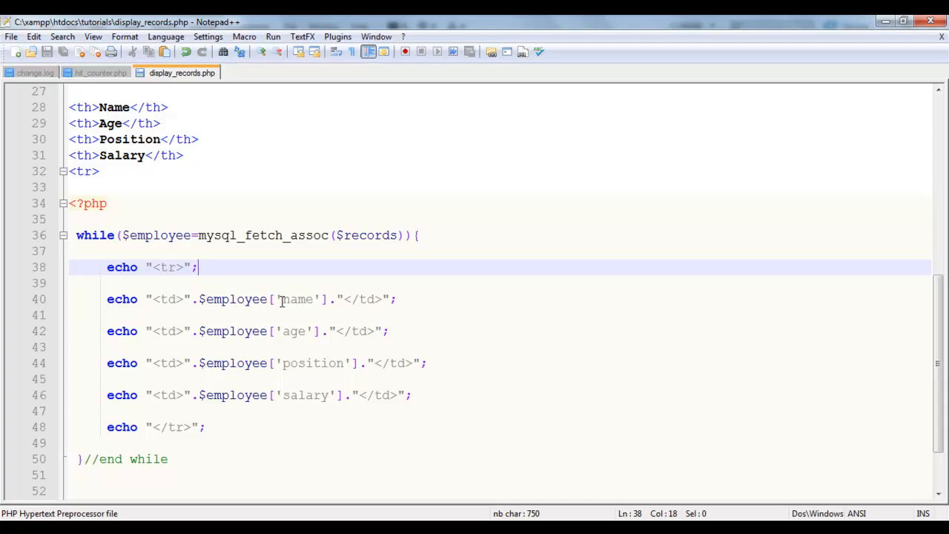
Check the name, age, position and salary array keys against the table headers.
double_click(296, 299)
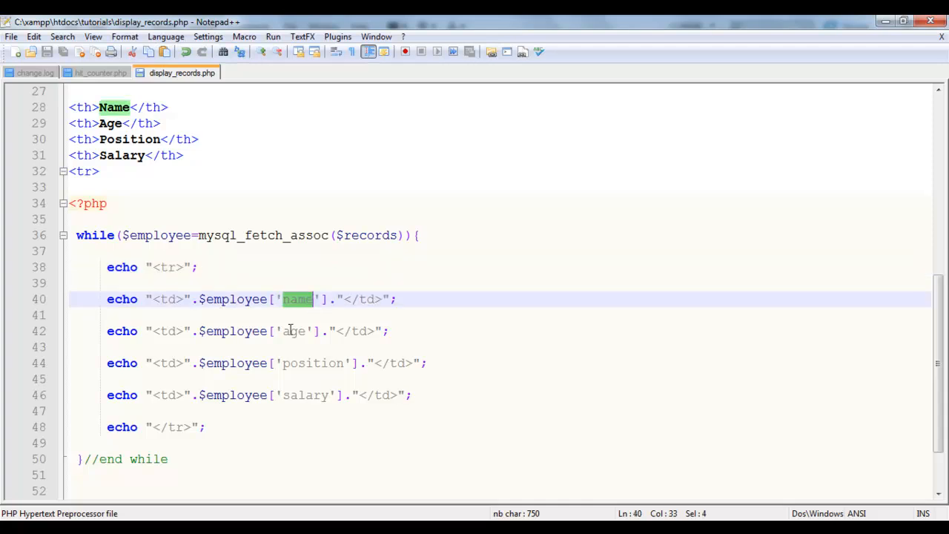
double_click(293, 330)
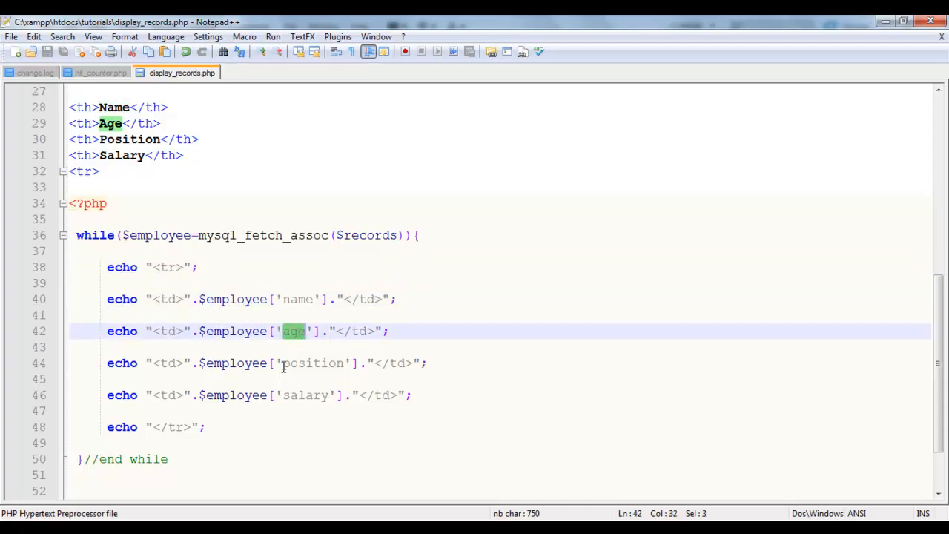
double_click(313, 363)
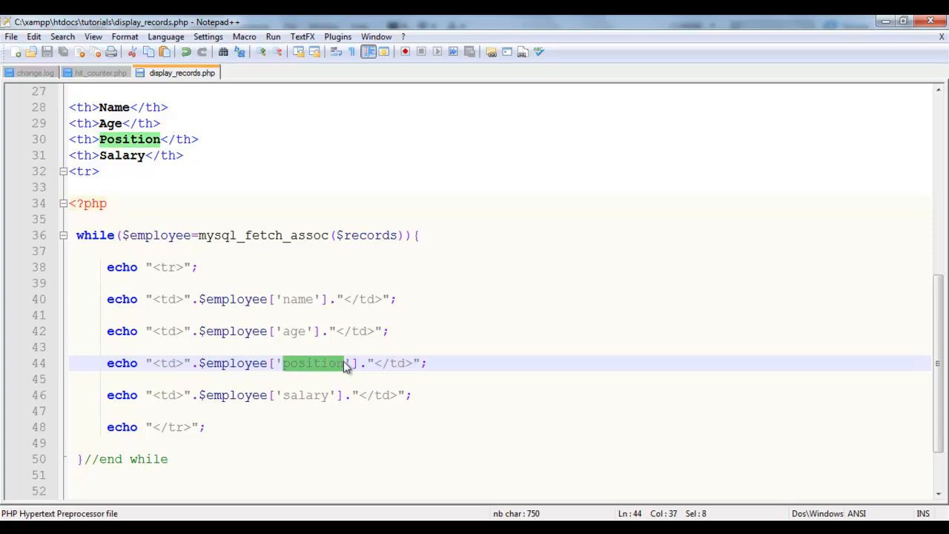
double_click(304, 394)
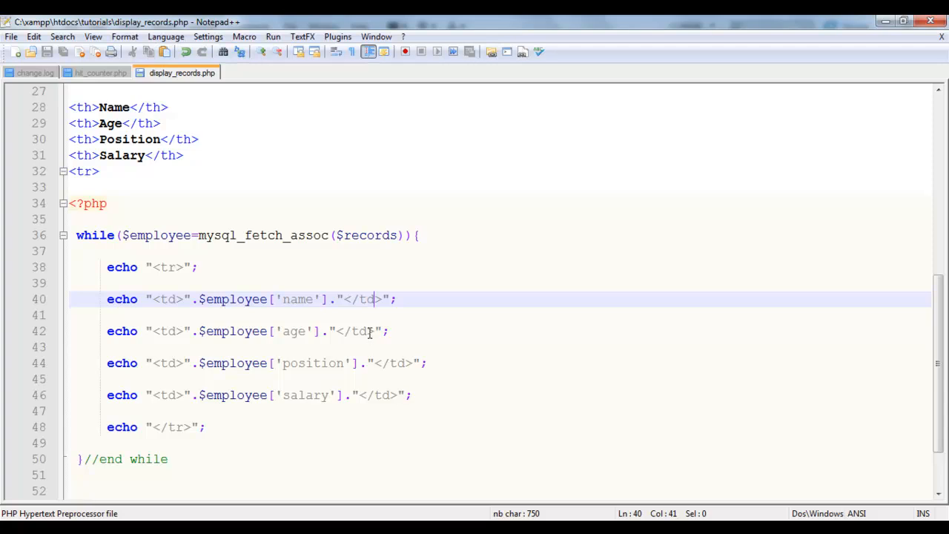
left_click(376, 379)
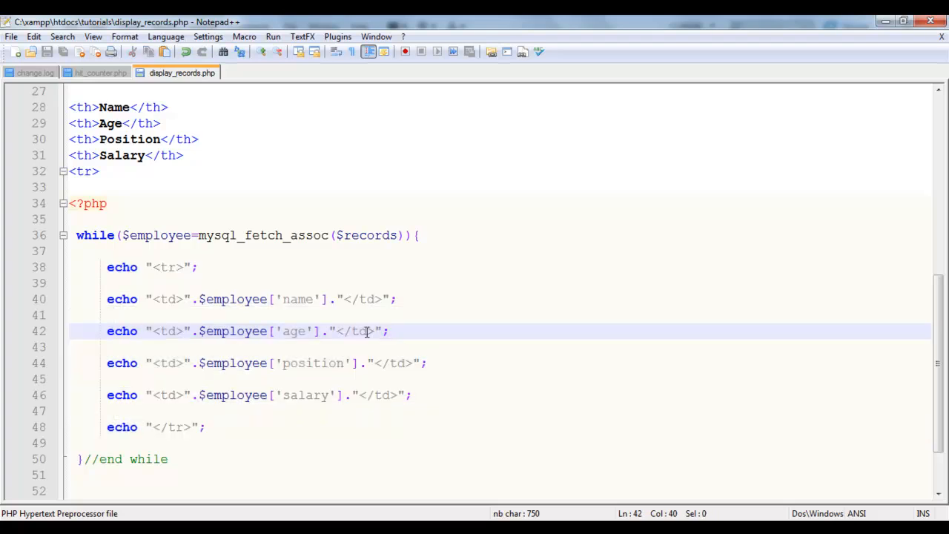
mouse_move(375, 276)
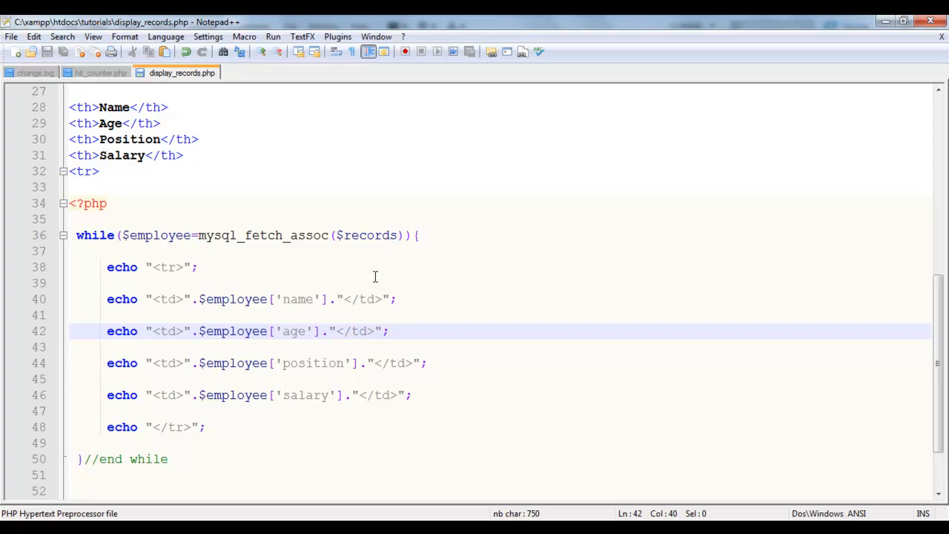
scroll("down", 3)
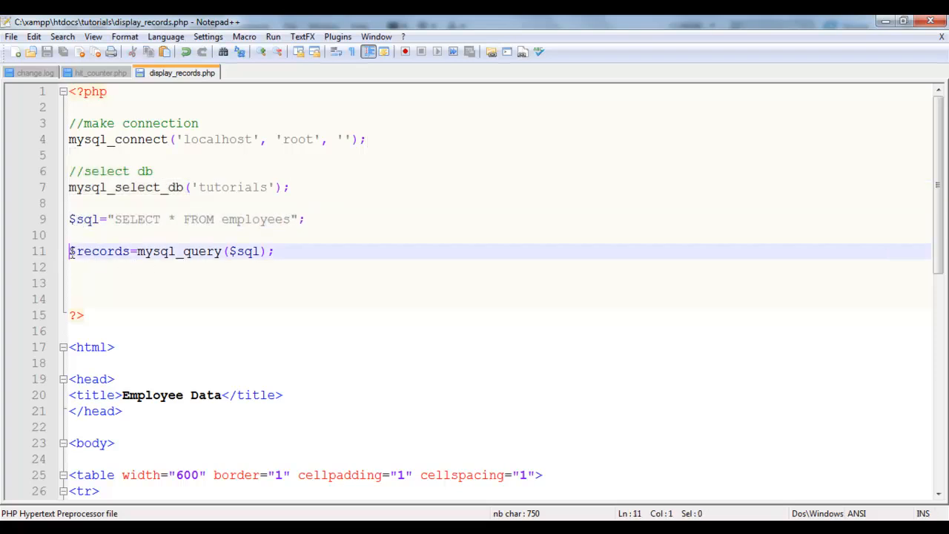
scroll("down", 3)
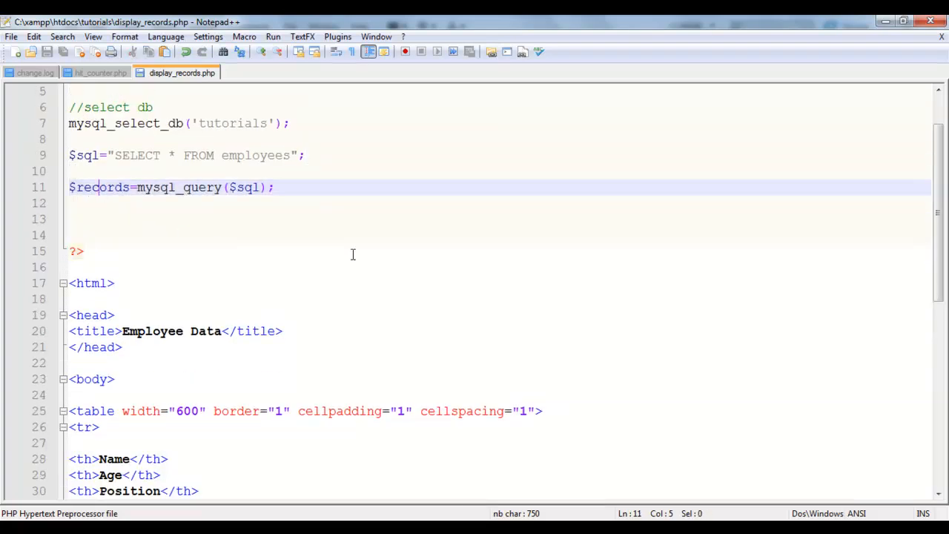
scroll("down", 3)
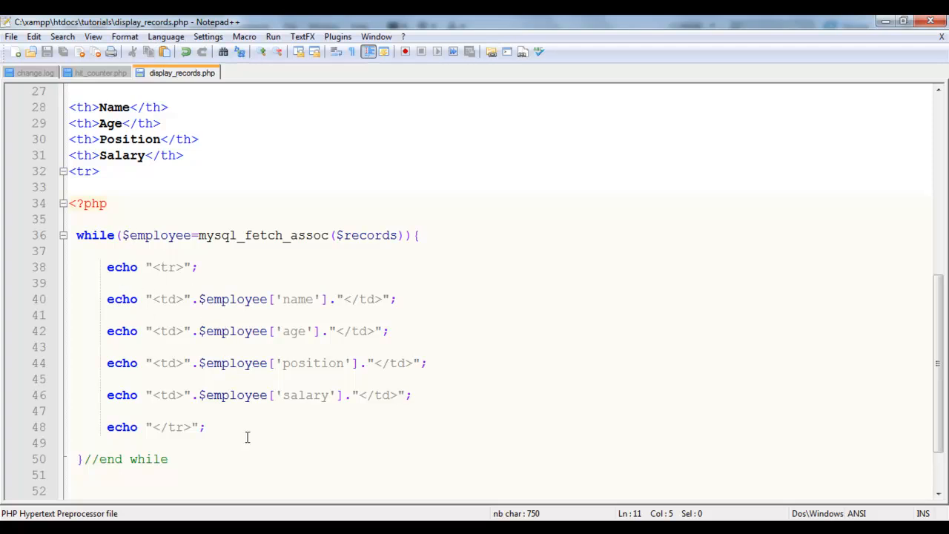
scroll("down", 3)
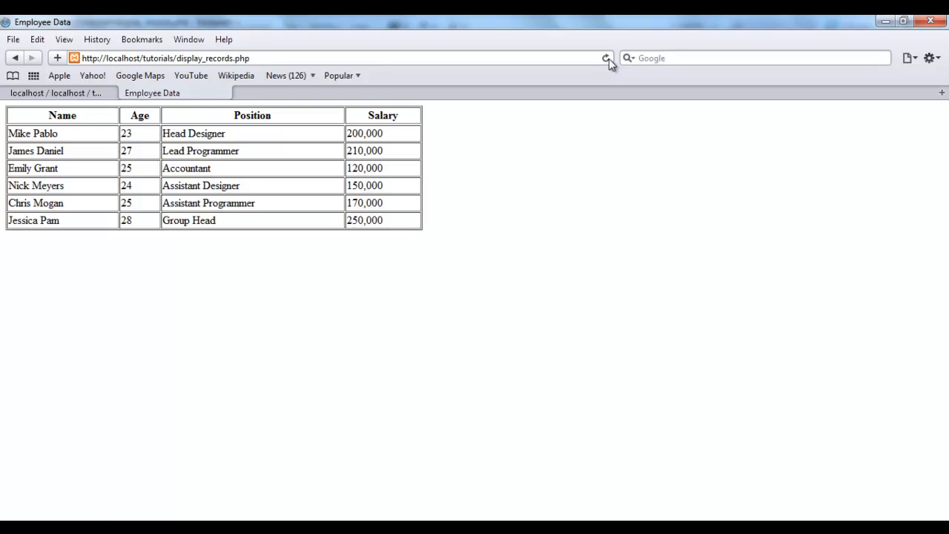
mouse_move(63, 147)
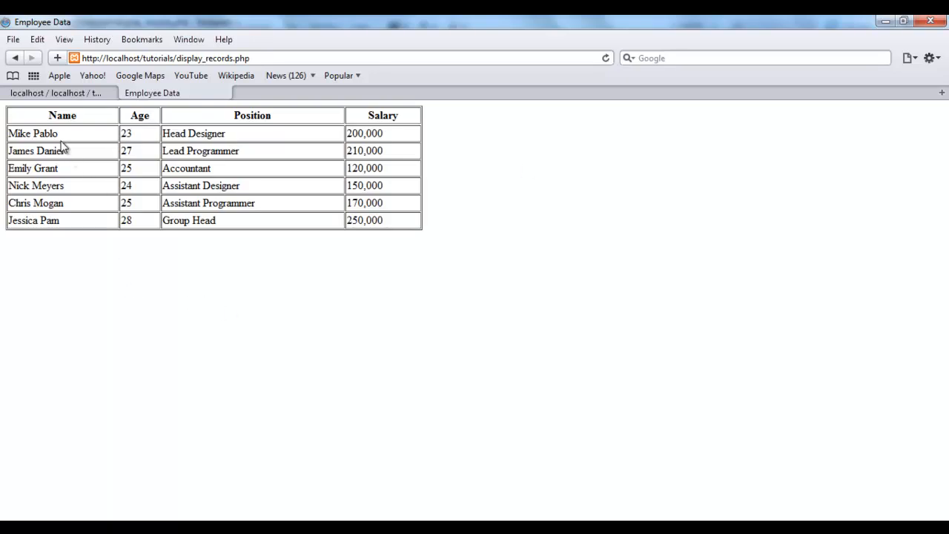
mouse_move(124, 172)
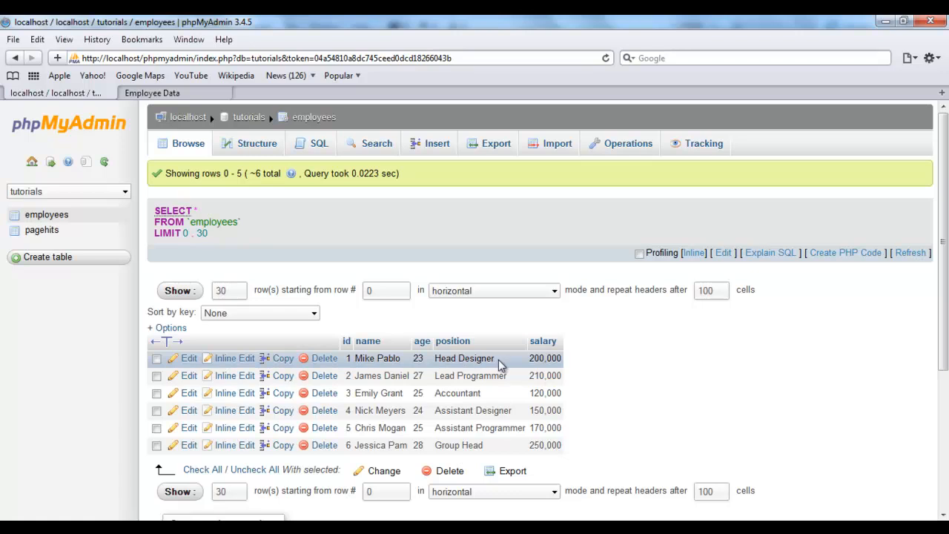
mouse_move(507, 393)
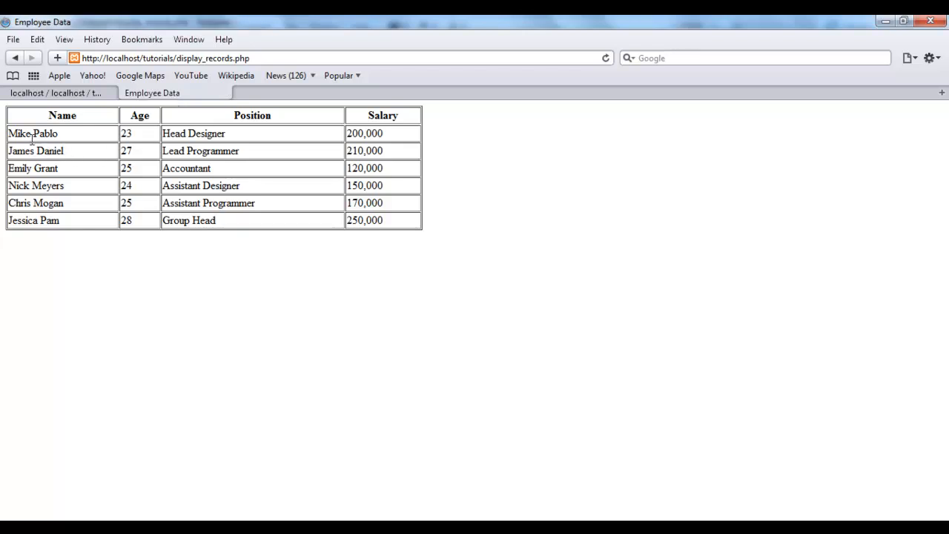
mouse_move(147, 163)
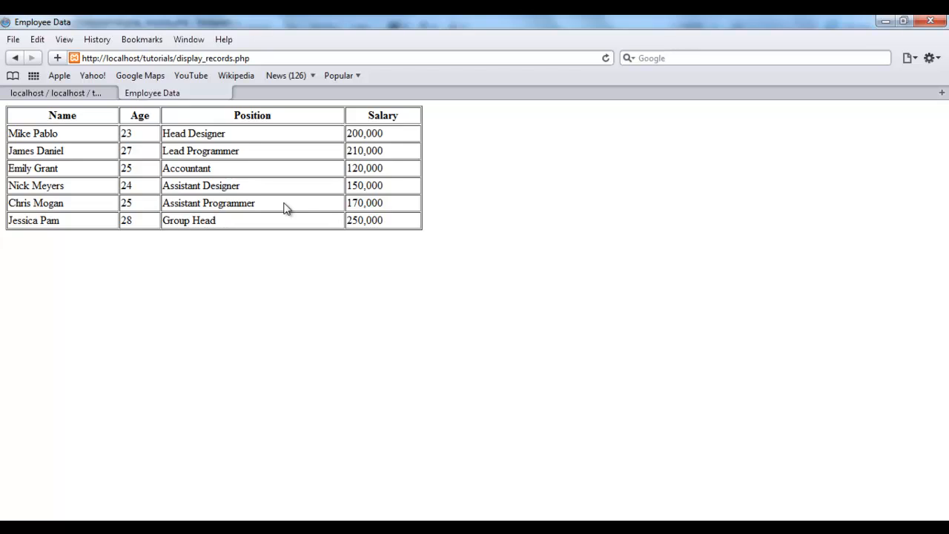
mouse_move(667, 497)
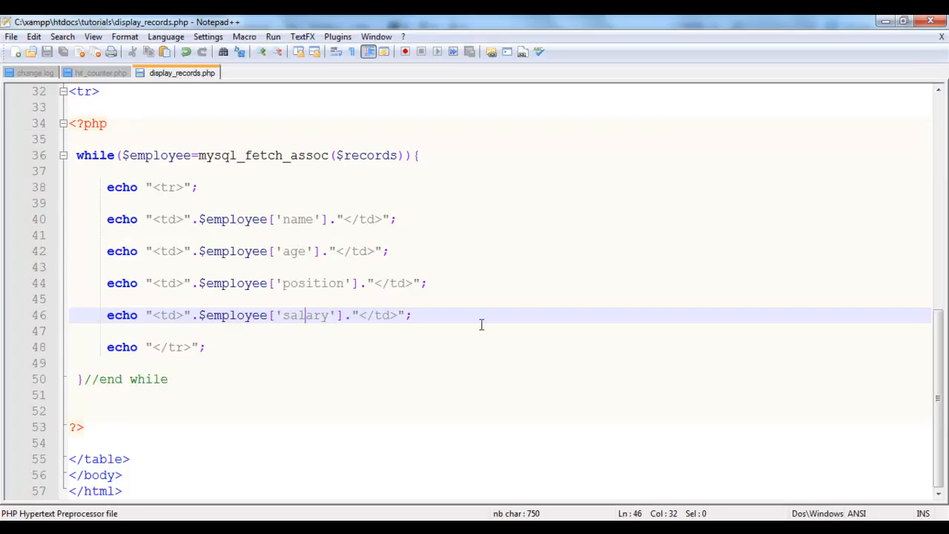
Scroll the code back up to the opening PHP connection and query block.
scroll("up", 3)
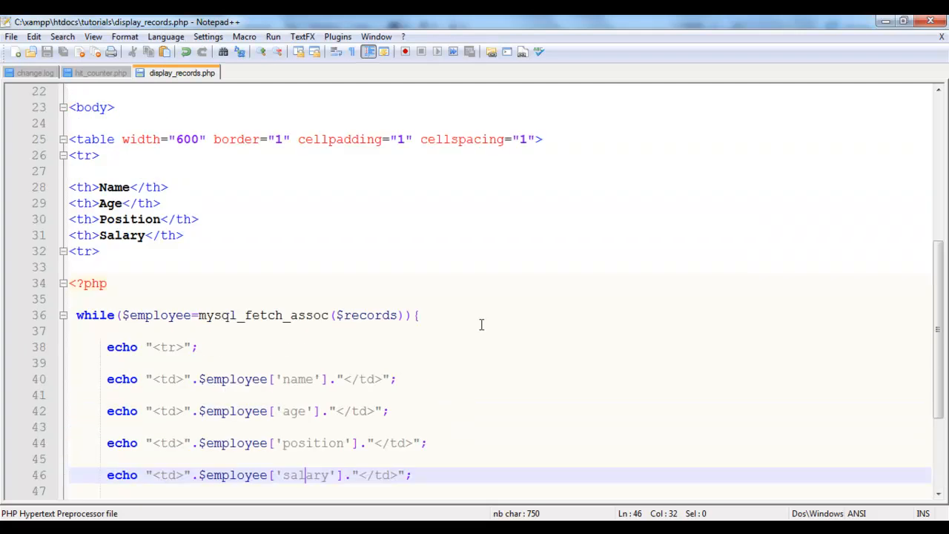
scroll("up", 3)
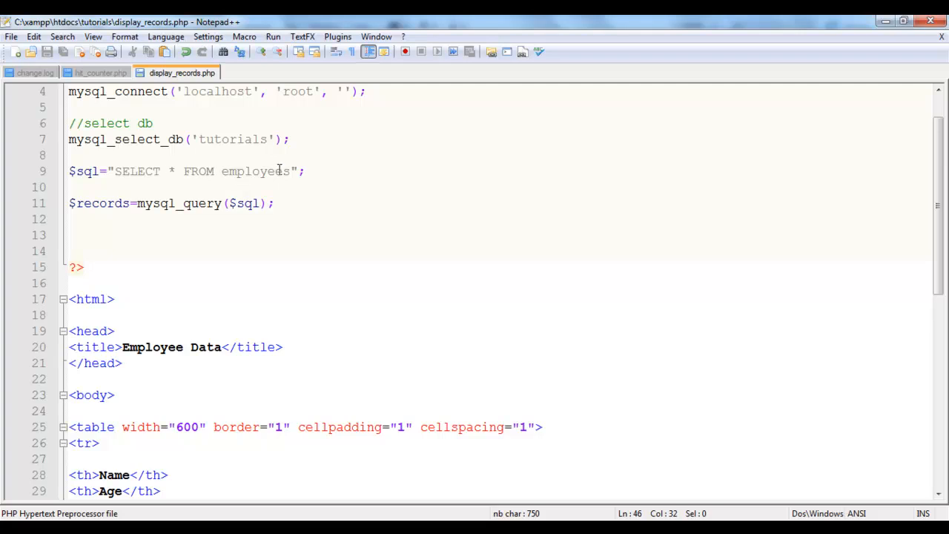
mouse_move(443, 278)
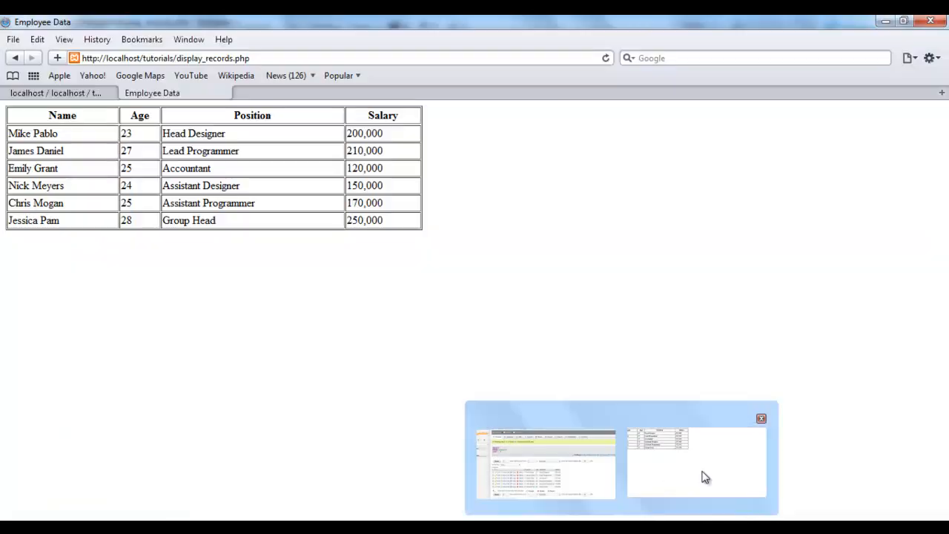
mouse_move(325, 319)
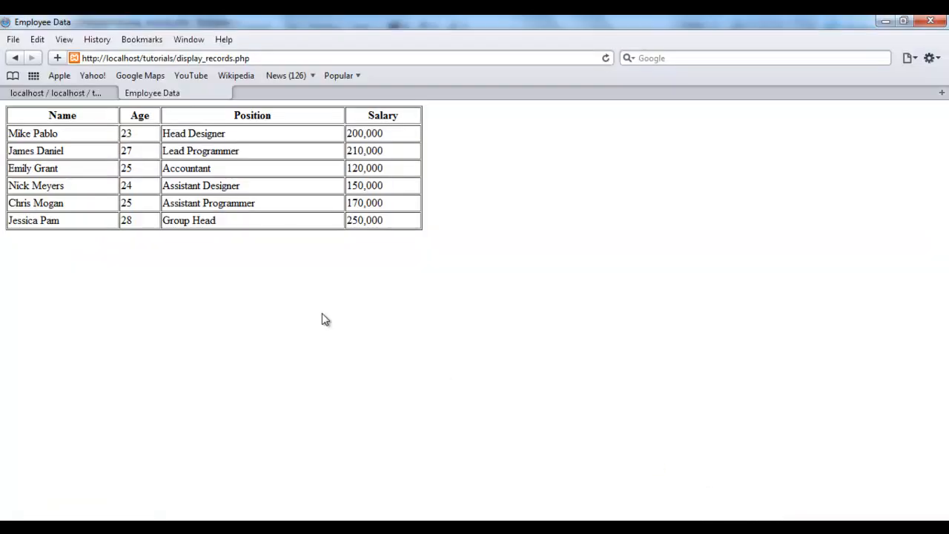